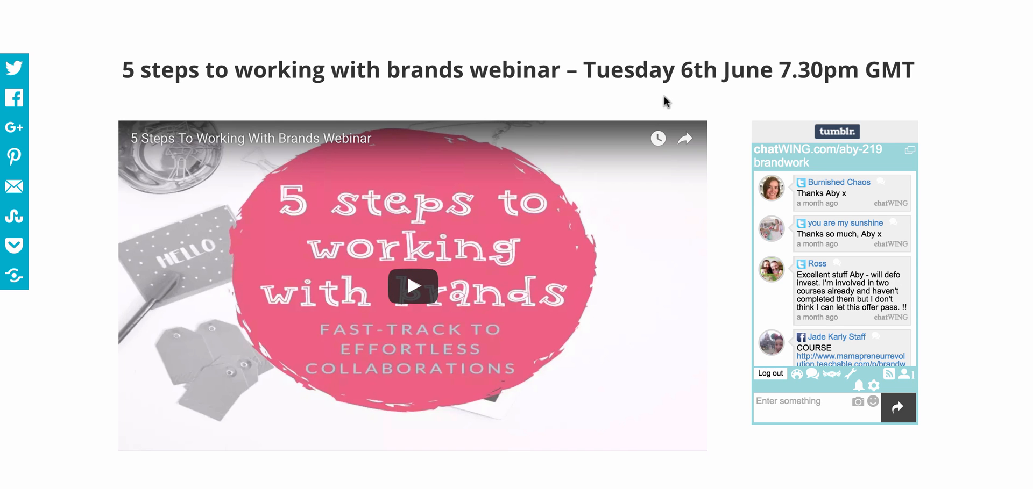
# - Open the webinar page's editor, confirm the Blank Page template, and scroll to the Divi layout
pyautogui.doubleClick(626, 69)
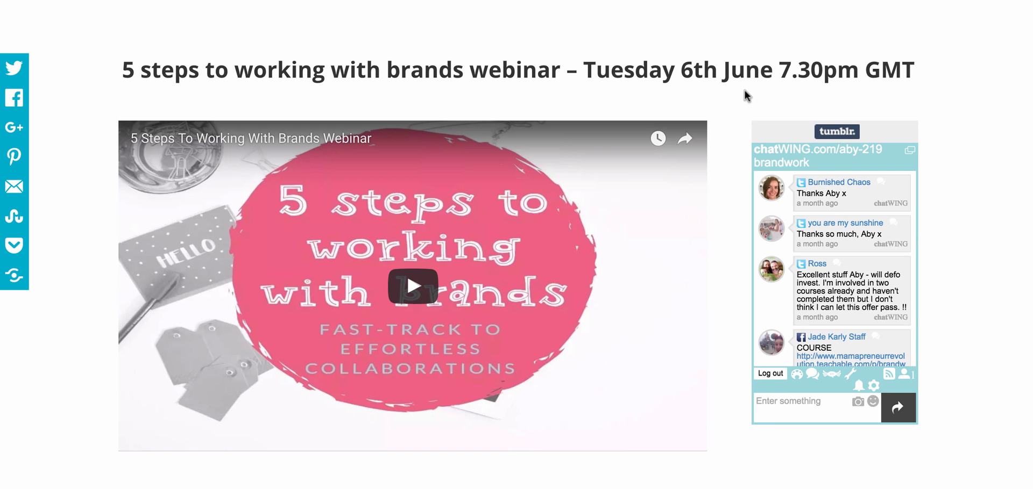
pyautogui.moveTo(534, 99)
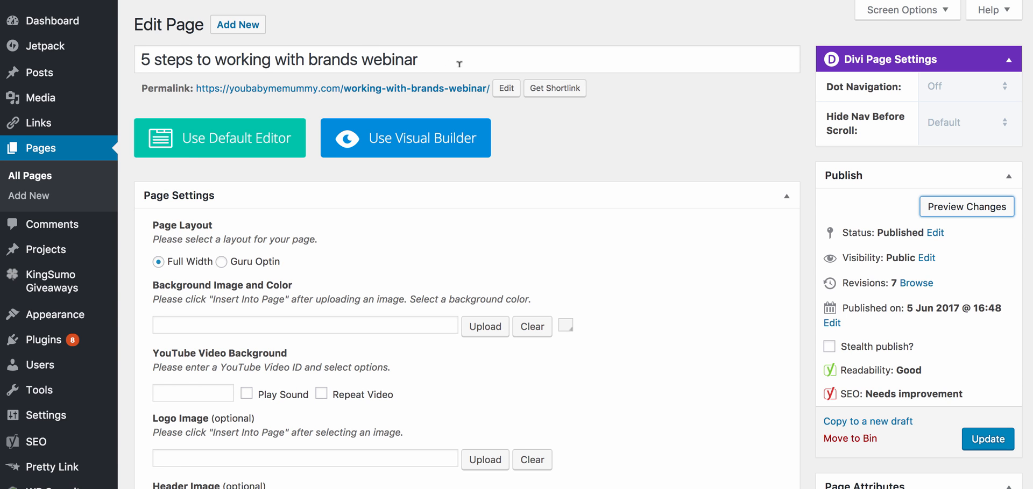
pyautogui.moveTo(484, 59)
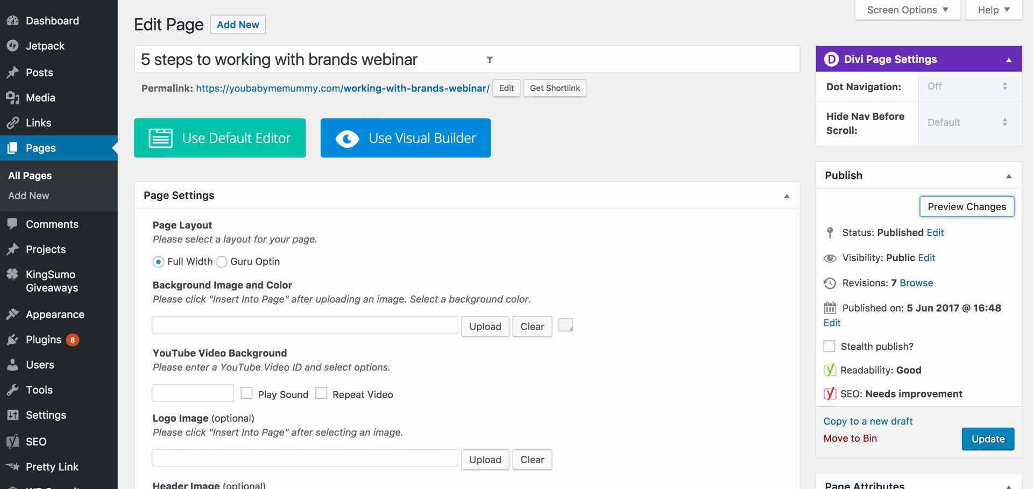
pyautogui.scroll(-3)
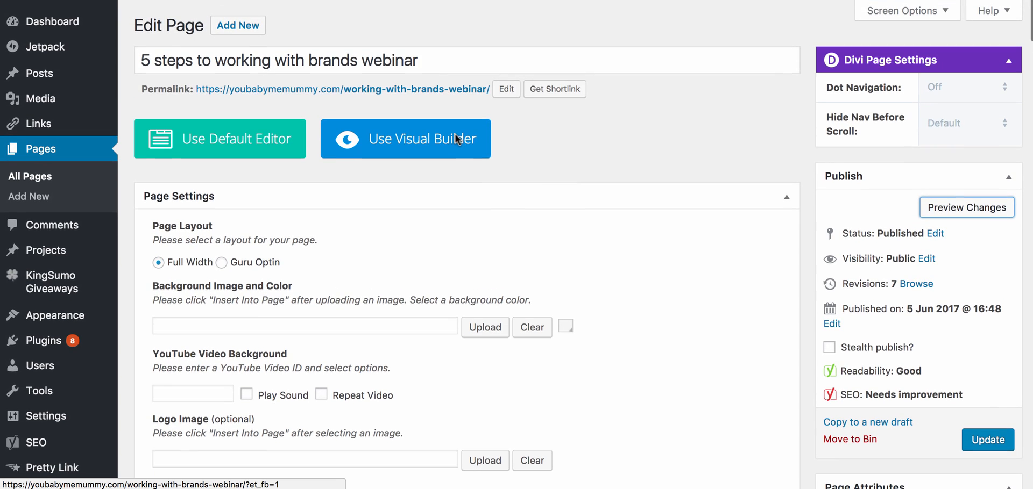
pyautogui.click(395, 60)
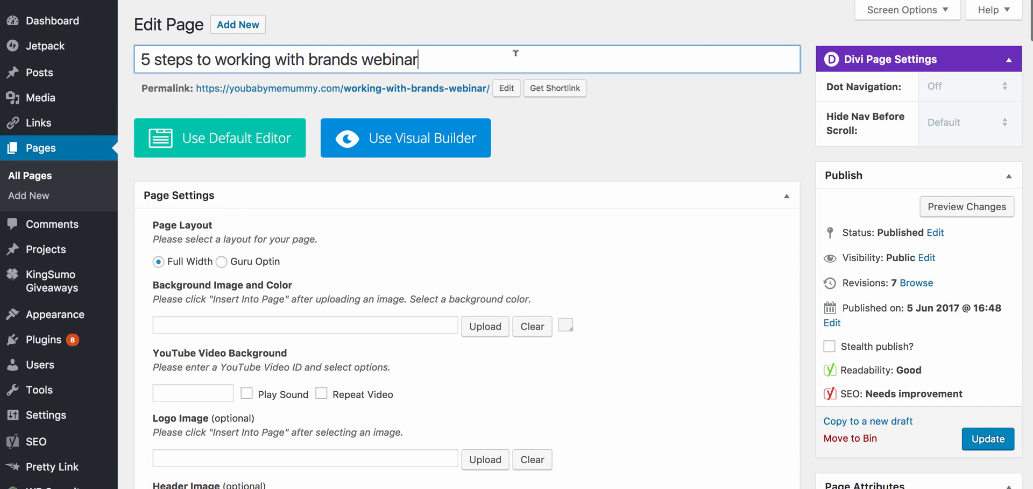
pyautogui.scroll(-3)
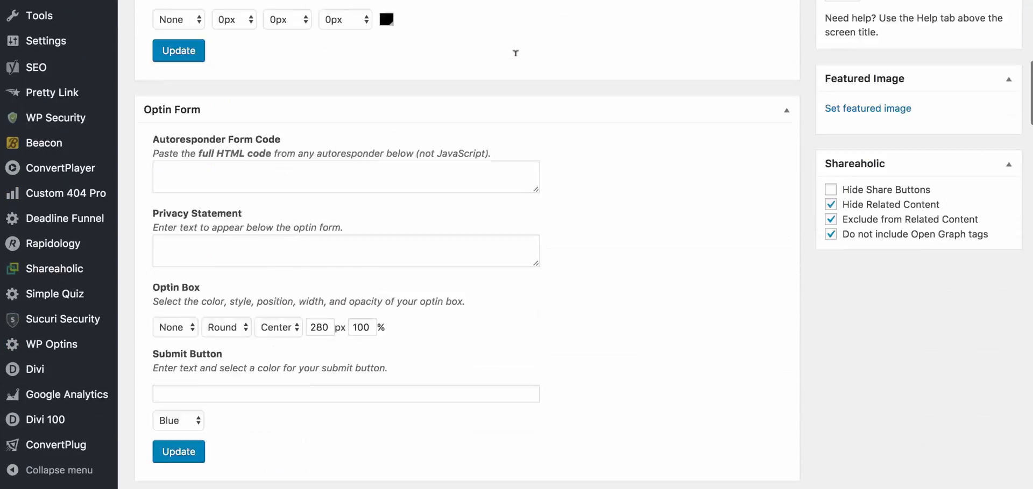
pyautogui.scroll(3)
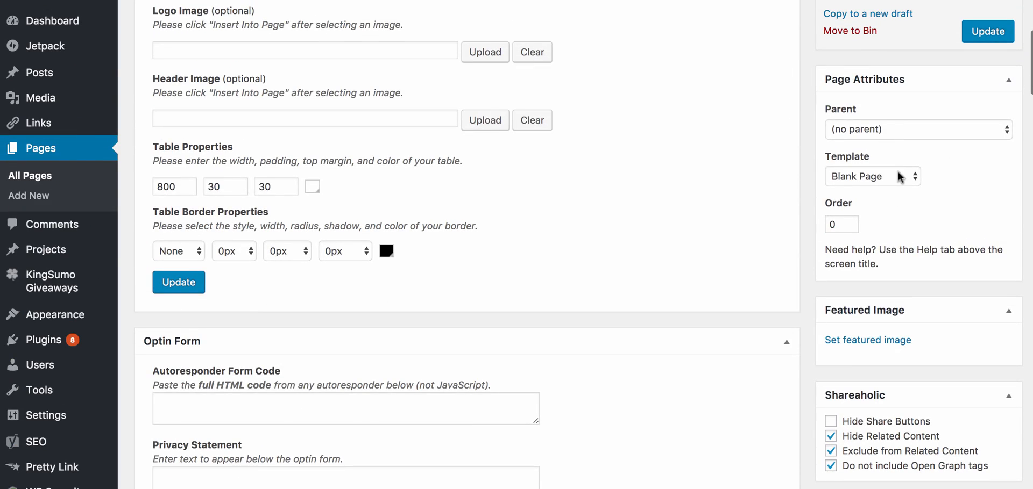
pyautogui.click(872, 176)
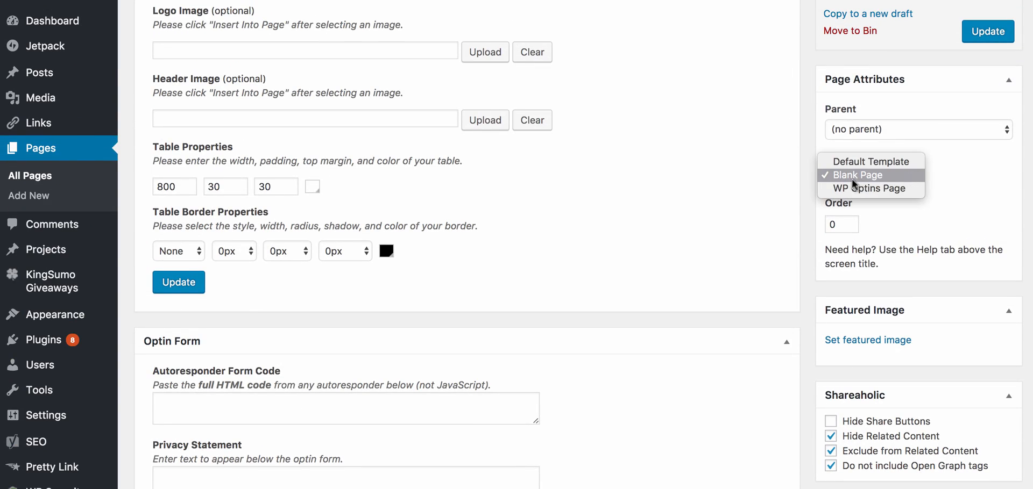
pyautogui.click(857, 175)
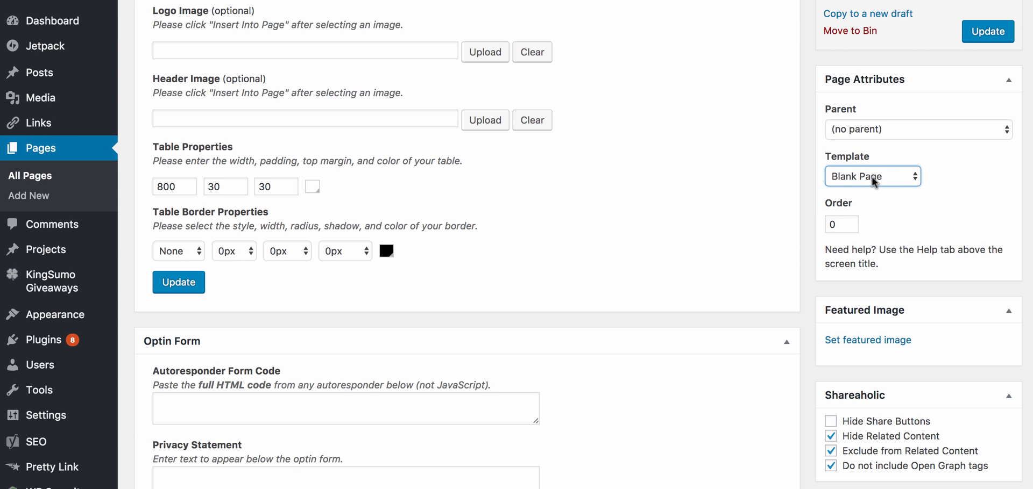
pyautogui.scroll(-3)
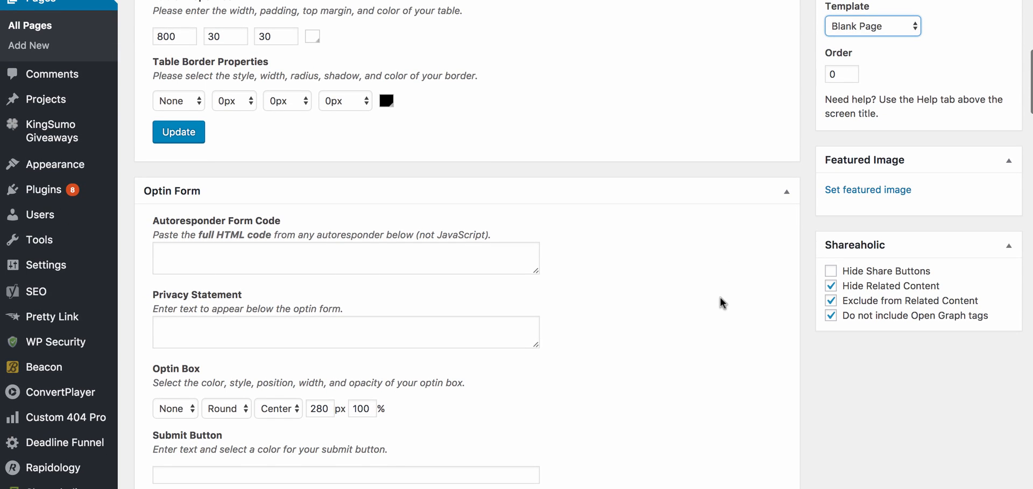
pyautogui.scroll(-3)
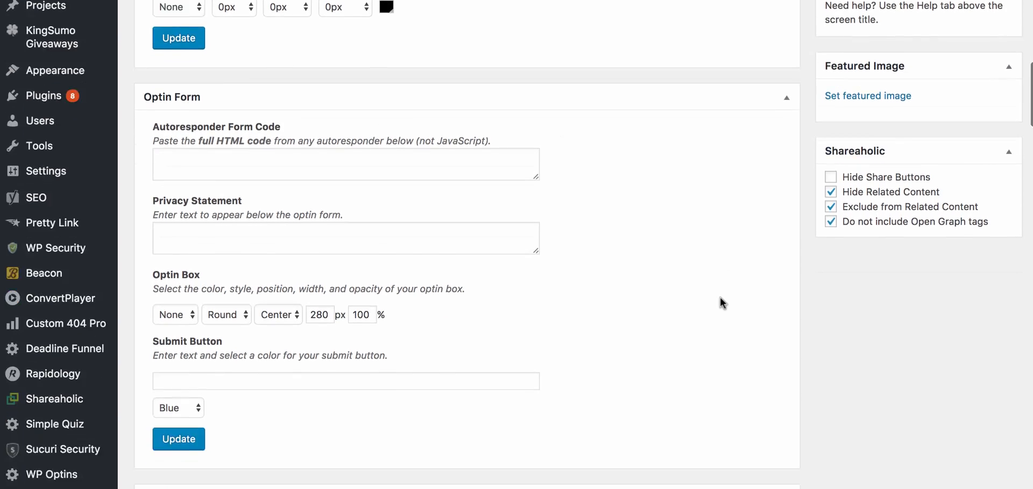
pyautogui.scroll(-3)
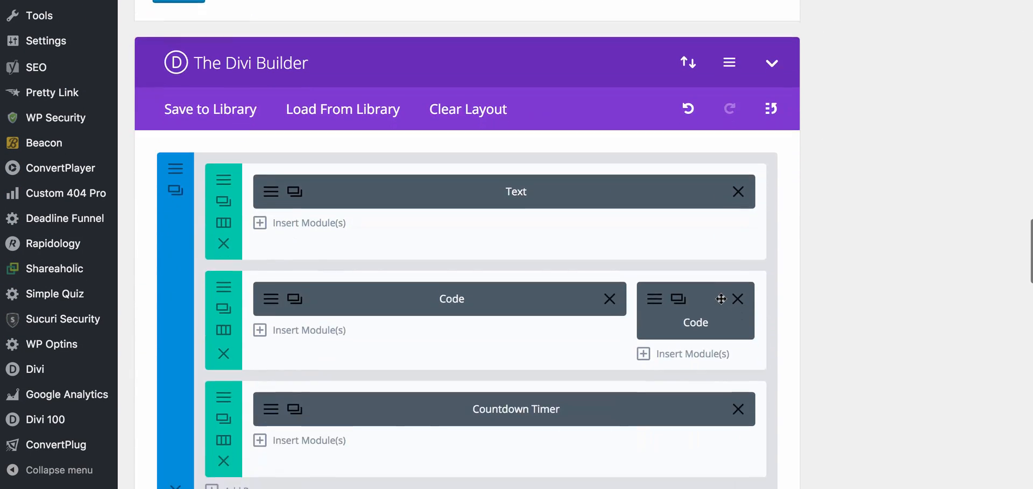
pyautogui.scroll(-3)
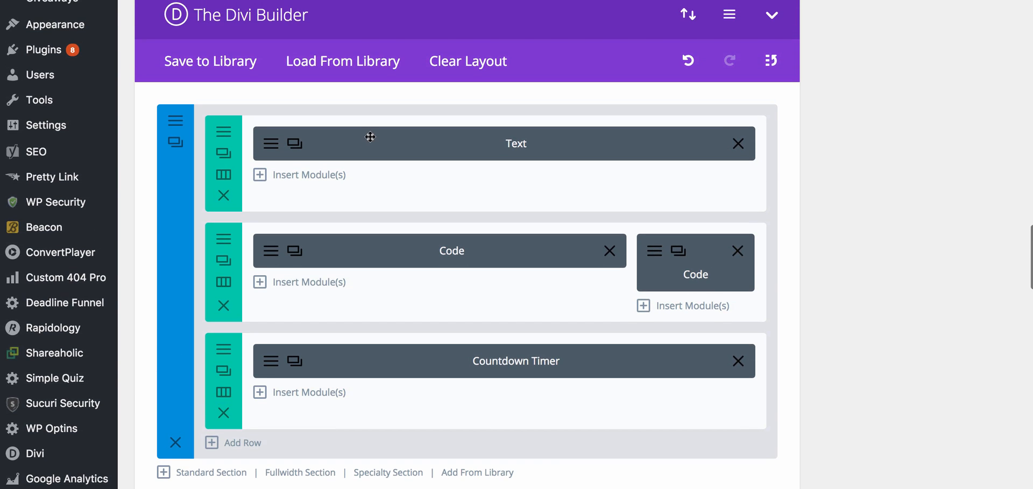
pyautogui.scroll(-3)
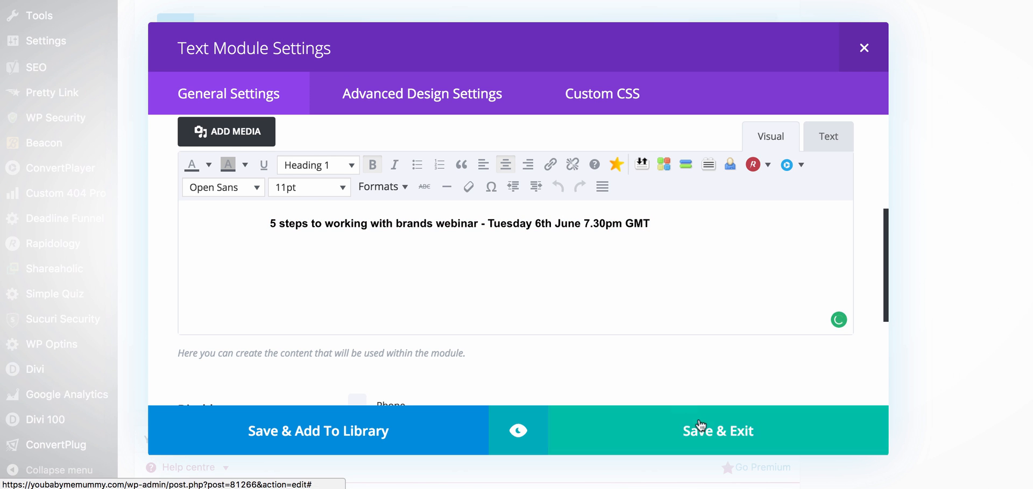
pyautogui.click(719, 431)
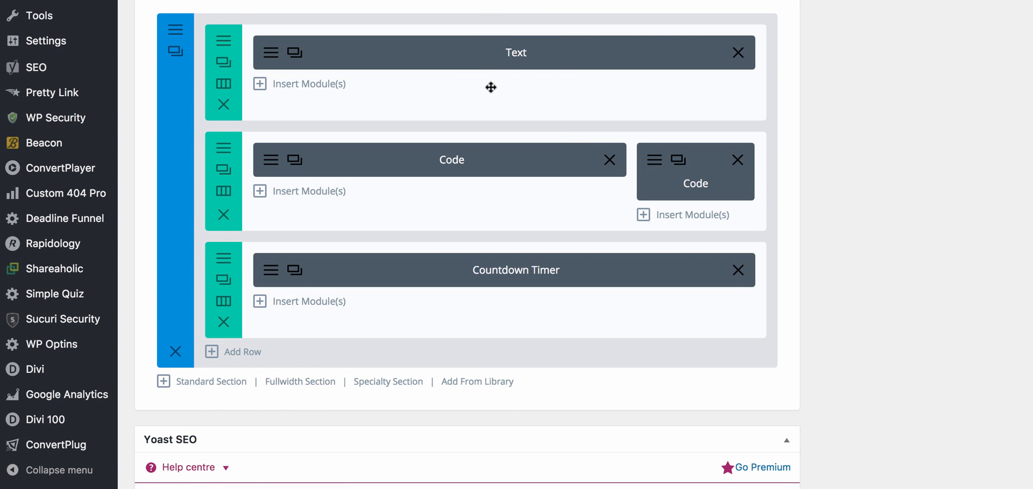
pyautogui.moveTo(445, 92)
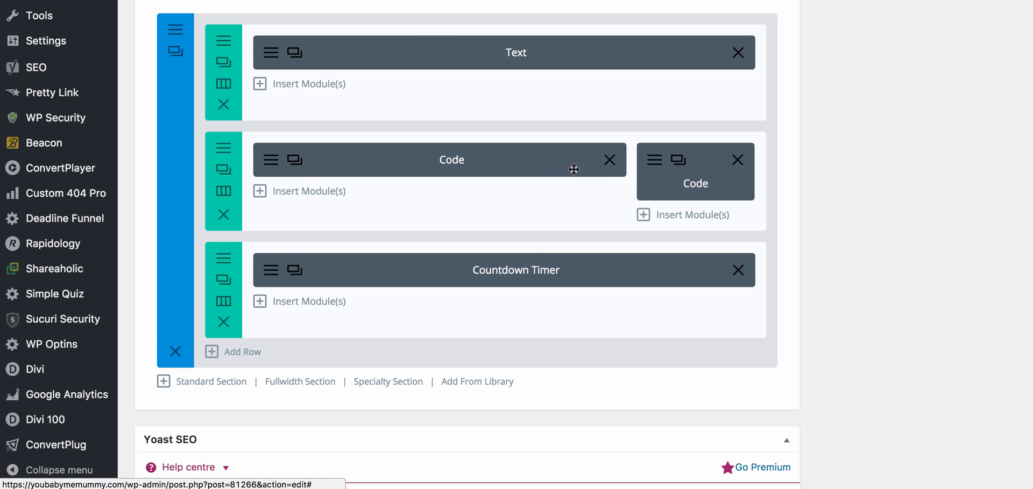
pyautogui.moveTo(269, 270)
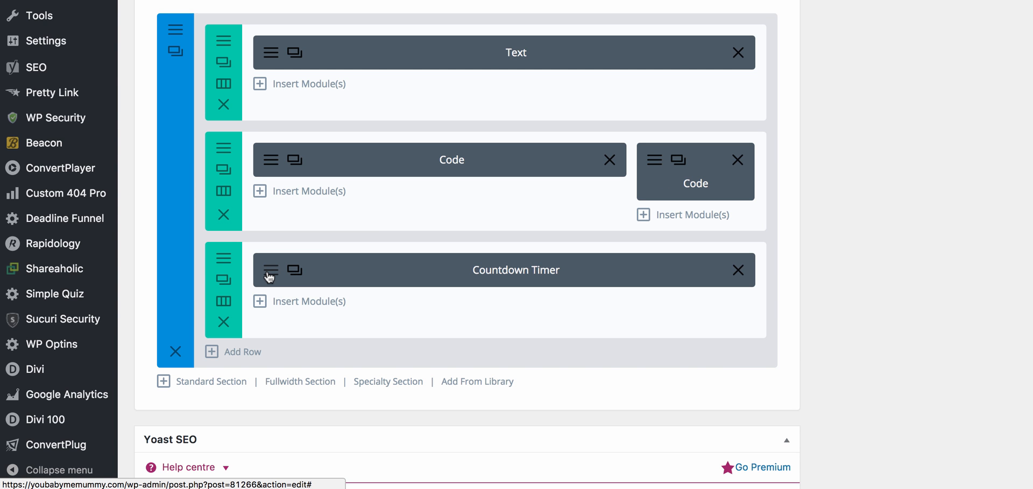
# - Open the Countdown Timer module settings, save them unchanged, and scroll down the layout
pyautogui.click(269, 270)
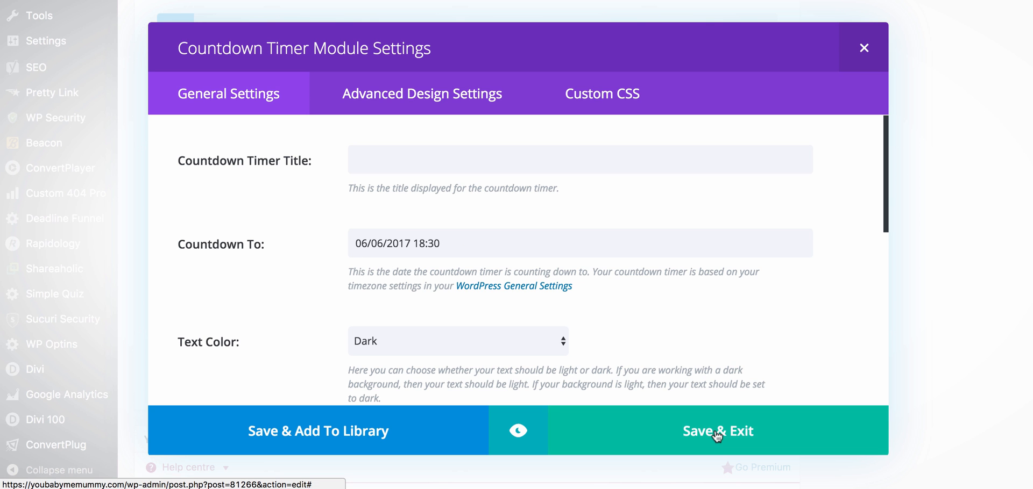
pyautogui.click(718, 431)
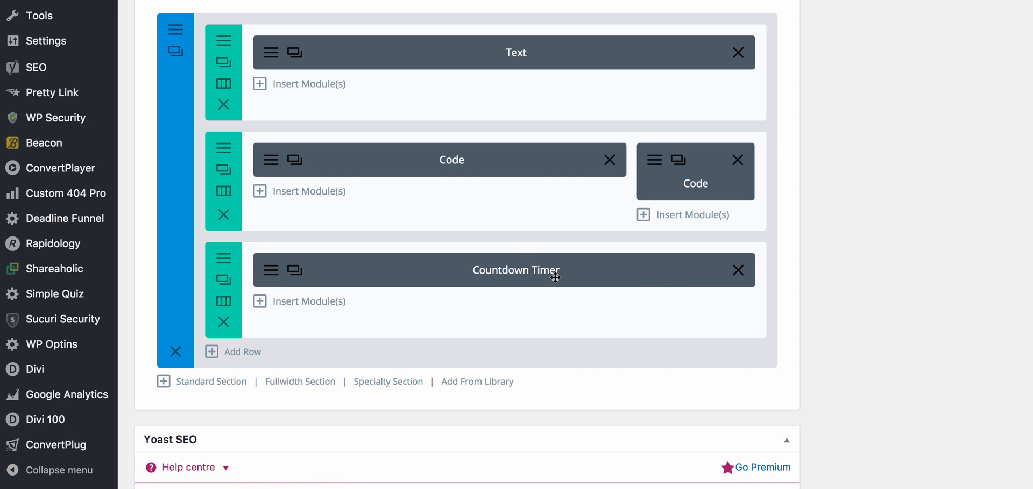
pyautogui.moveTo(523, 278)
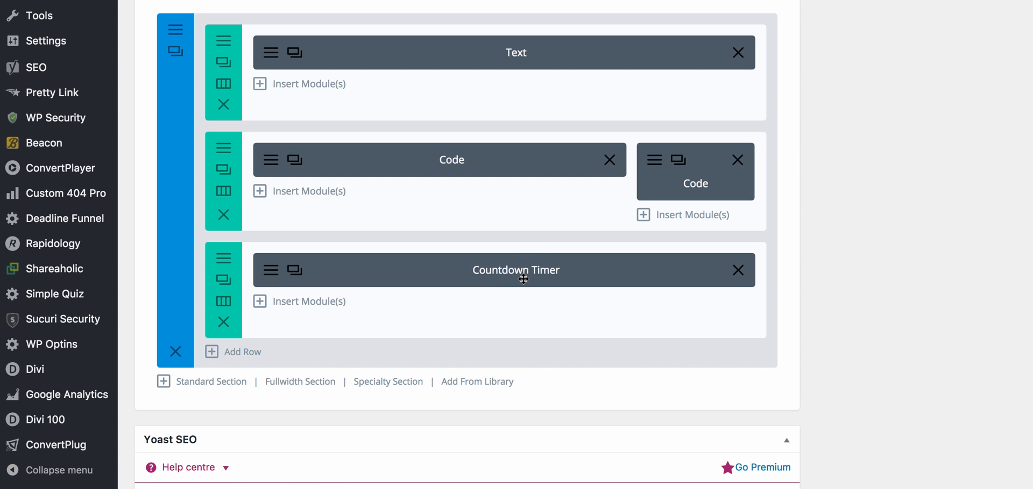
pyautogui.moveTo(556, 227)
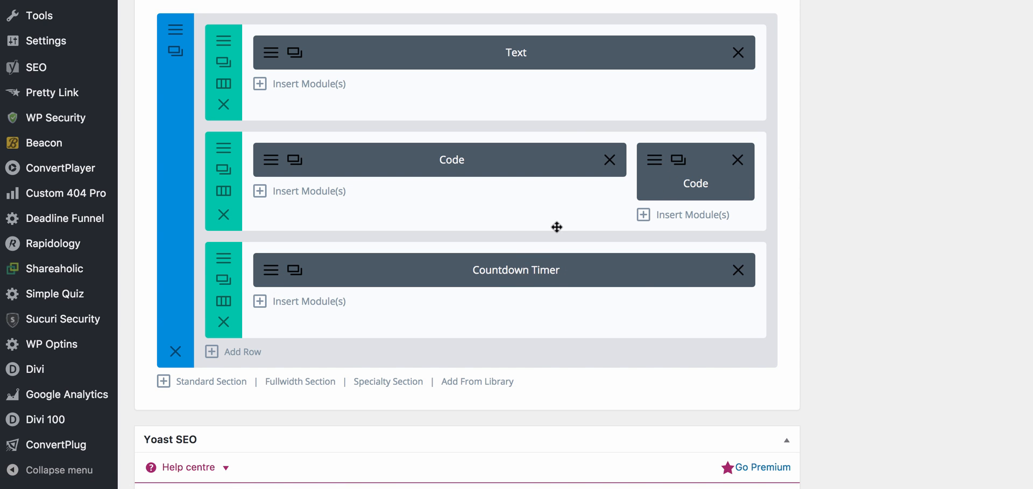
pyautogui.moveTo(527, 282)
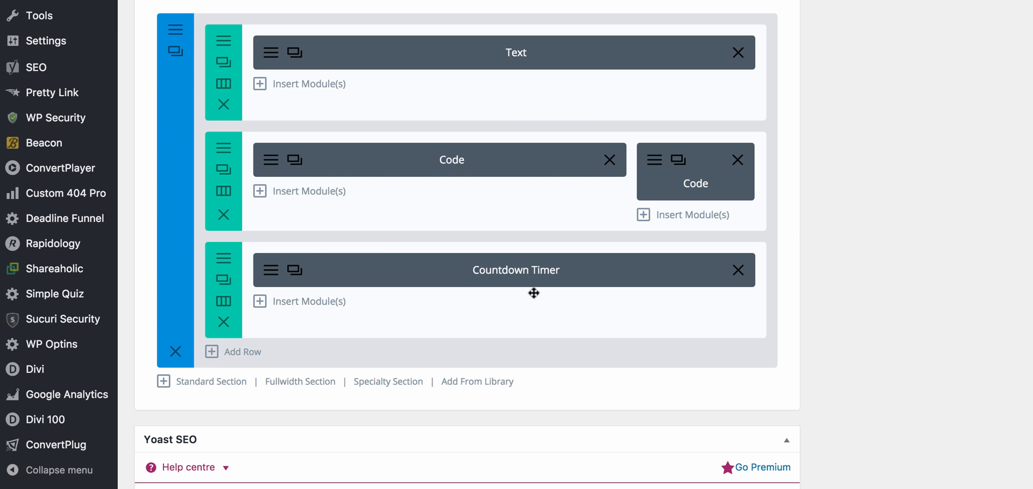
pyautogui.moveTo(426, 203)
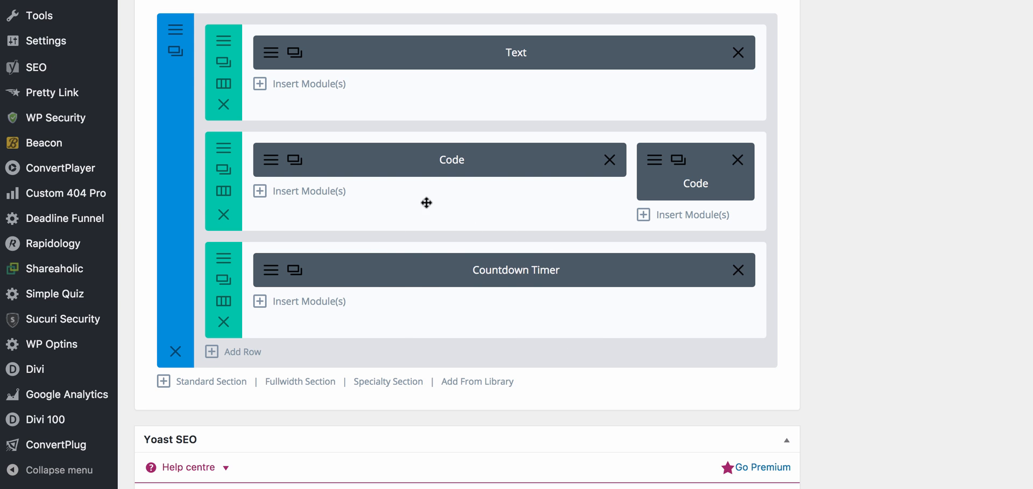
pyautogui.moveTo(692, 284)
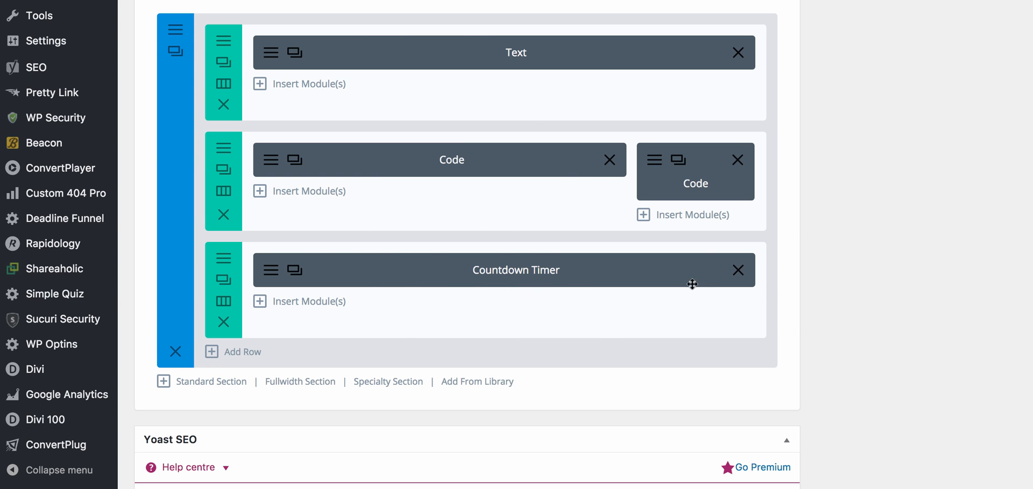
pyautogui.moveTo(378, 255)
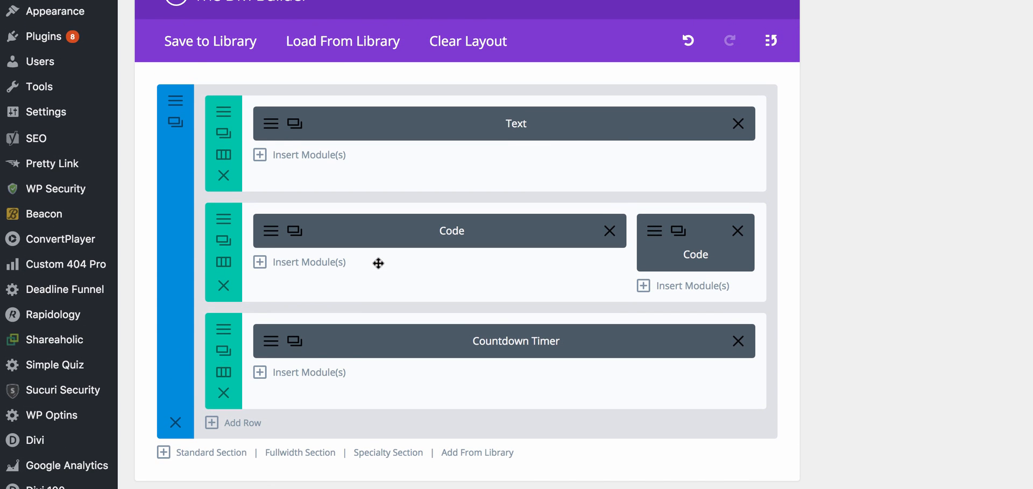
pyautogui.moveTo(395, 249)
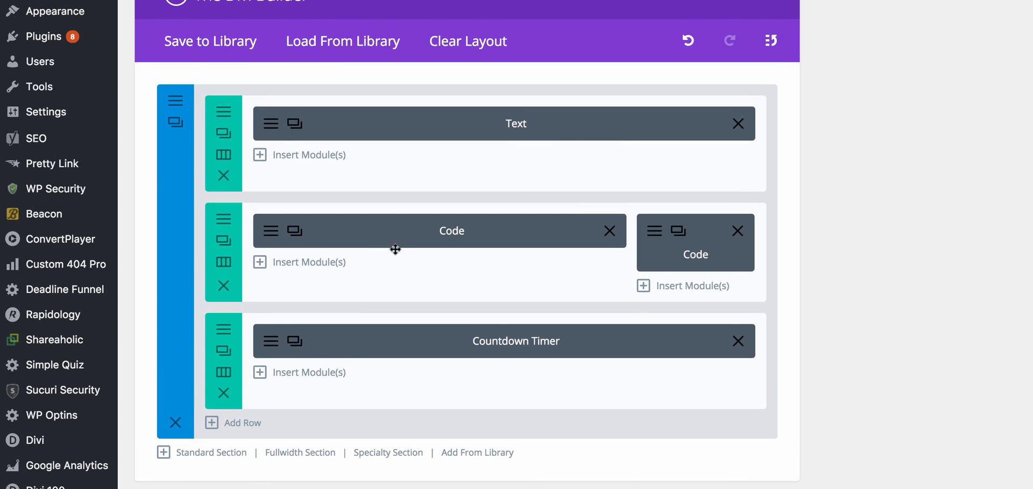
pyautogui.scroll(-3)
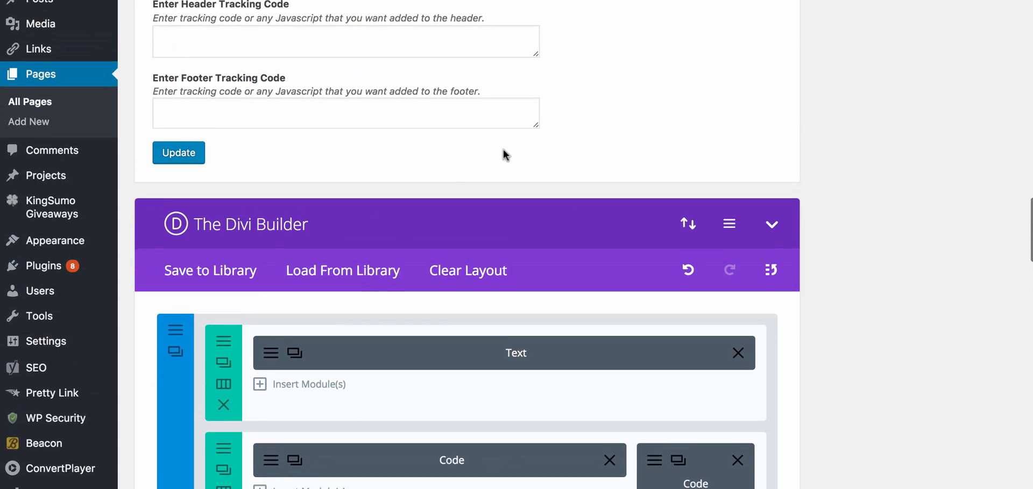
pyautogui.scroll(-3)
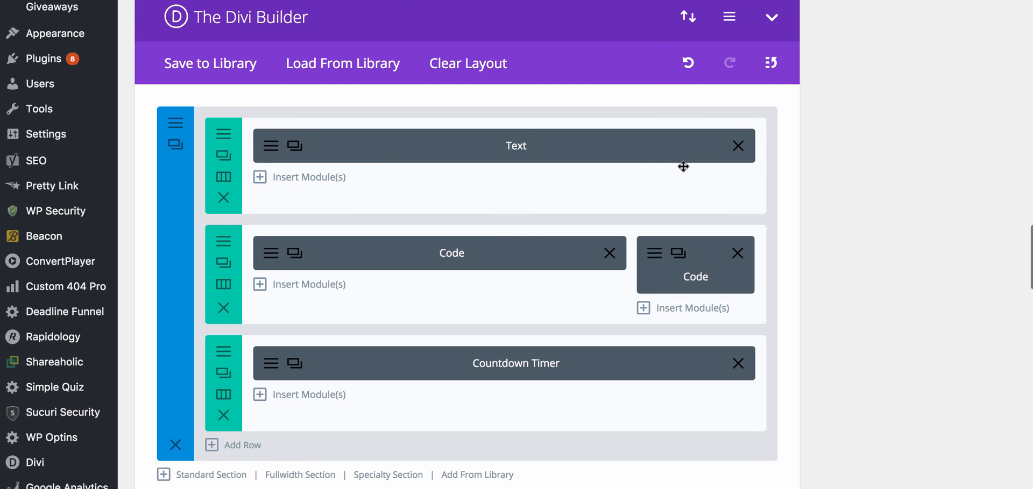
pyautogui.moveTo(872, 23)
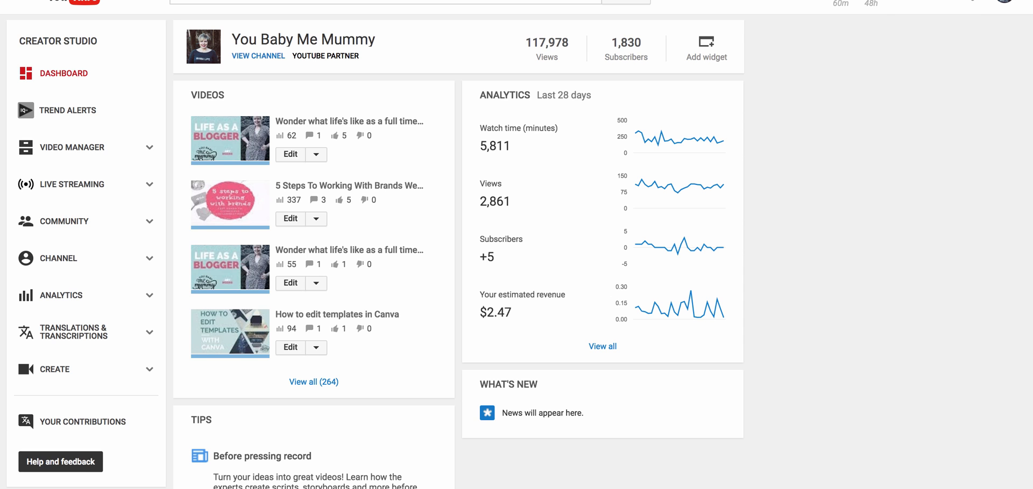
pyautogui.moveTo(891, 324)
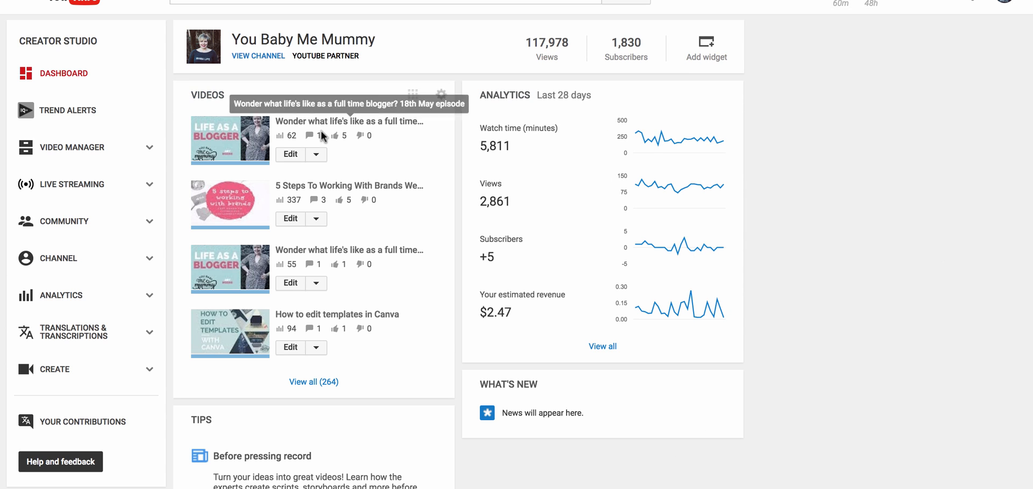
pyautogui.moveTo(52, 53)
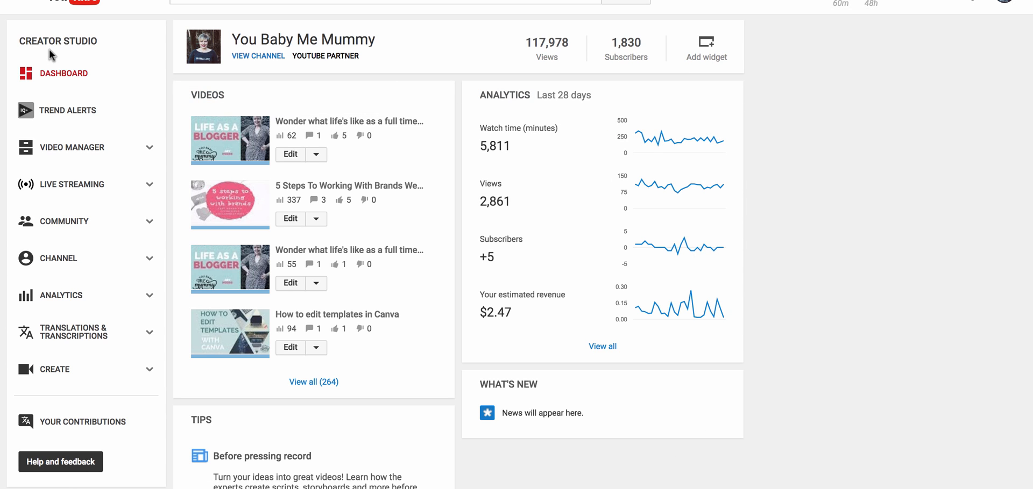
pyautogui.moveTo(72, 185)
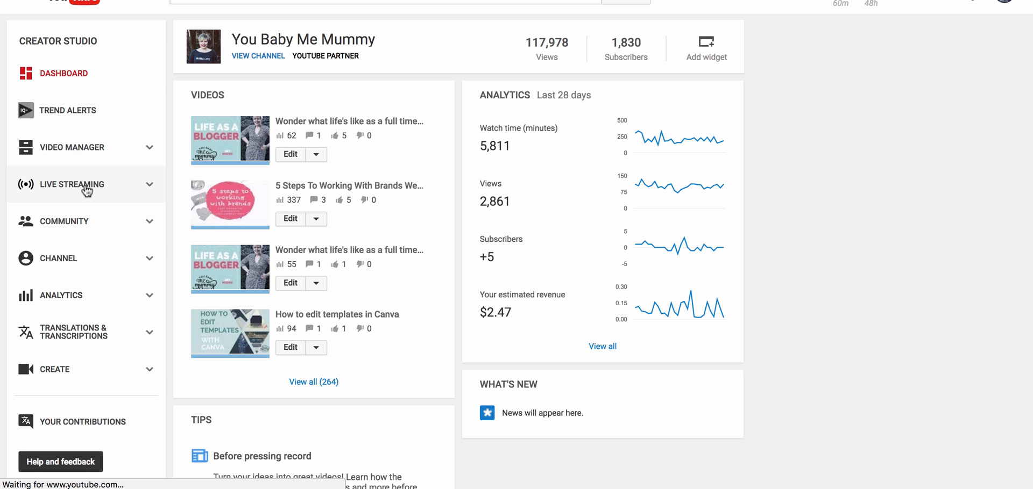
# - Go to the Live Streaming Events list in Creator Studio
pyautogui.click(72, 185)
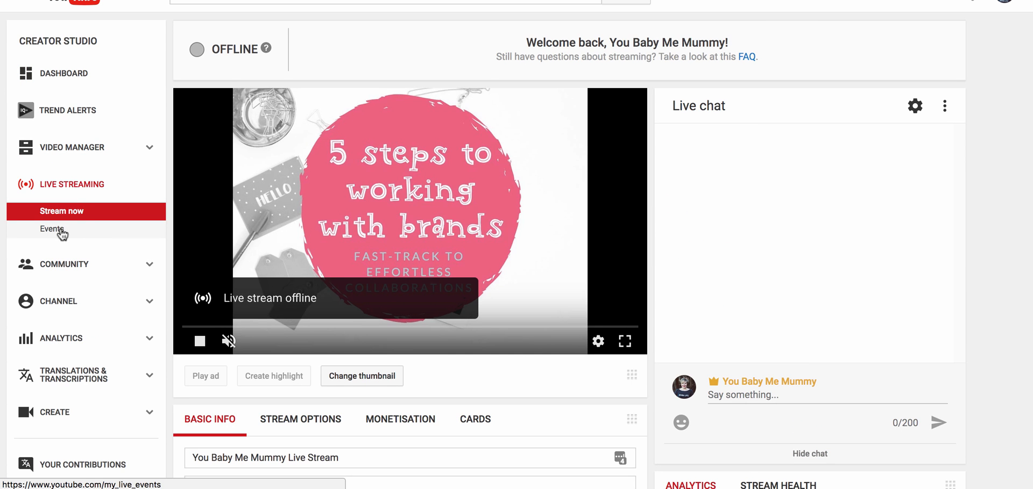
pyautogui.click(52, 231)
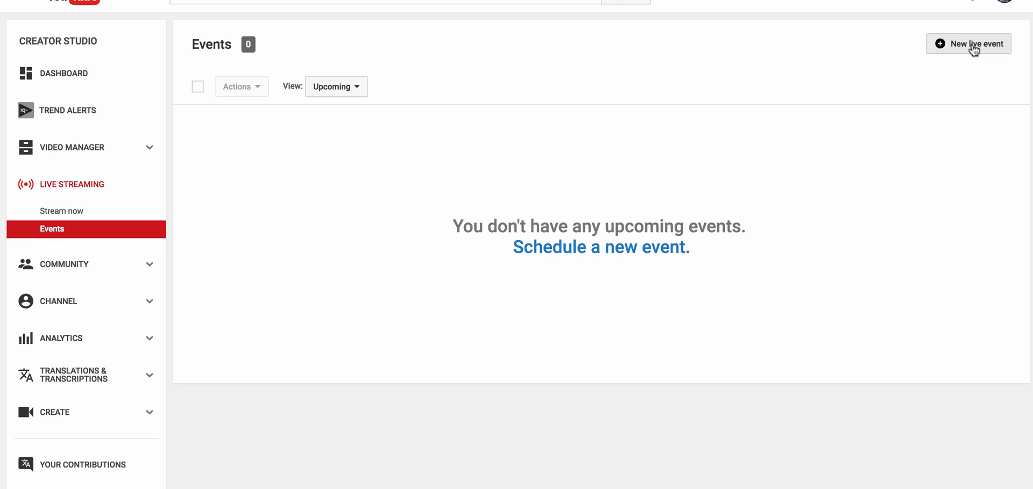
# - Start a new live event titled 'Test' with an 11:30 start time
pyautogui.click(969, 44)
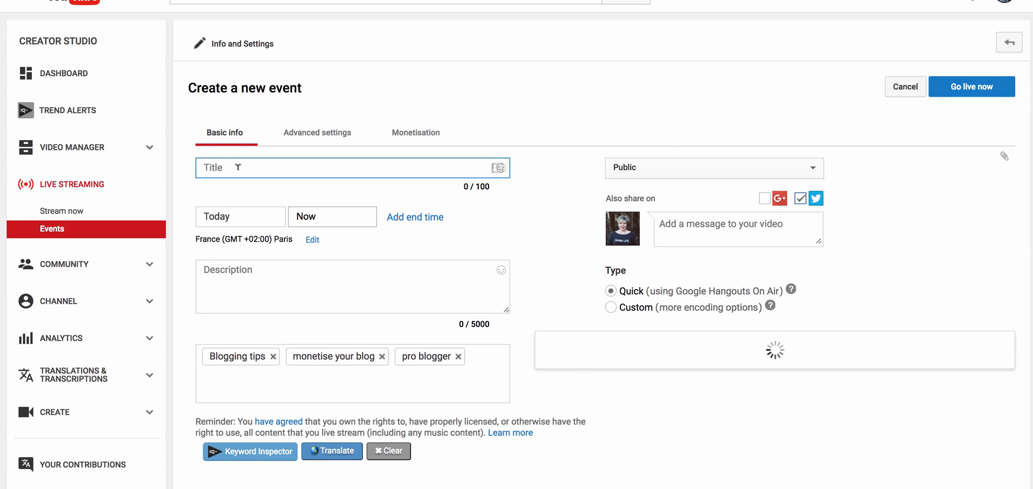
pyautogui.write('Test')
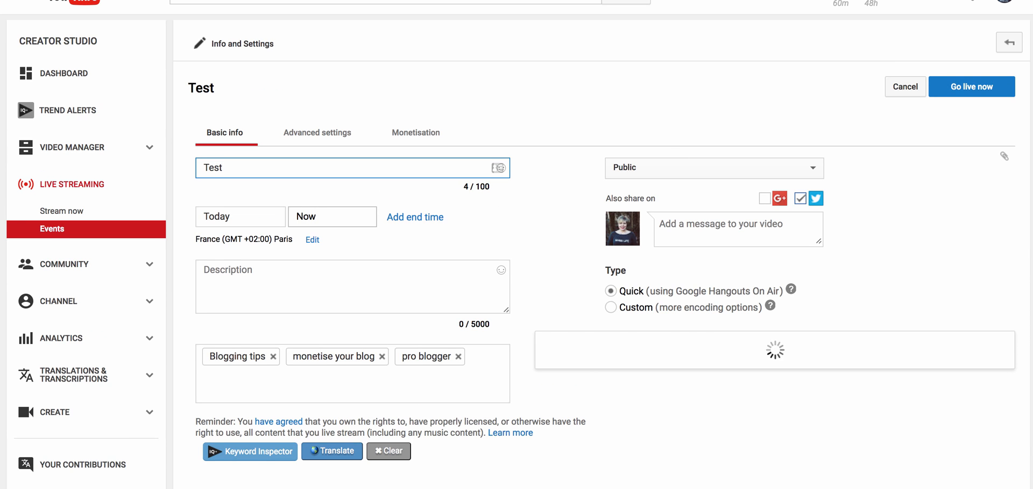
pyautogui.click(332, 216)
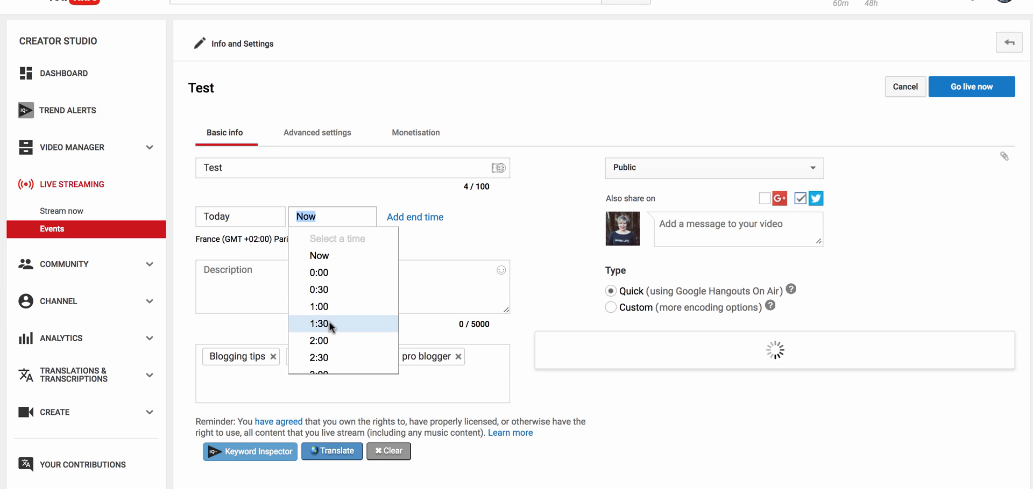
pyautogui.scroll(-3)
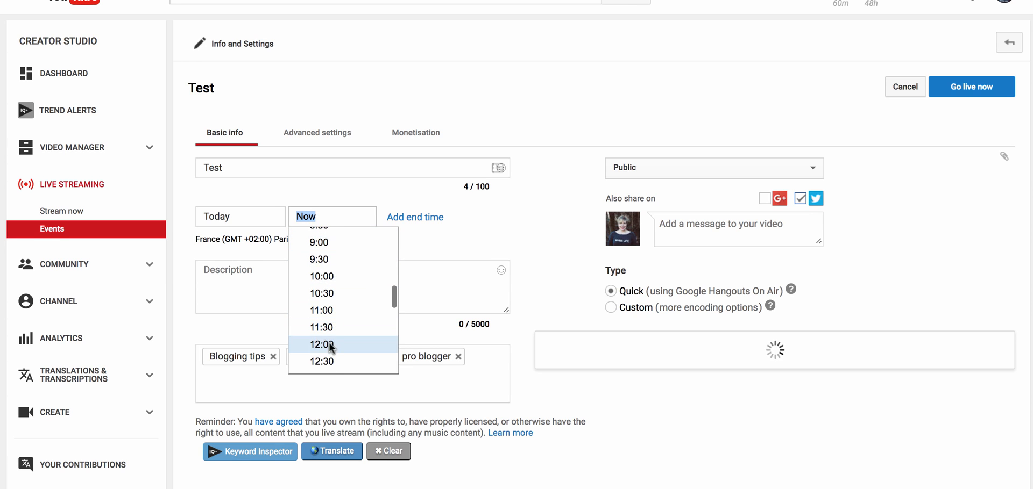
pyautogui.click(322, 327)
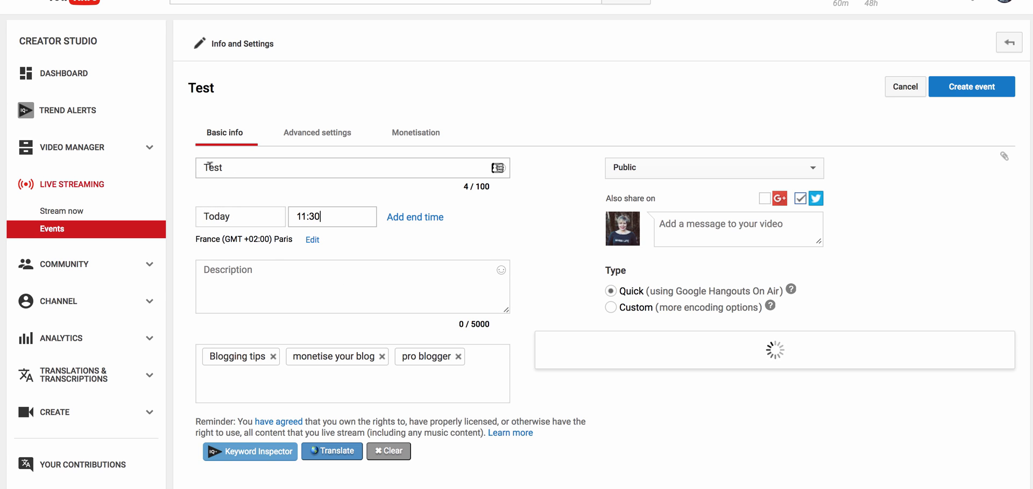
pyautogui.click(416, 132)
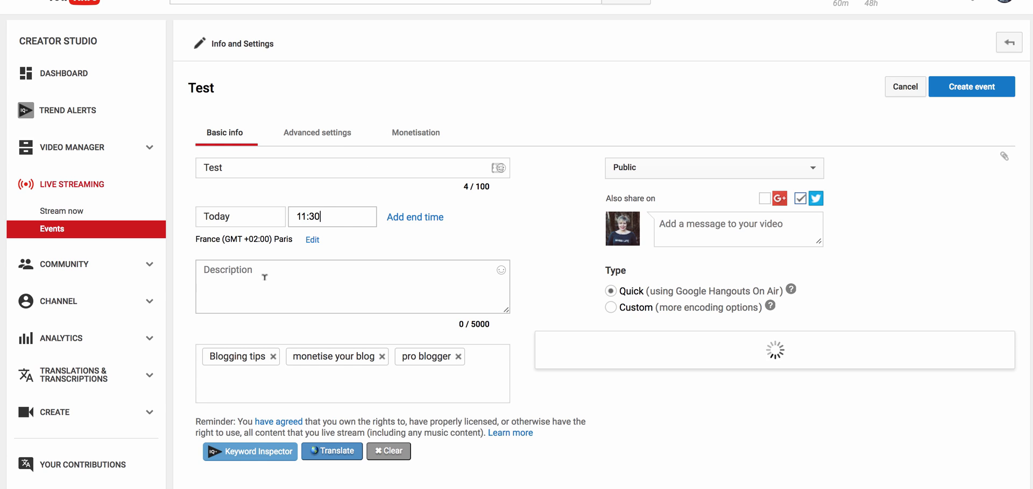
pyautogui.click(353, 287)
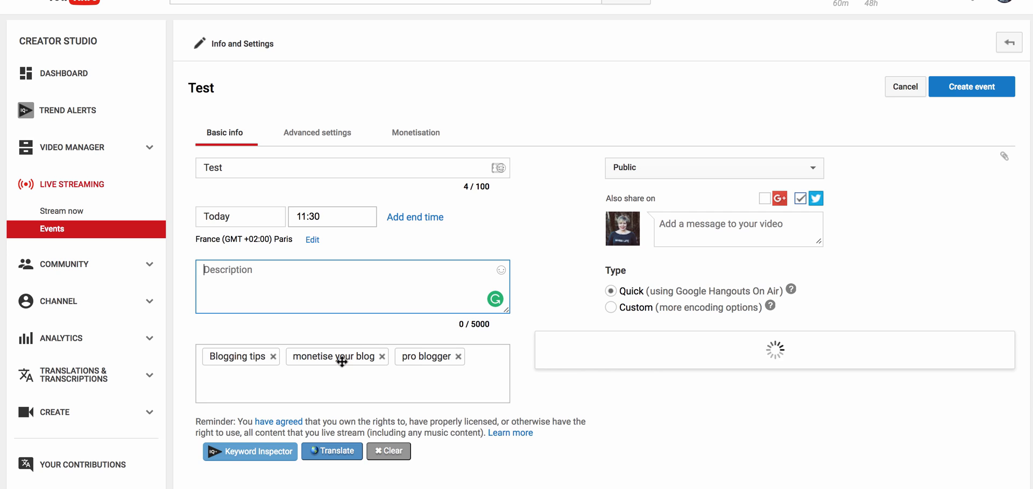
pyautogui.moveTo(654, 176)
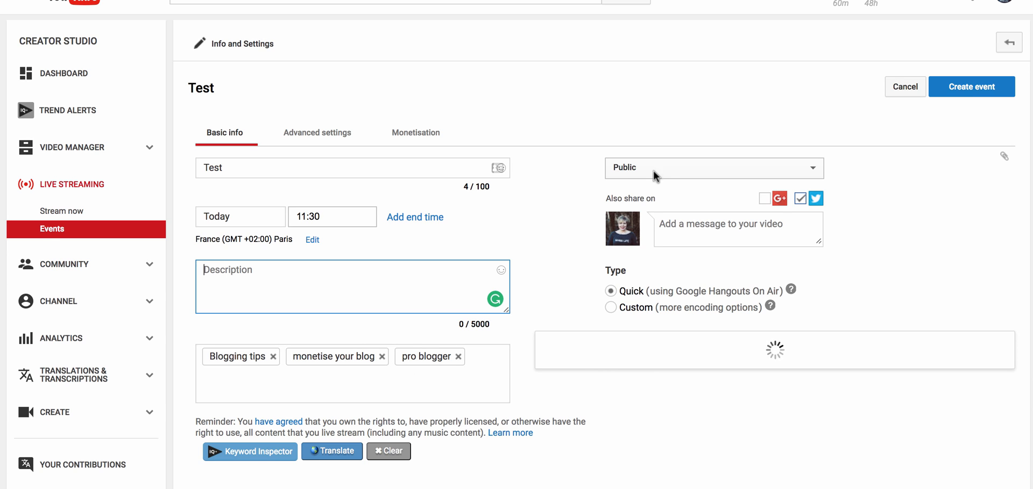
pyautogui.moveTo(695, 246)
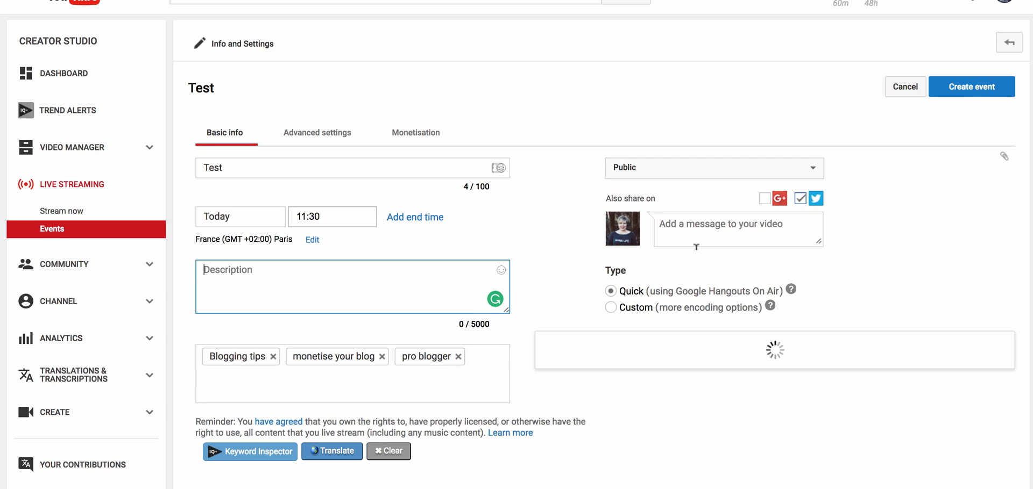
# - Set the event date to 11 July 2017 and create the Test event
pyautogui.scroll(-3)
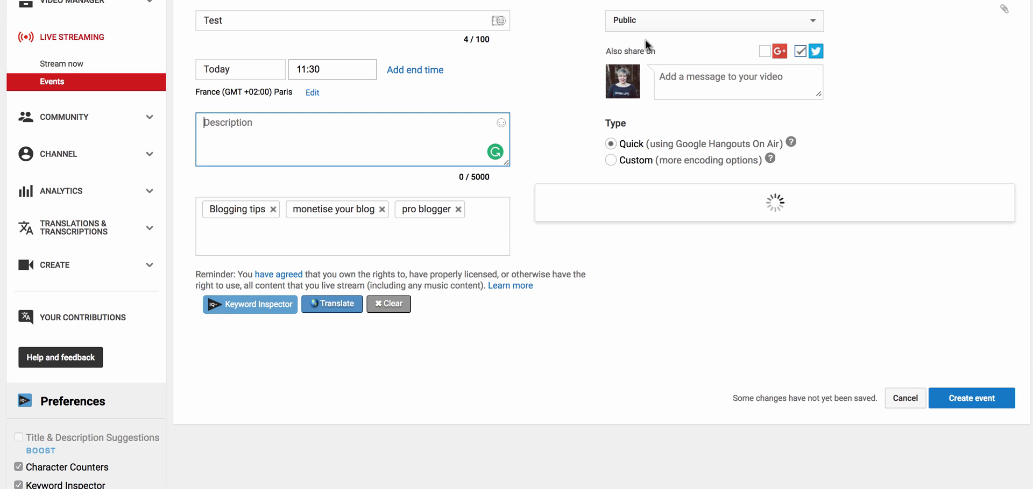
pyautogui.click(970, 398)
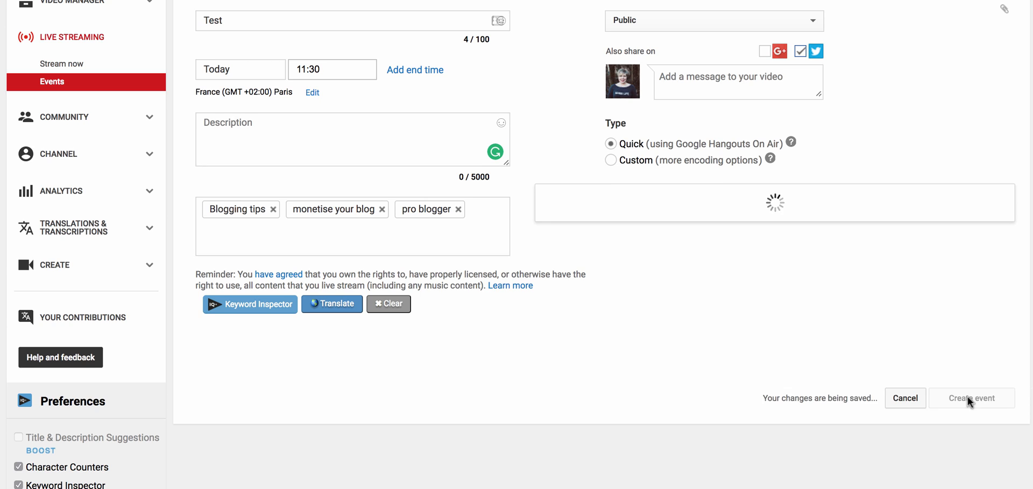
pyautogui.click(970, 398)
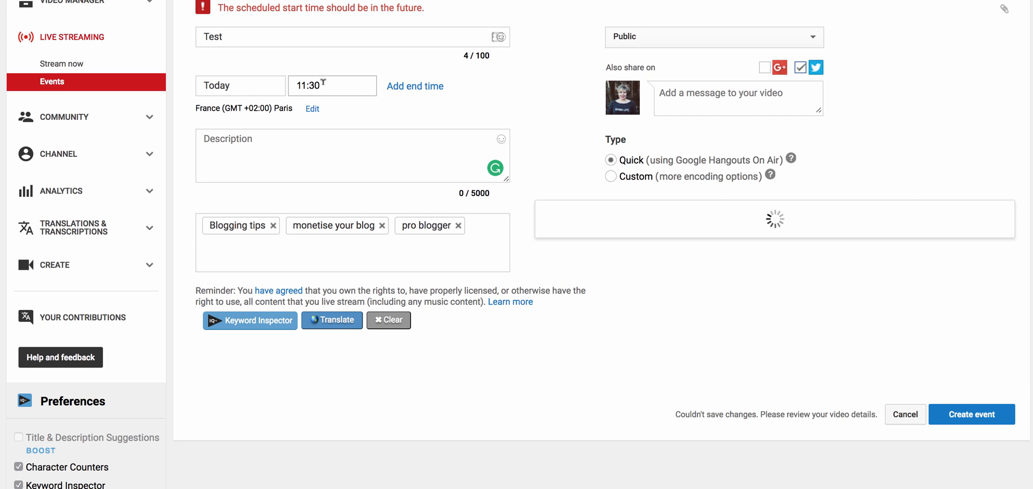
pyautogui.click(240, 85)
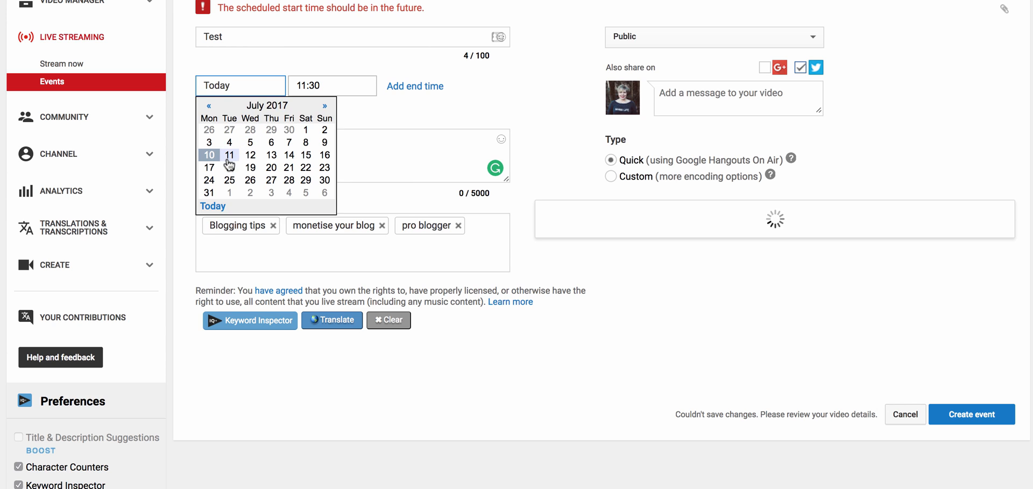
pyautogui.click(229, 155)
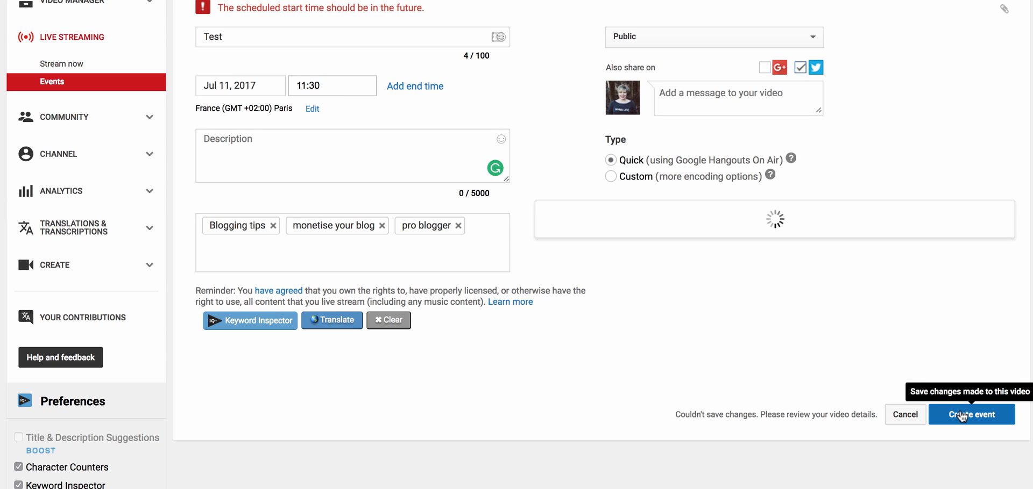
pyautogui.click(971, 414)
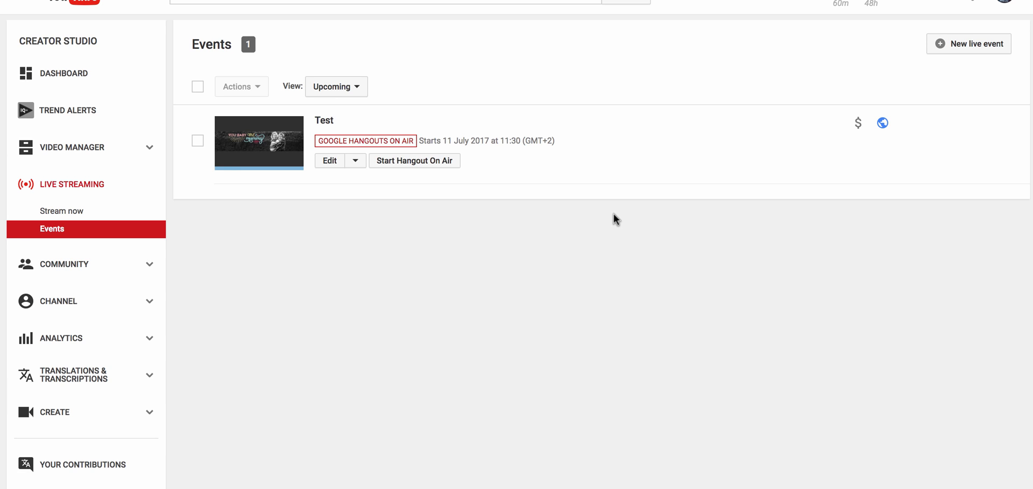
pyautogui.moveTo(349, 325)
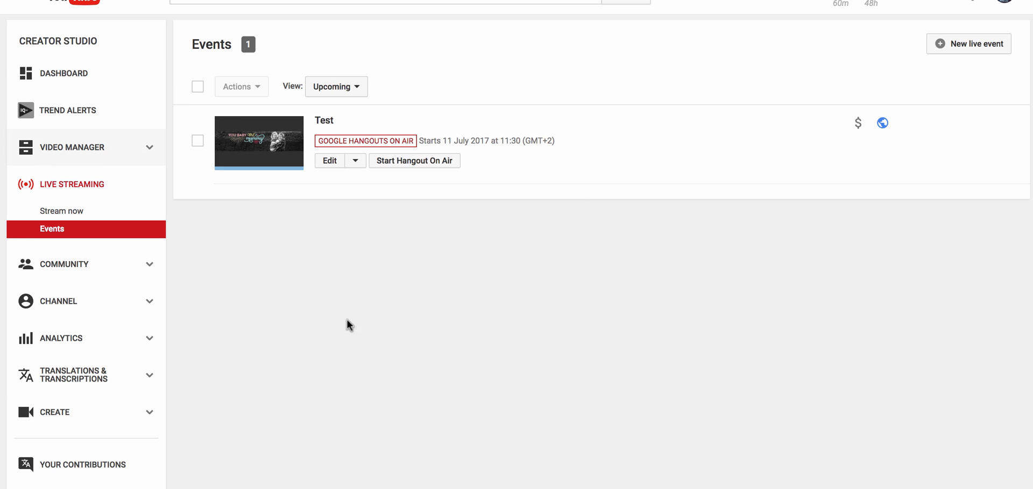
pyautogui.moveTo(211, 172)
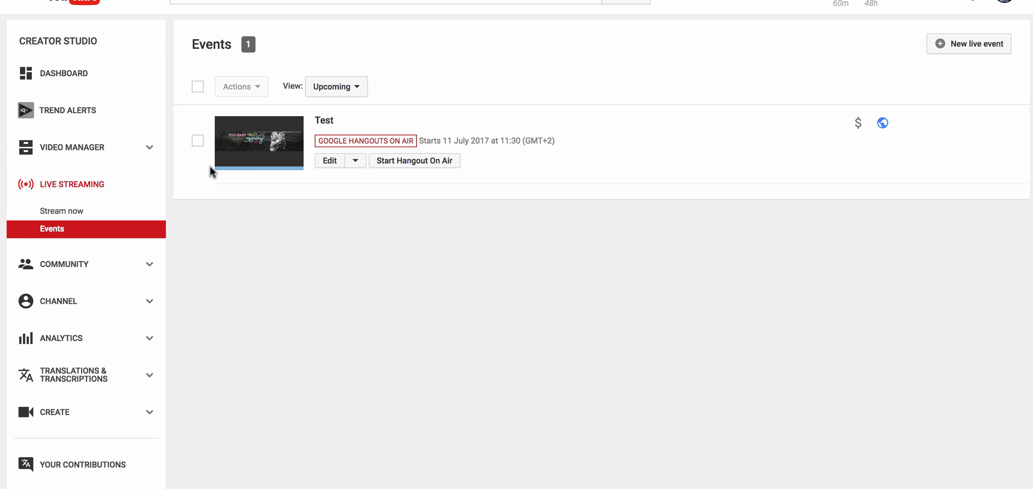
pyautogui.moveTo(345, 135)
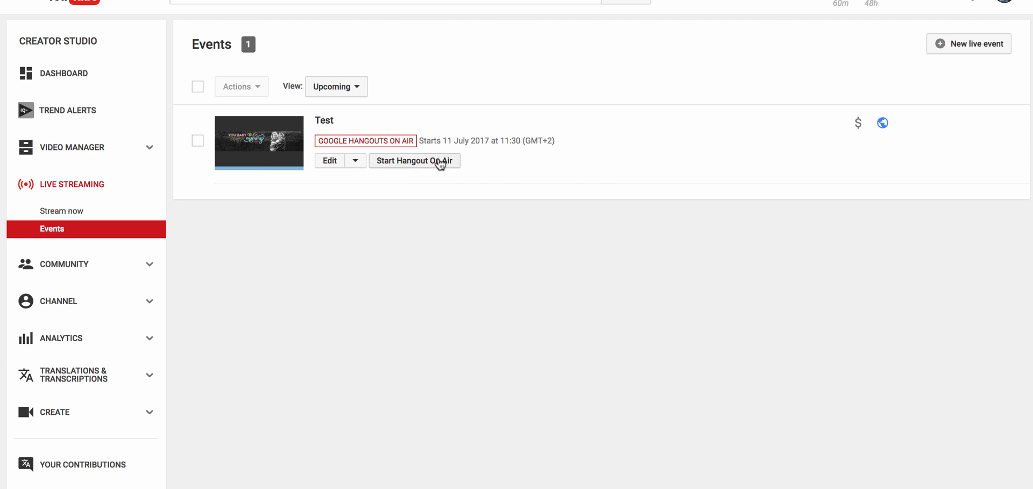
pyautogui.moveTo(429, 166)
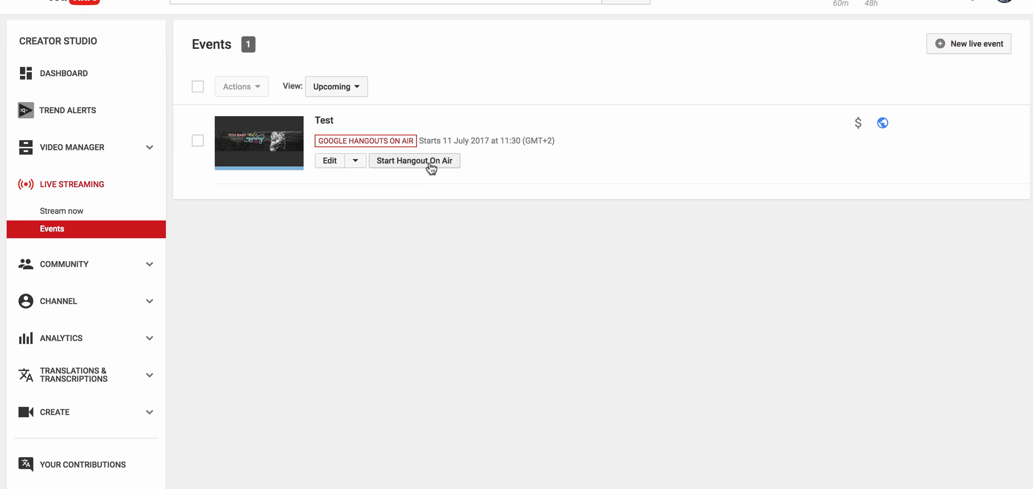
pyautogui.moveTo(422, 166)
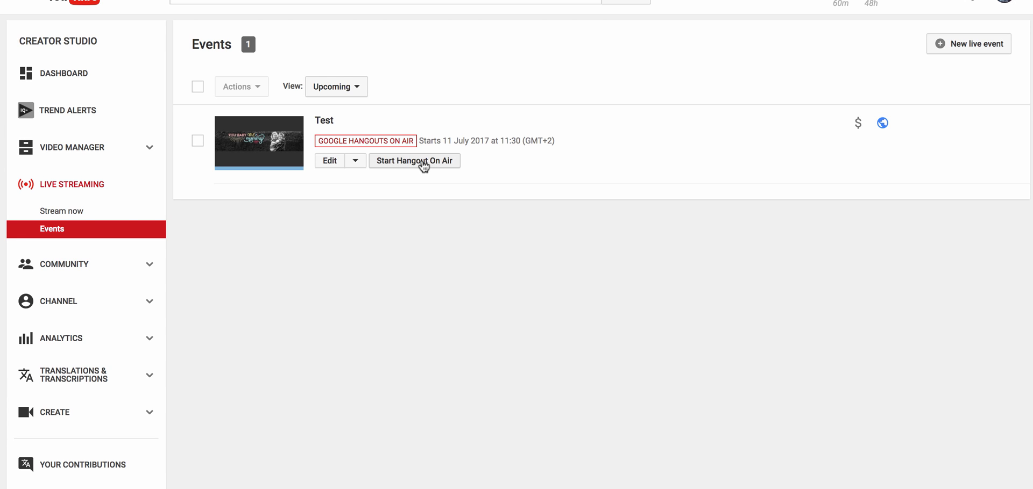
# - Start the Hangout On Air for the Test event
pyautogui.click(414, 161)
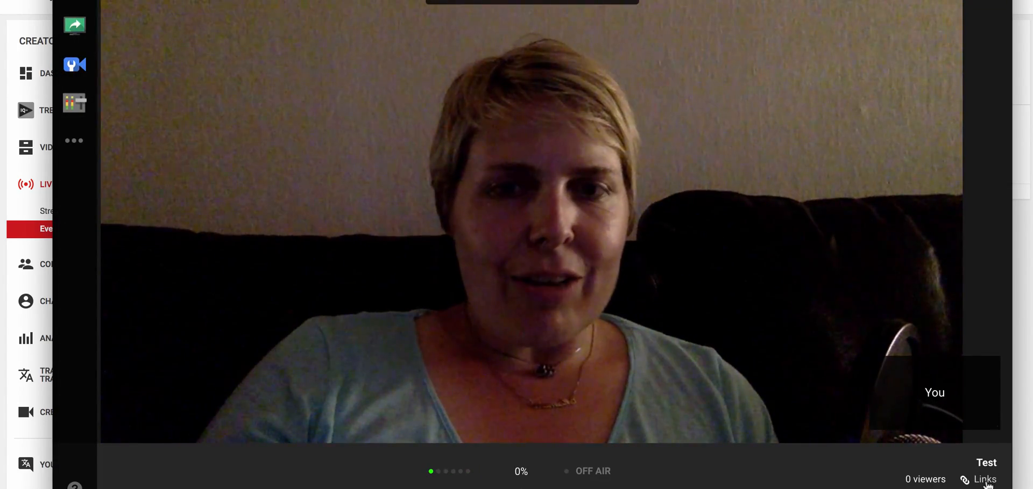
# - View the broadcast's embed links and dismiss the Look Up notice
pyautogui.click(984, 479)
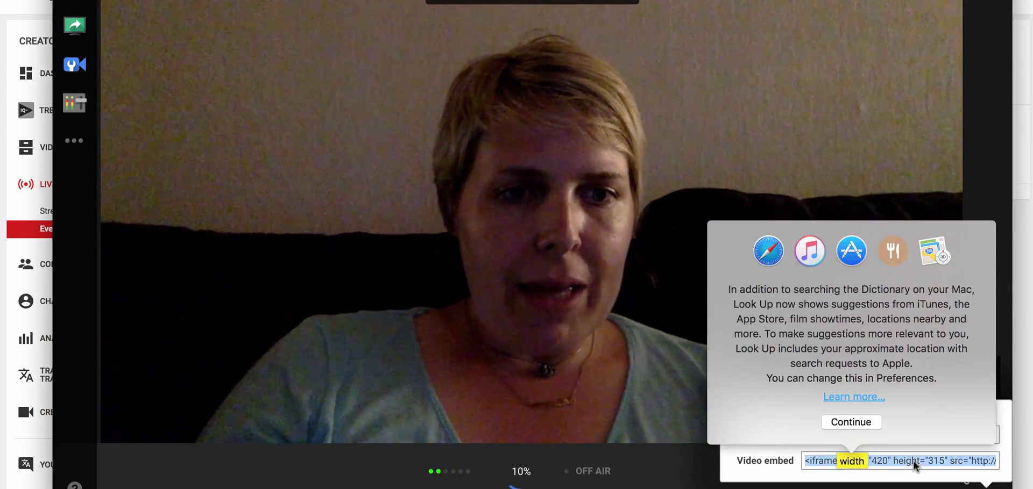
pyautogui.click(851, 423)
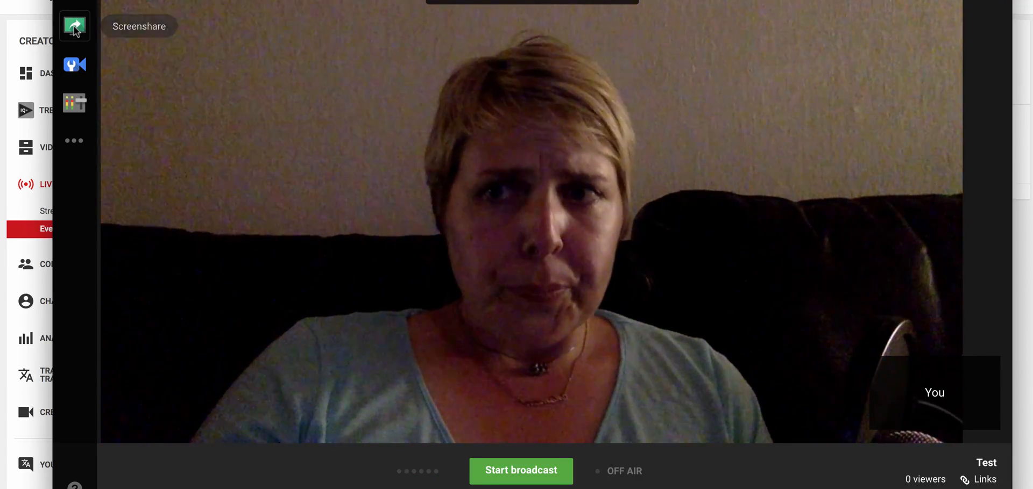
# - Screenshare the Keynote presentation application window into the broadcast
pyautogui.click(74, 26)
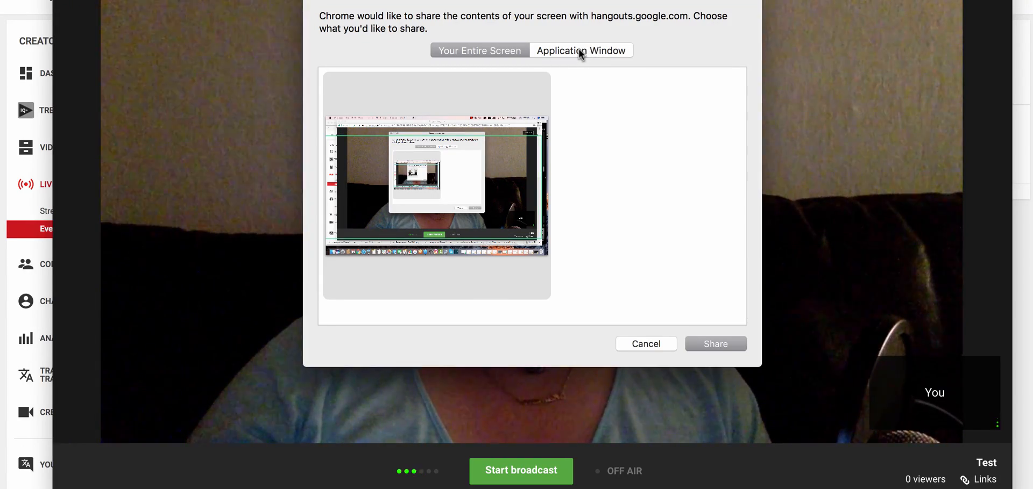
pyautogui.click(581, 50)
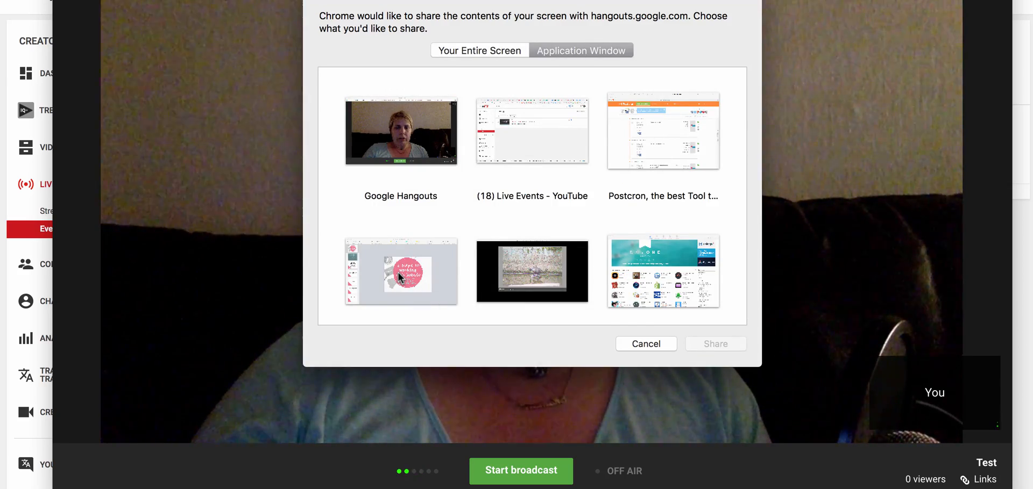
pyautogui.click(401, 272)
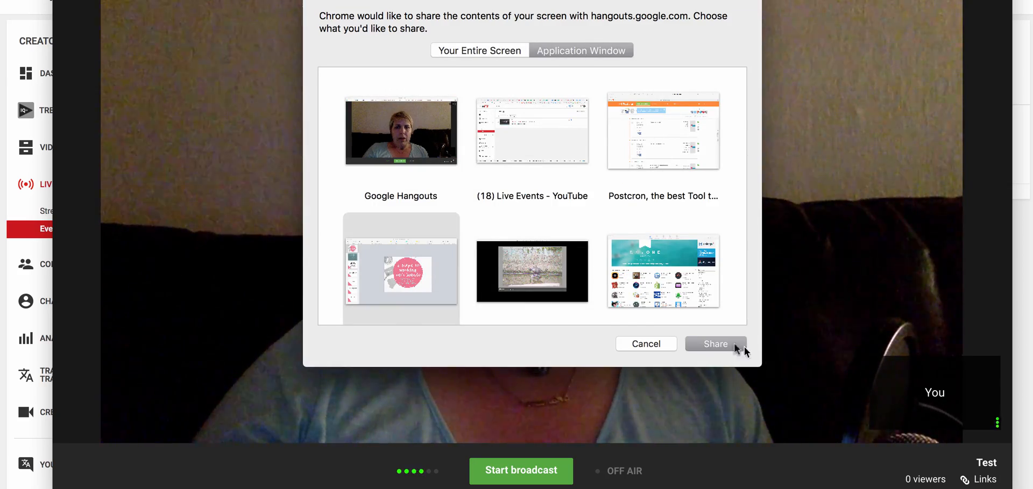
pyautogui.click(715, 344)
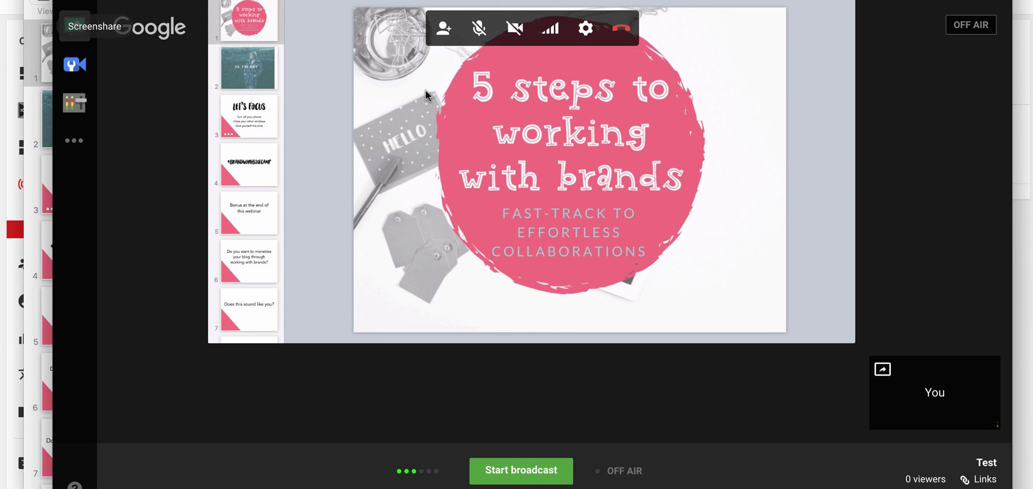
pyautogui.moveTo(591, 140)
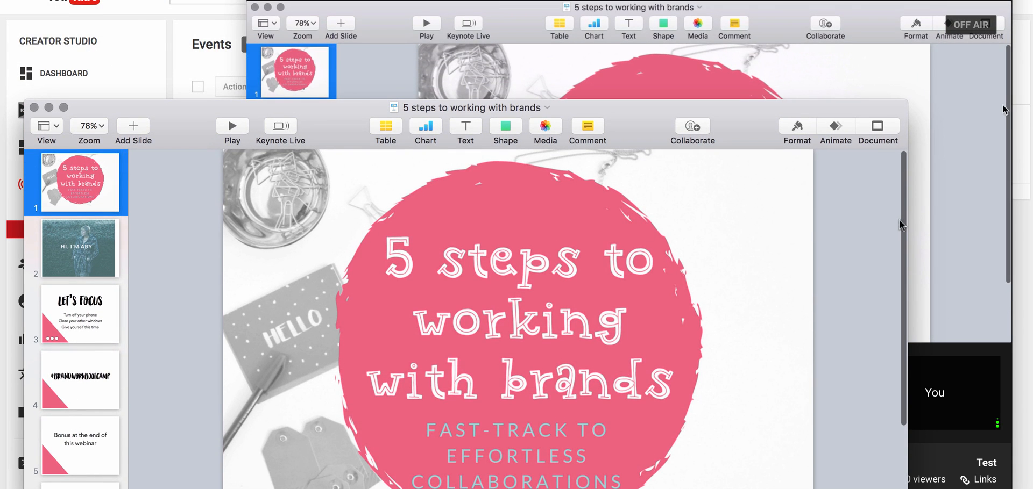
pyautogui.moveTo(893, 226)
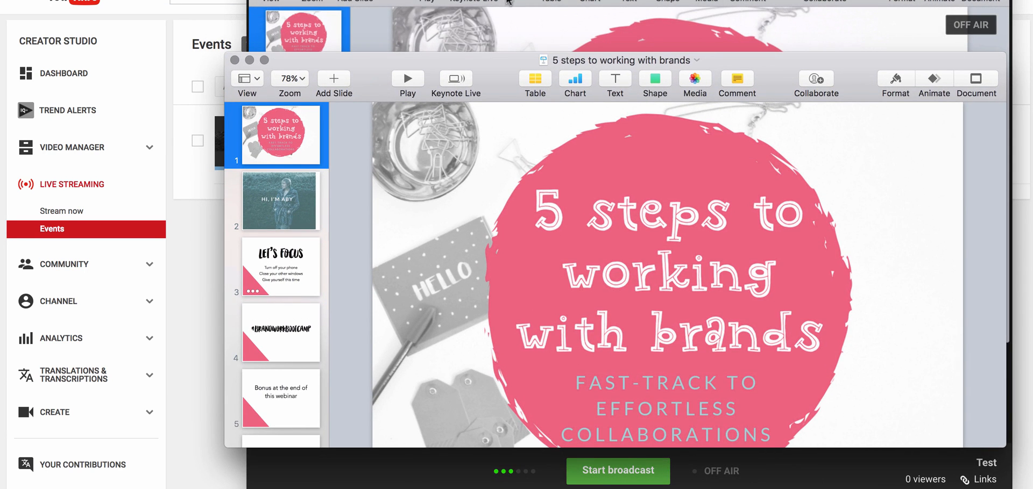
# - Advance through HI, I'M ABY and LET'S FOCUS to slide 7, 'Does this sound like you?'
pyautogui.click(279, 202)
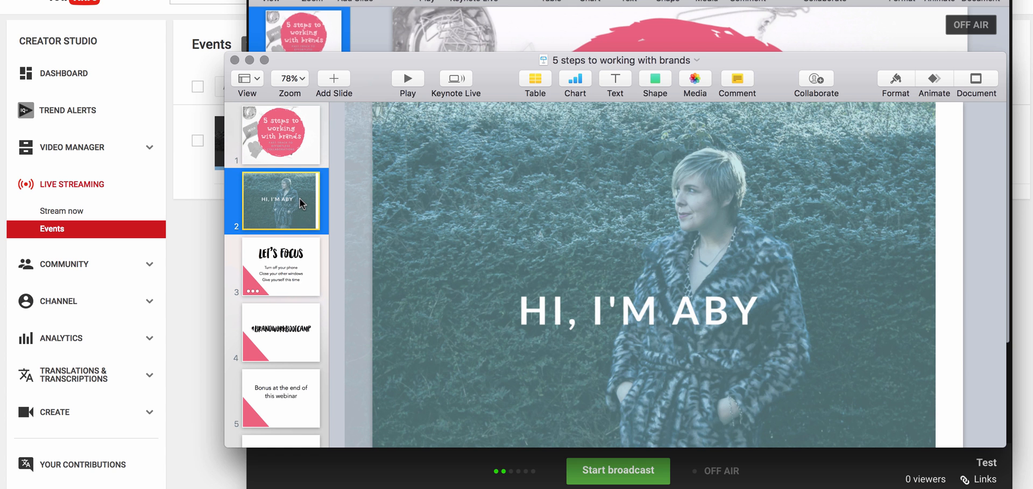
pyautogui.click(279, 267)
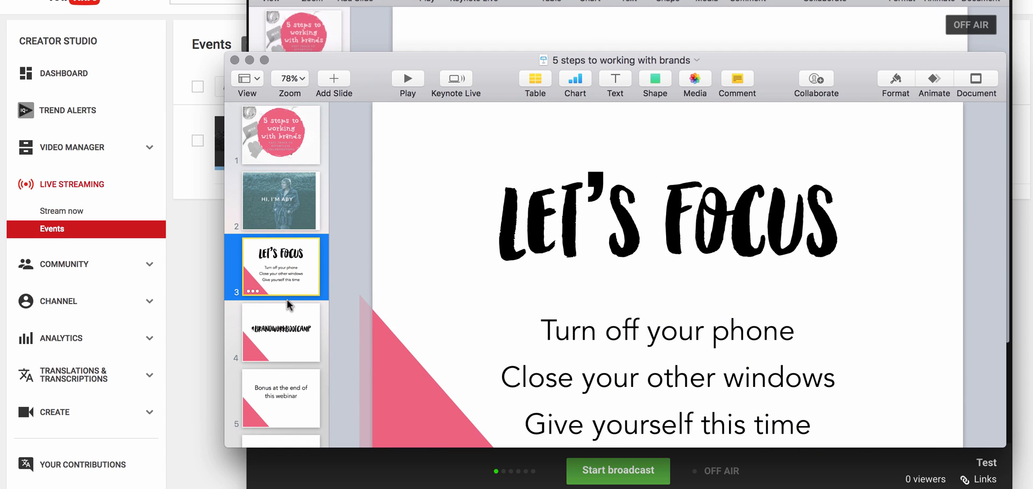
pyautogui.click(280, 399)
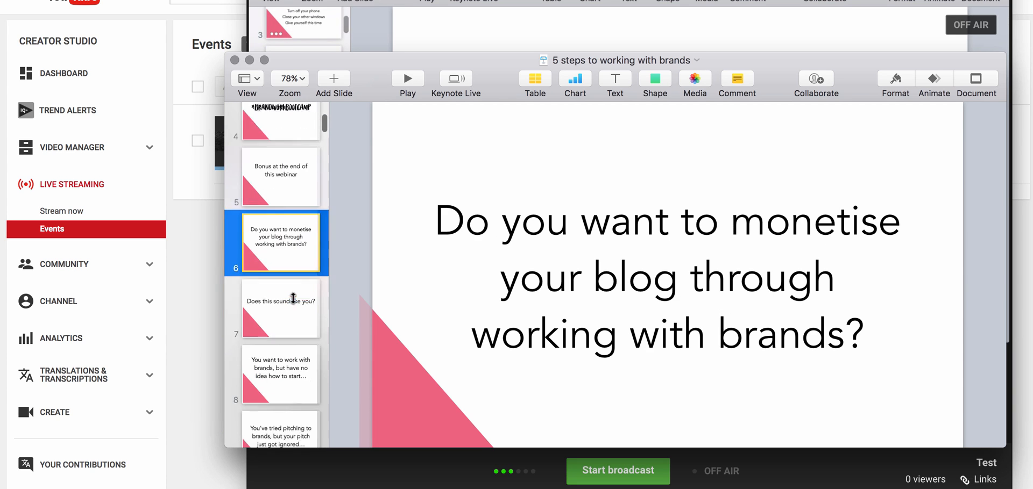
pyautogui.click(280, 310)
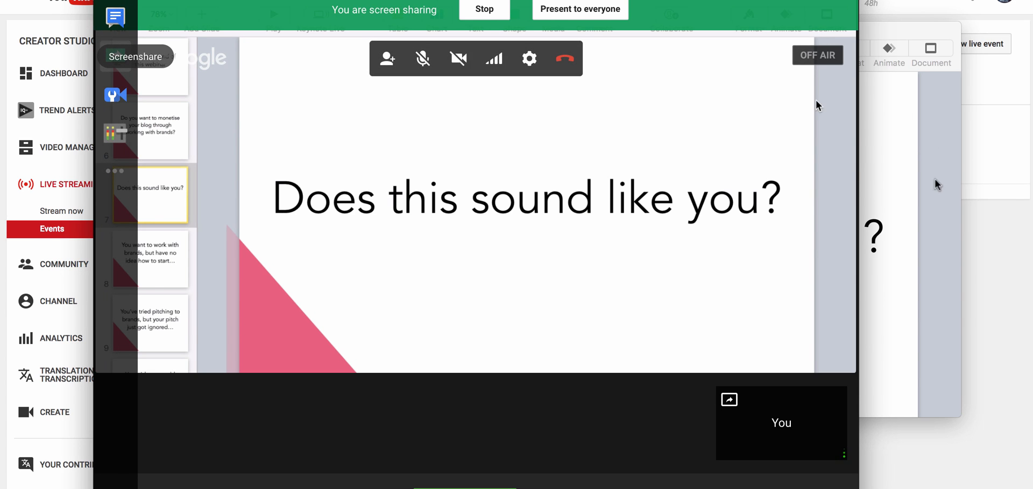
pyautogui.moveTo(327, 216)
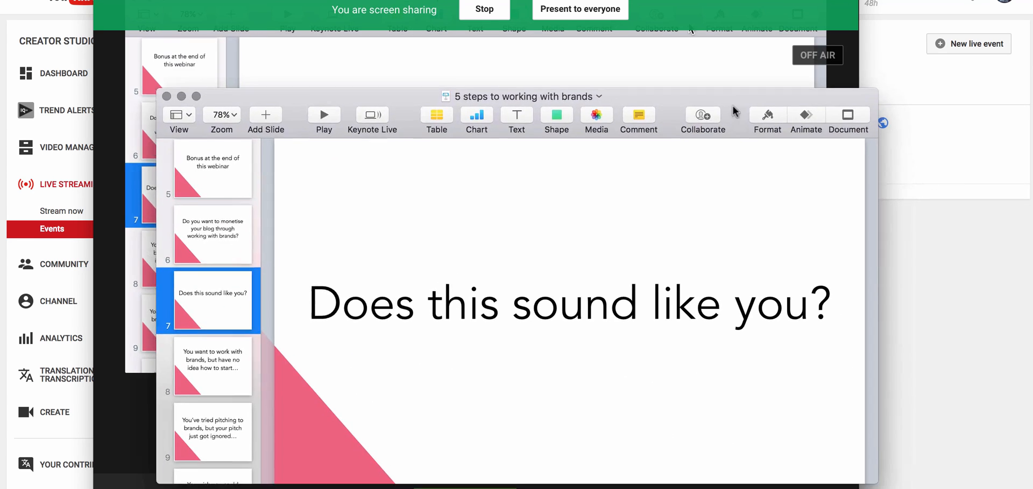
# - Advance Keynote to slide 14, 'How to smash it', then close the presentation window
pyautogui.moveTo(520, 96); pyautogui.dragTo(489, 50)
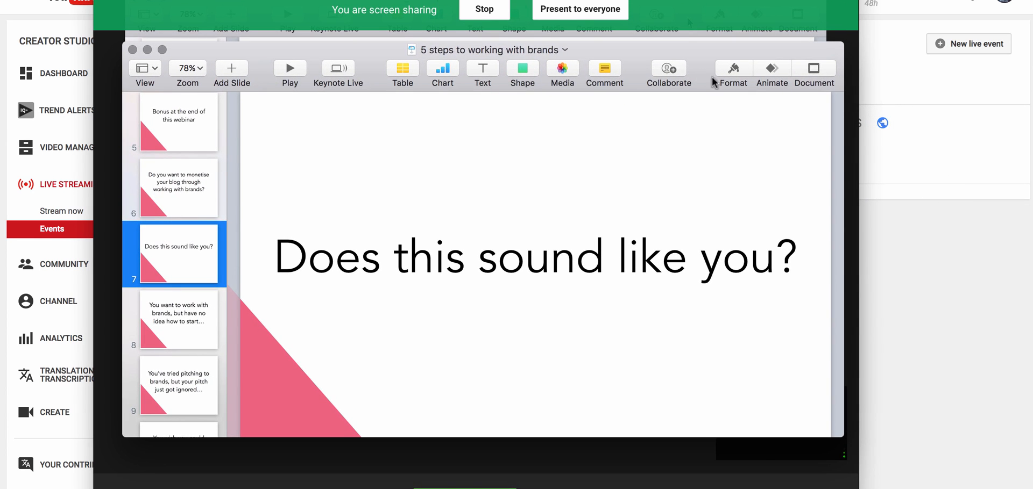
pyautogui.click(178, 320)
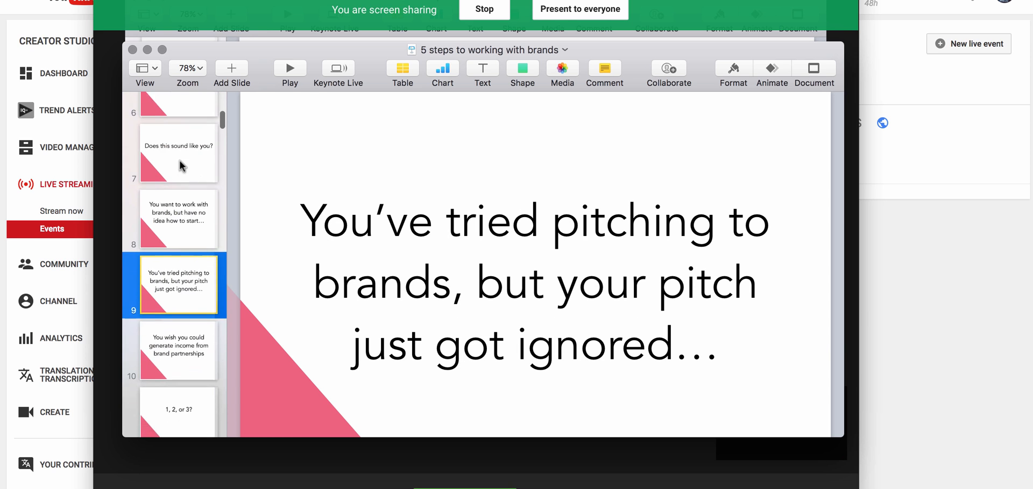
pyautogui.scroll(-3)
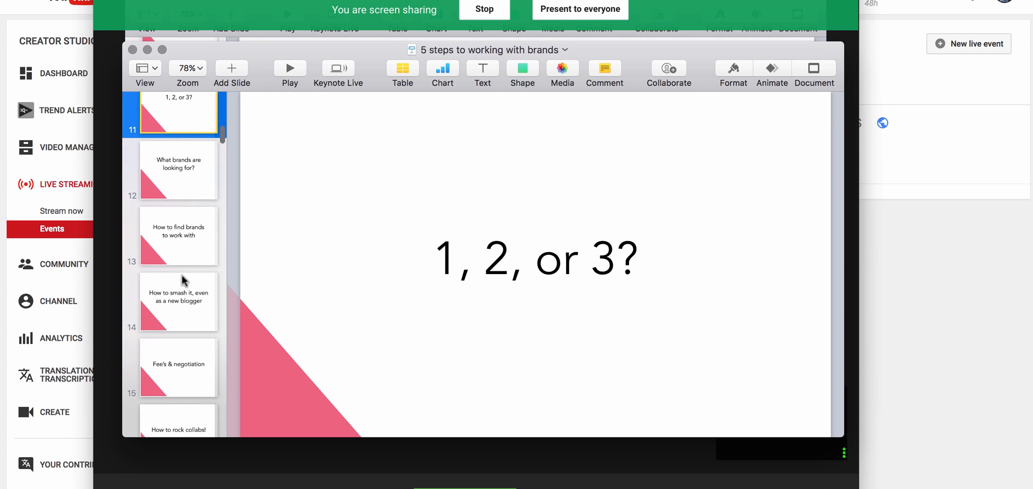
pyautogui.click(178, 433)
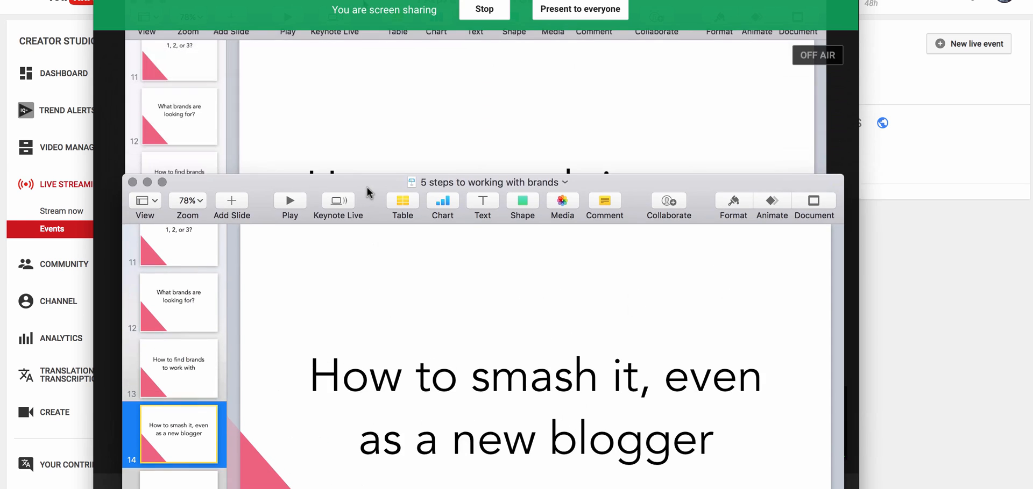
pyautogui.moveTo(487, 182); pyautogui.dragTo(584, 61)
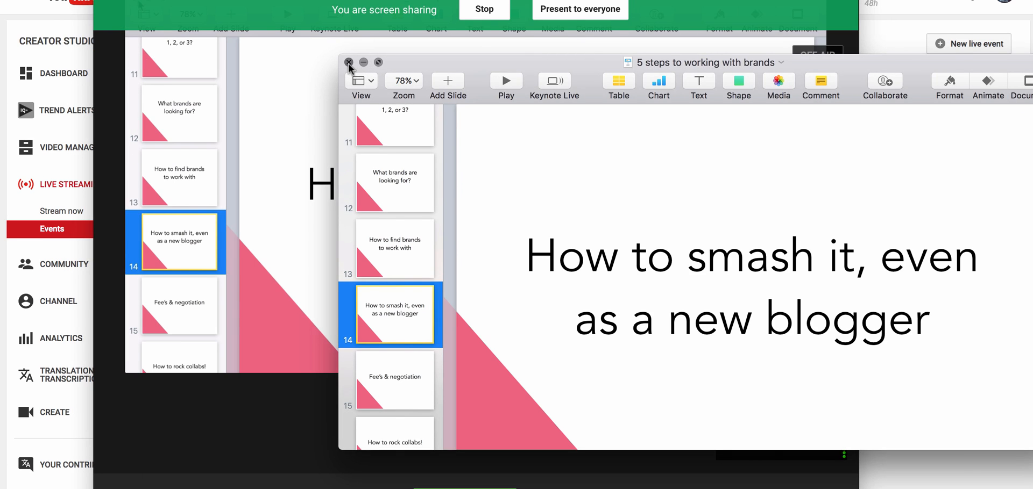
pyautogui.click(350, 62)
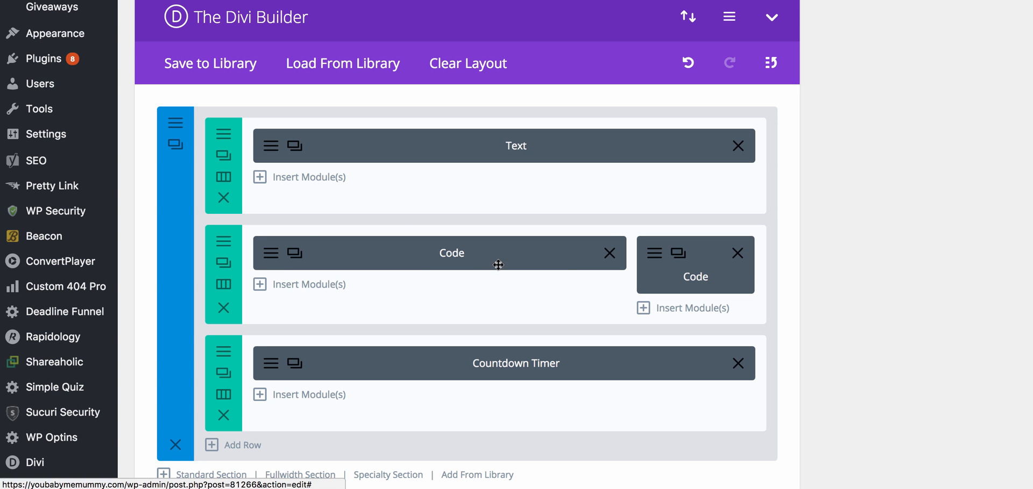
pyautogui.moveTo(660, 282)
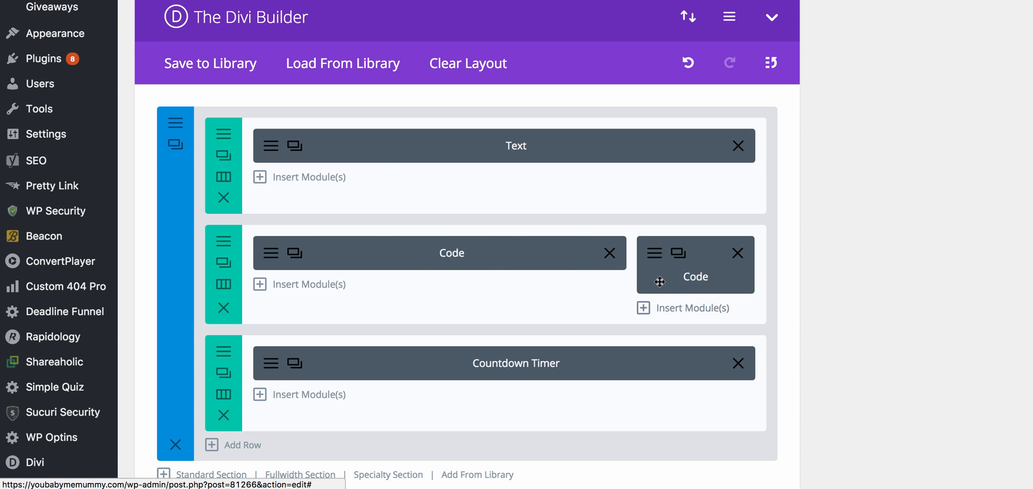
pyautogui.moveTo(624, 273)
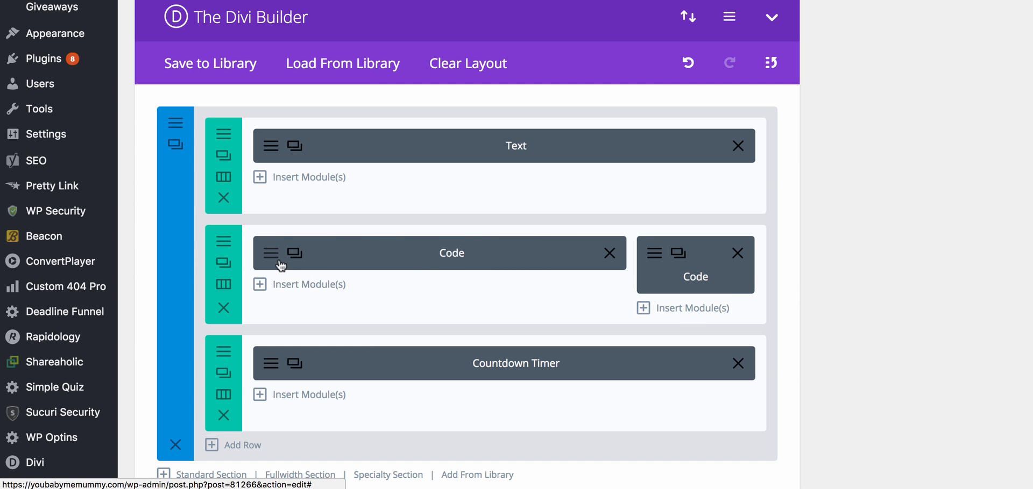
pyautogui.click(269, 253)
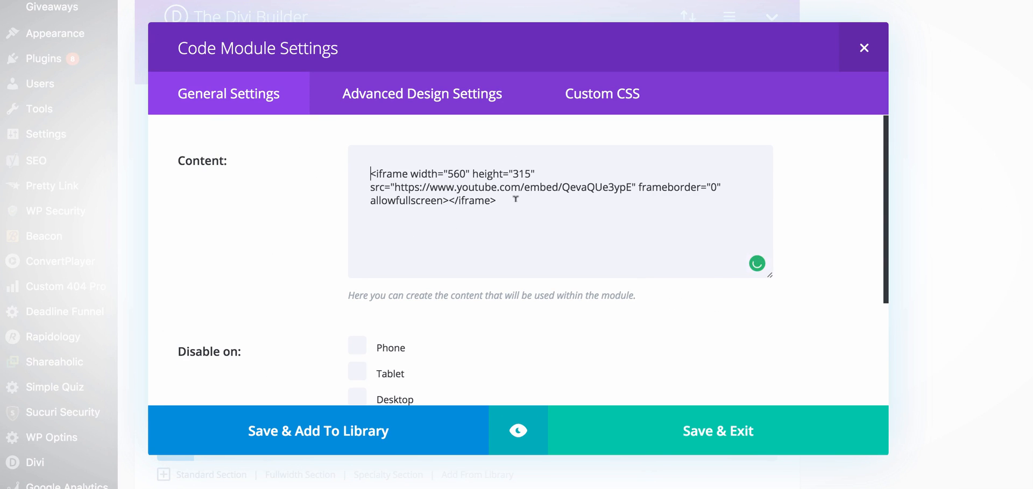
pyautogui.moveTo(371, 174); pyautogui.dragTo(496, 201)
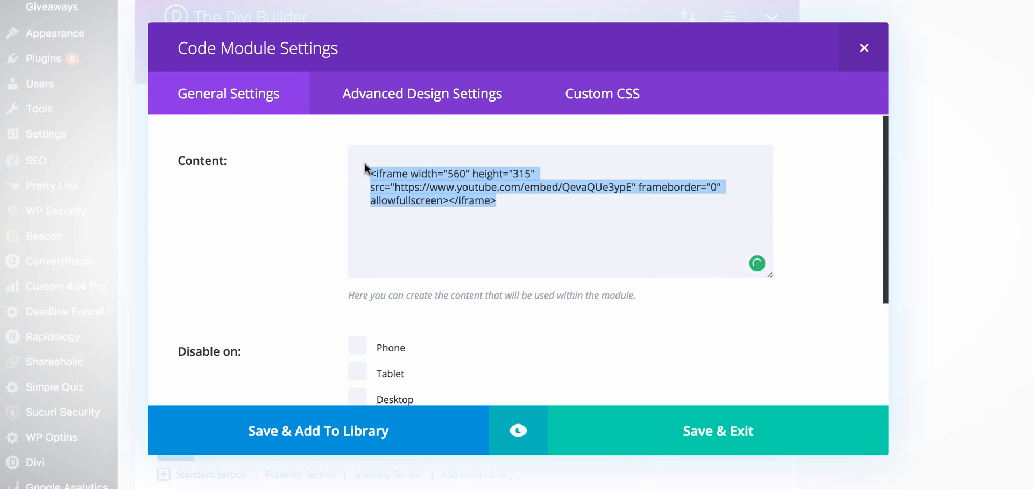
pyautogui.moveTo(830, 230)
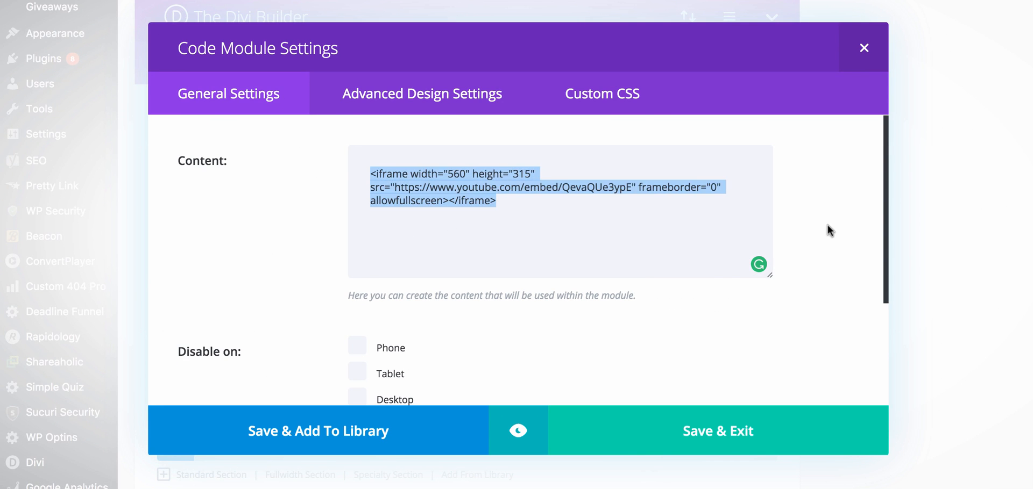
pyautogui.moveTo(737, 360)
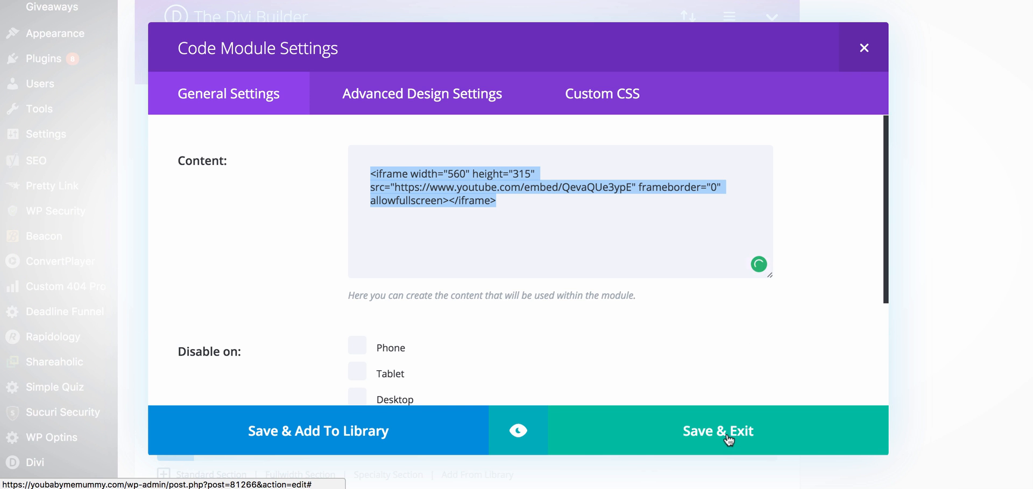
pyautogui.click(718, 431)
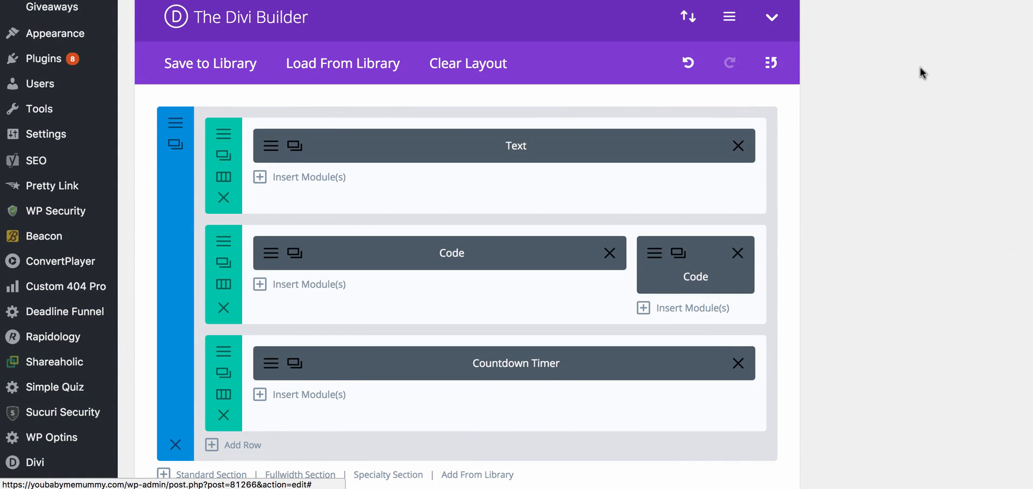
pyautogui.moveTo(783, 302)
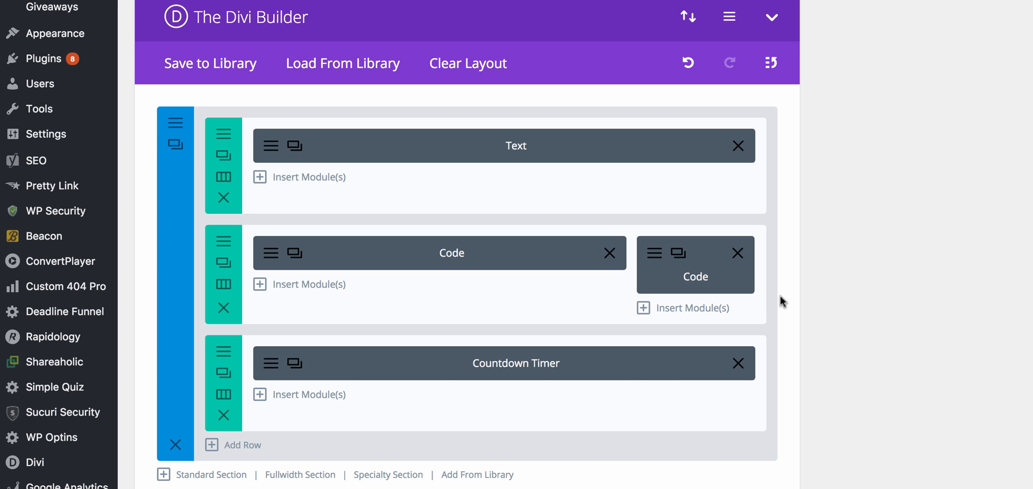
pyautogui.moveTo(827, 373)
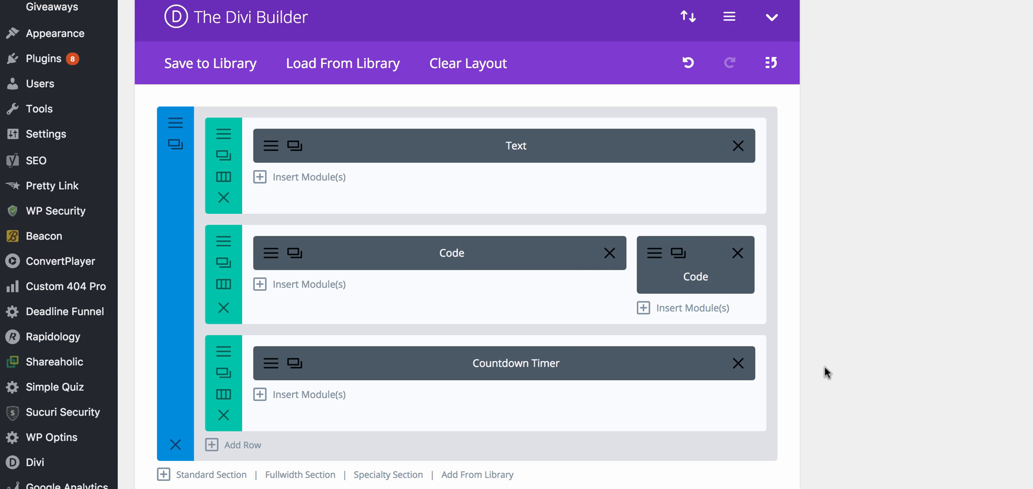
pyautogui.moveTo(944, 240)
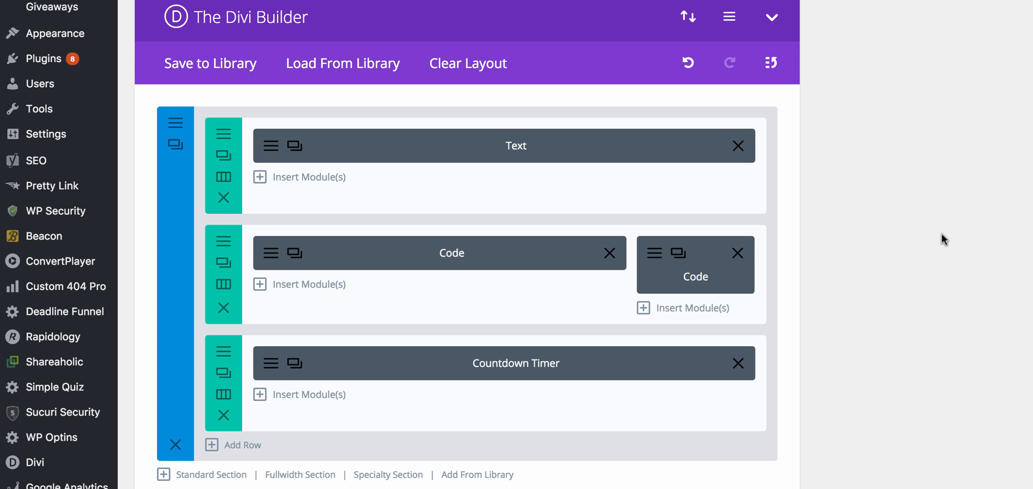
pyautogui.moveTo(959, 63)
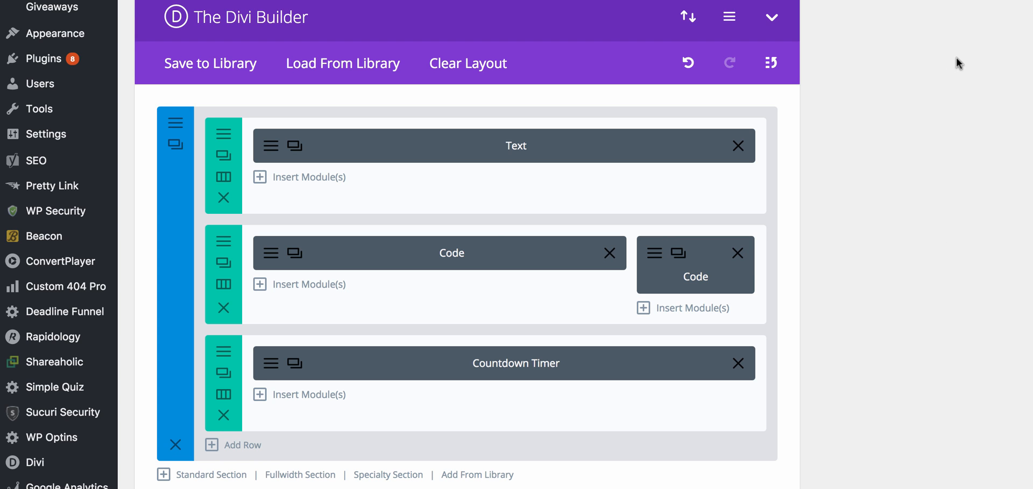
pyautogui.moveTo(935, 115)
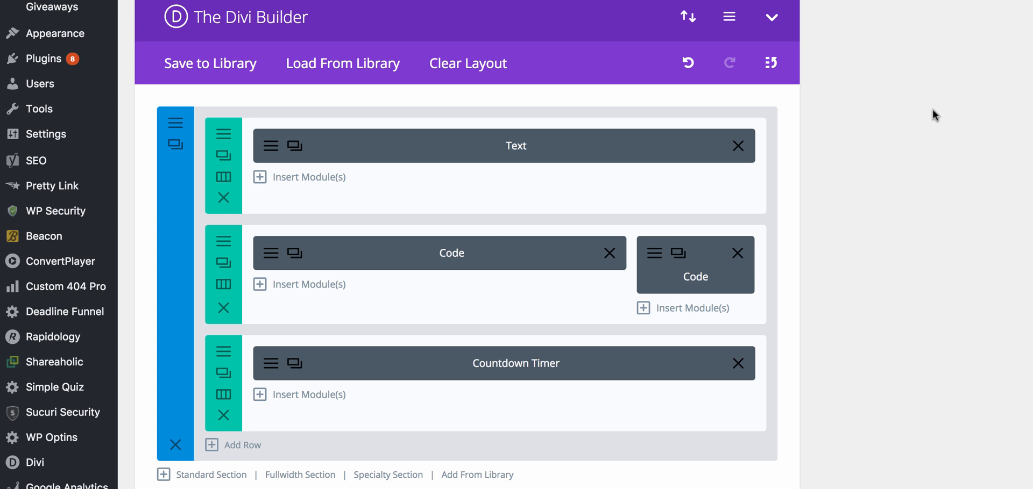
pyautogui.moveTo(921, 159)
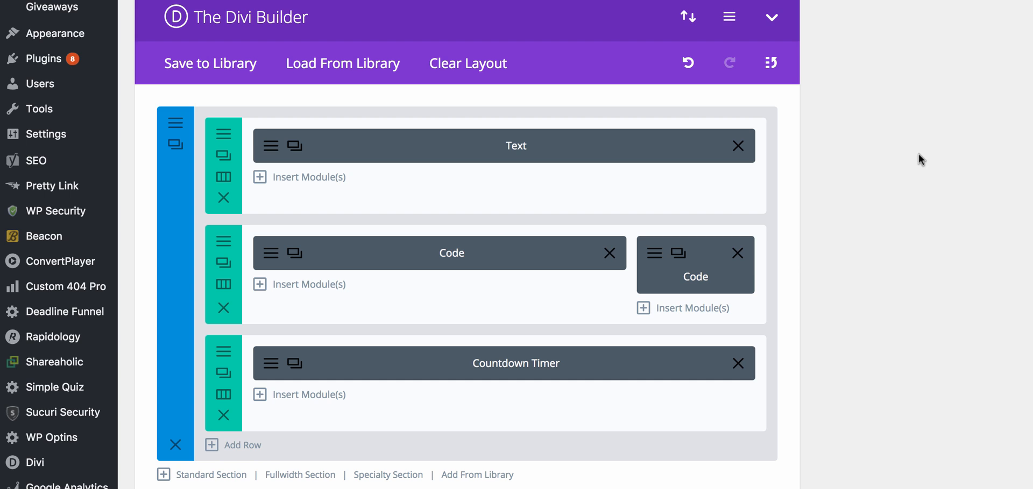
pyautogui.moveTo(969, 208)
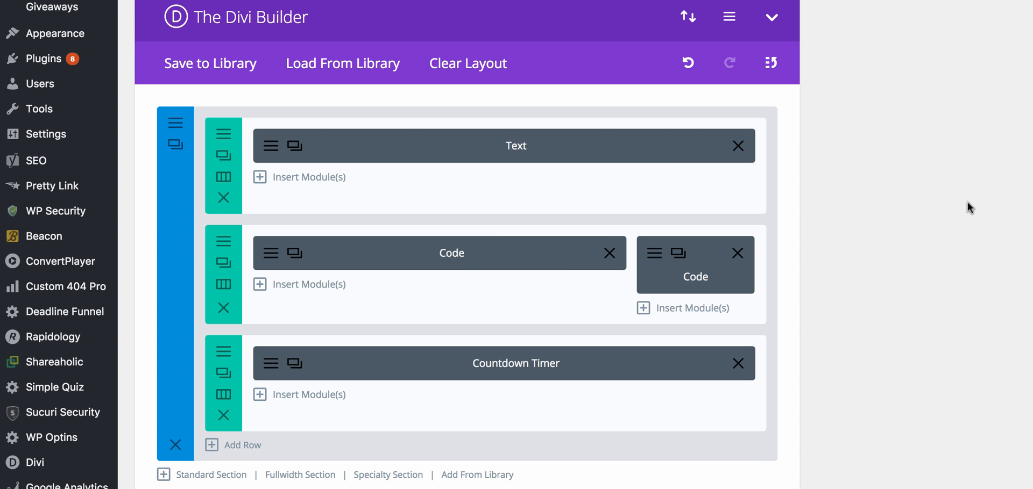
pyautogui.moveTo(939, 230)
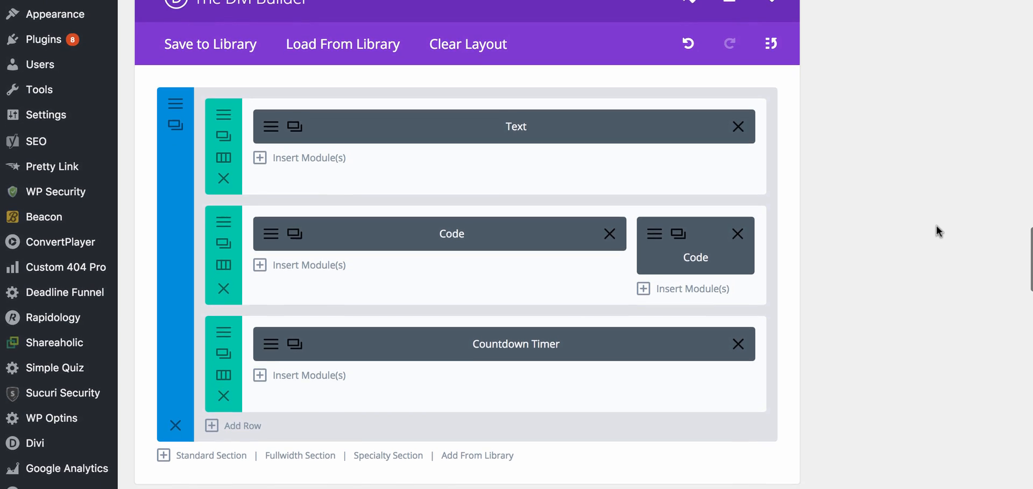
pyautogui.scroll(-3)
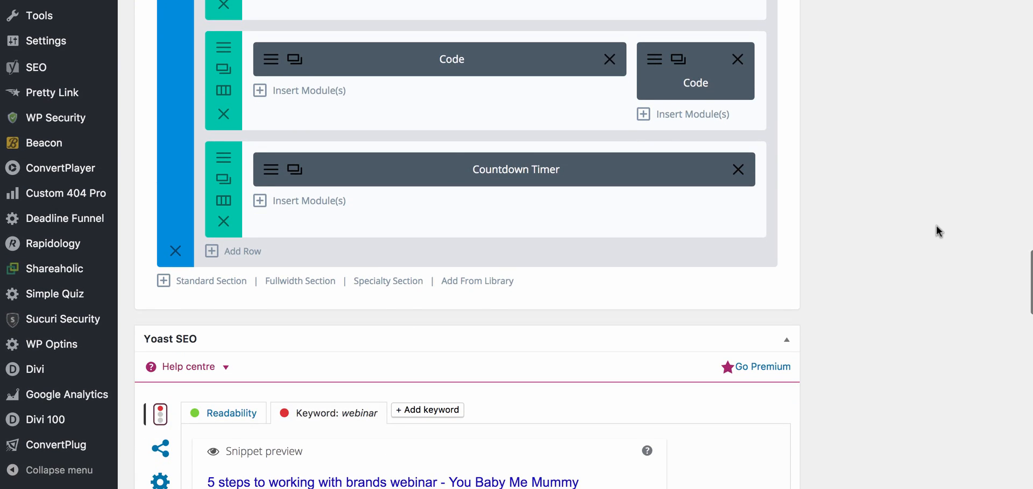
pyautogui.scroll(3)
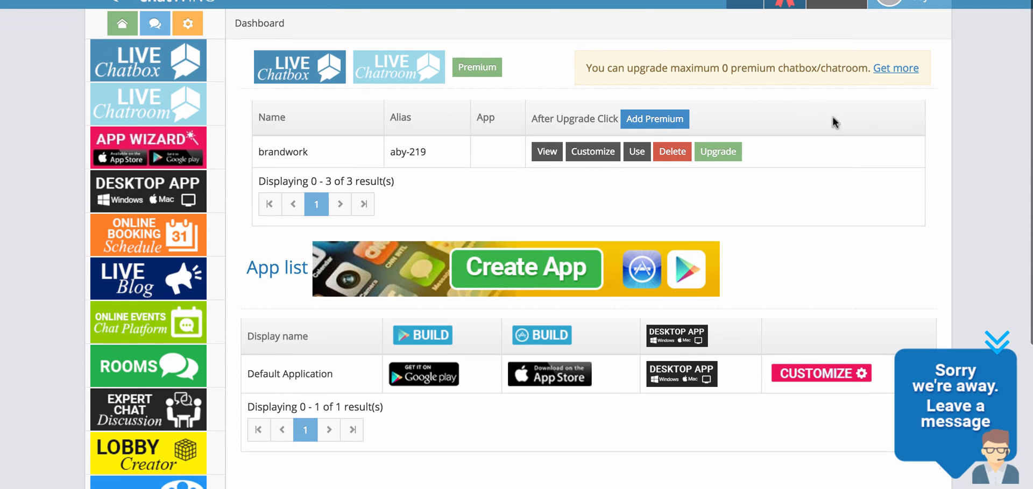
pyautogui.moveTo(717, 152)
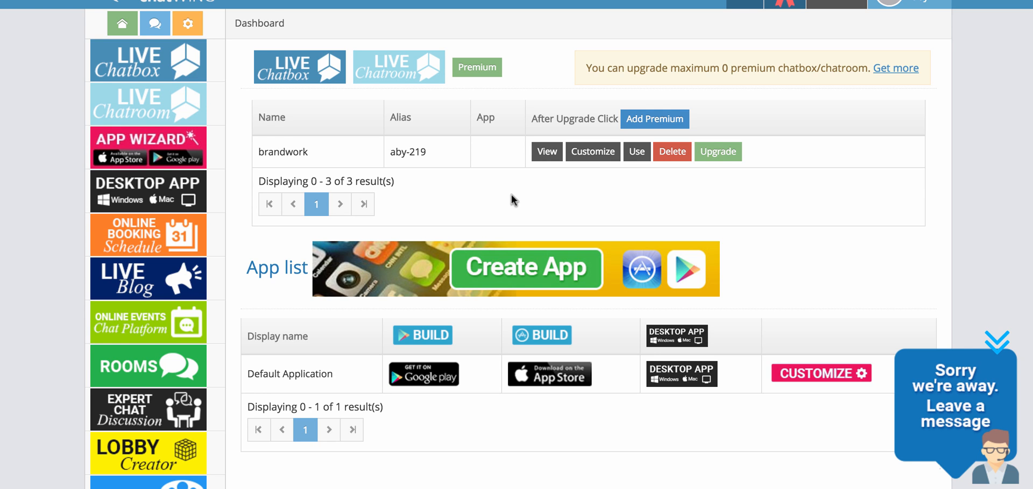
pyautogui.moveTo(514, 200)
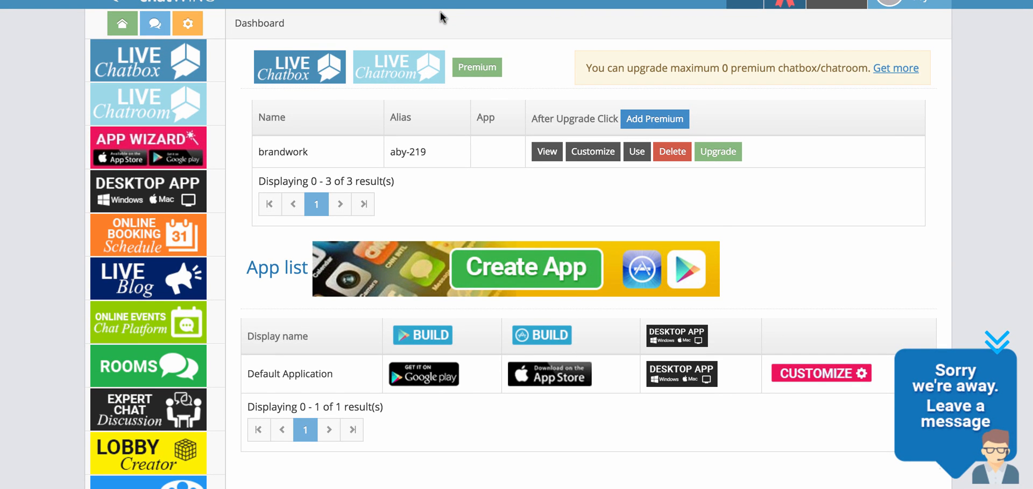
pyautogui.moveTo(149, 105)
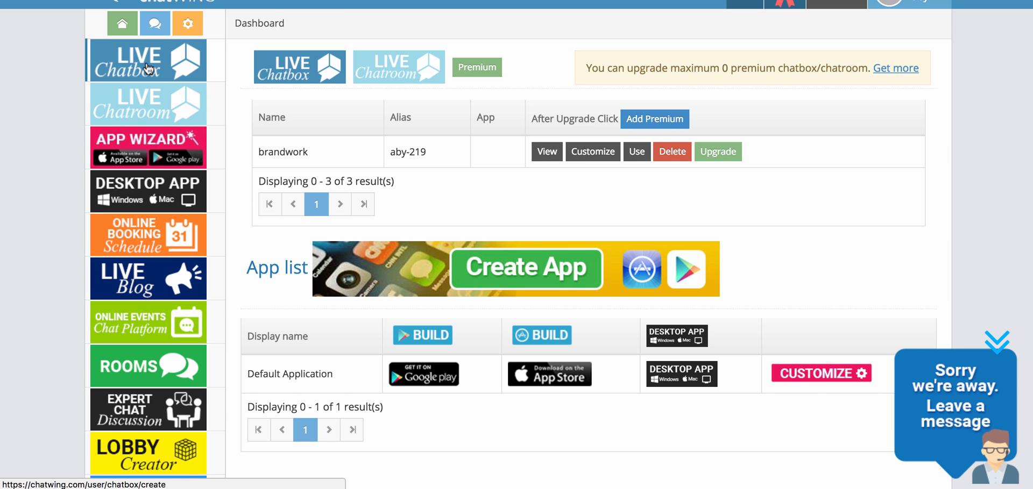
# - Create a LIVE chatbox and set its description to 'webinar'
pyautogui.click(592, 152)
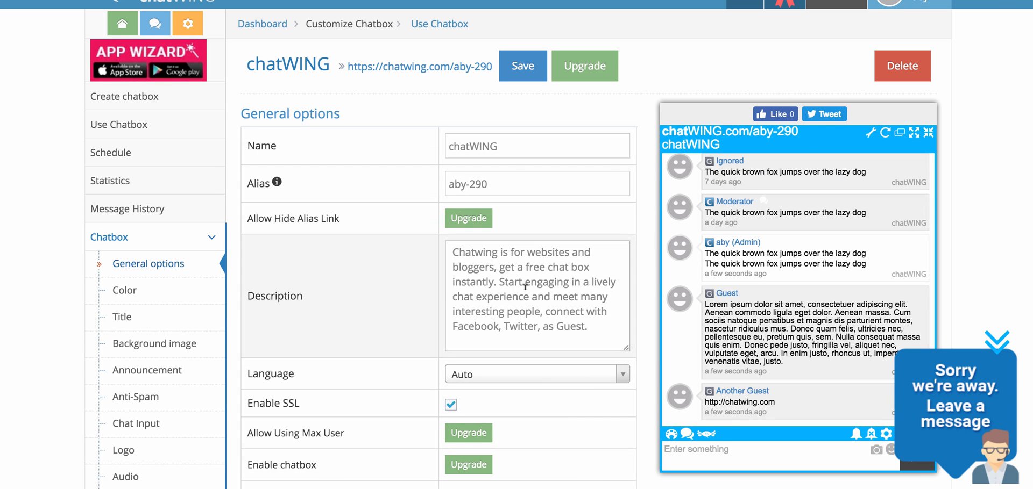
pyautogui.scroll(-3)
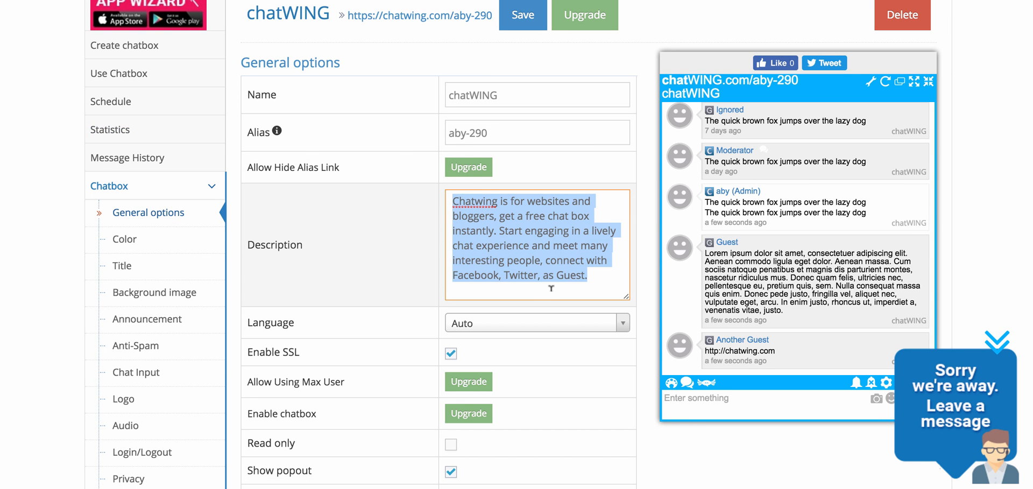
pyautogui.write('webinar')
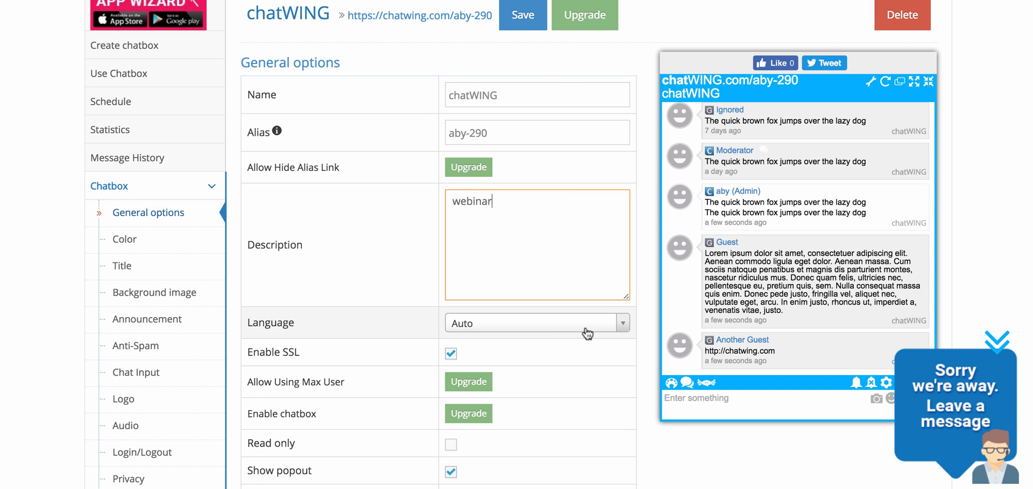
pyautogui.scroll(-3)
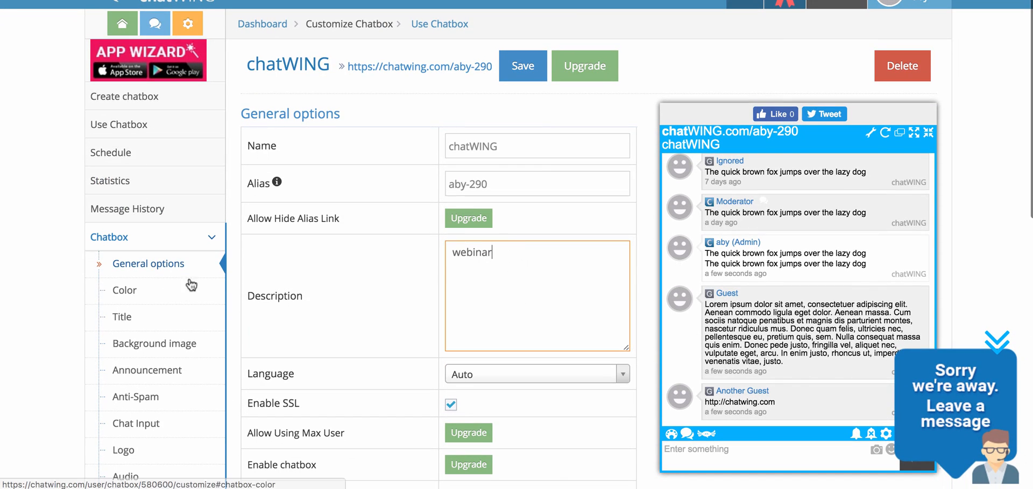
pyautogui.click(124, 290)
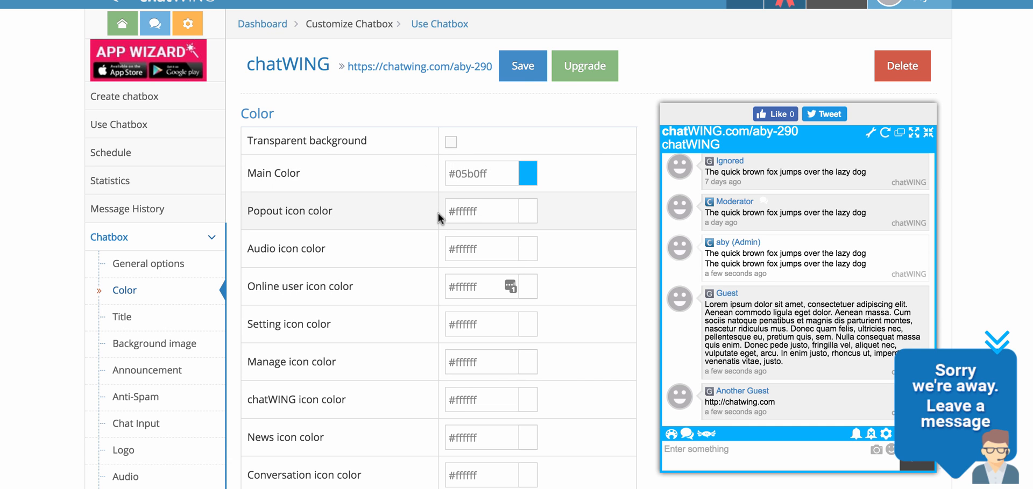
pyautogui.click(481, 173)
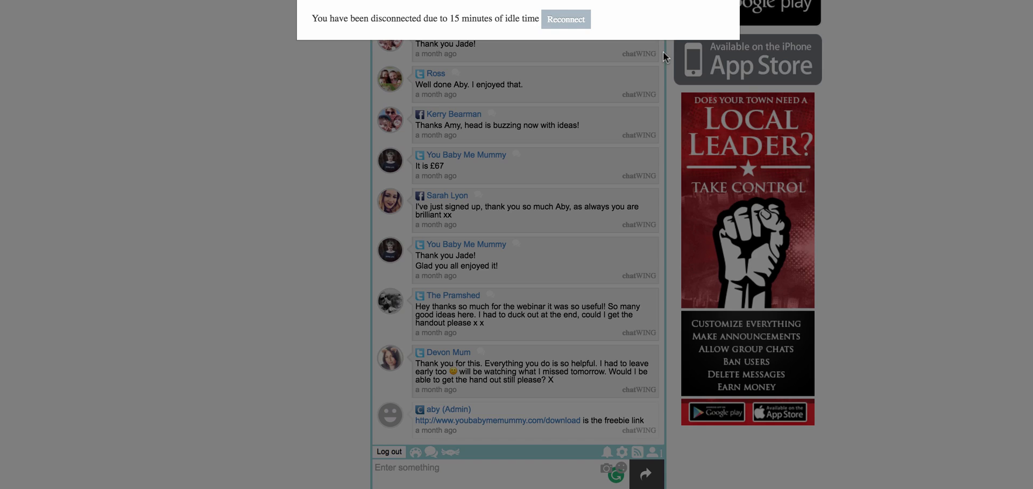
pyautogui.click(565, 19)
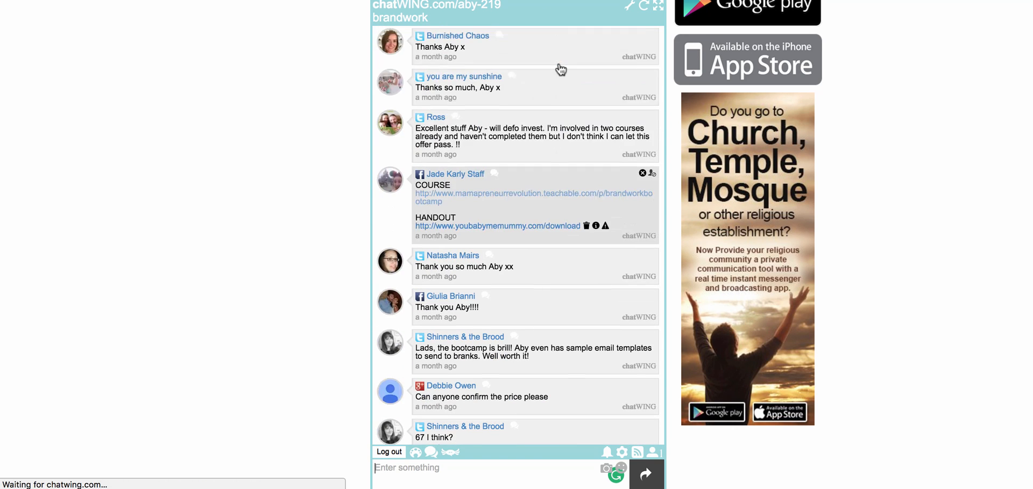
pyautogui.scroll(-3)
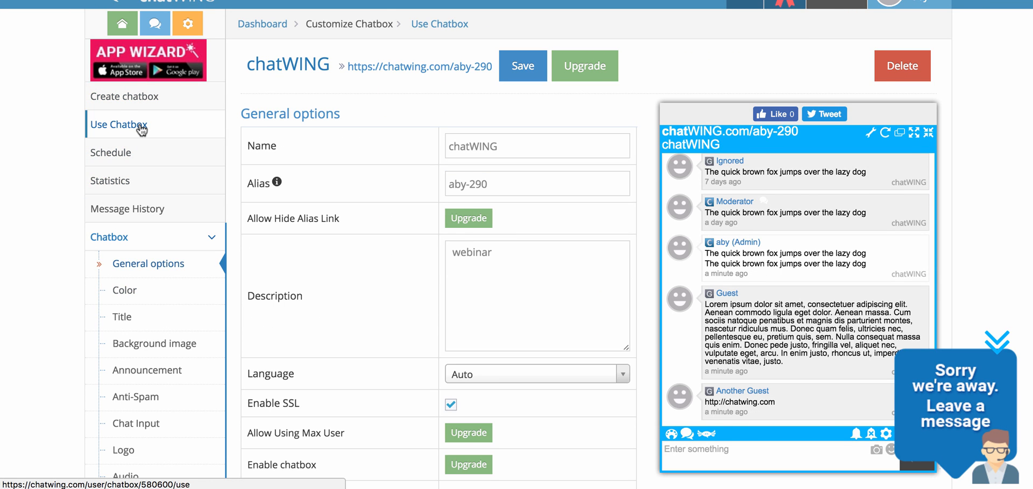
# - Open the chatbox embed installation page and size the chatbox to 330 × 637 px
pyautogui.click(118, 124)
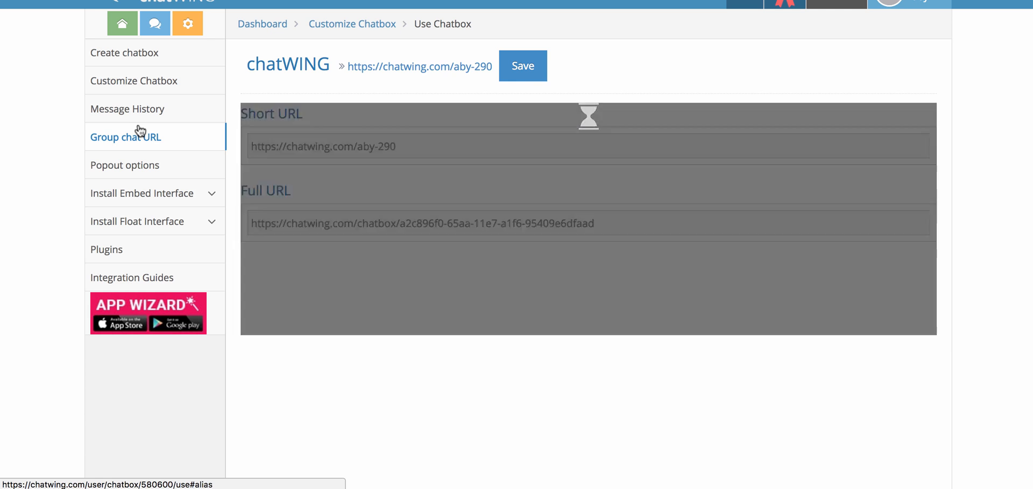
pyautogui.click(126, 164)
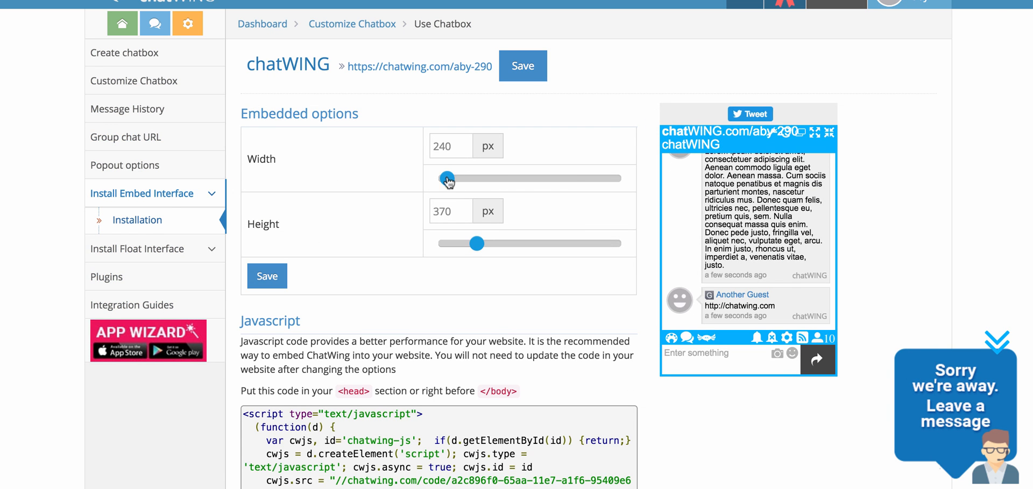
pyautogui.moveTo(450, 178); pyautogui.dragTo(466, 178)
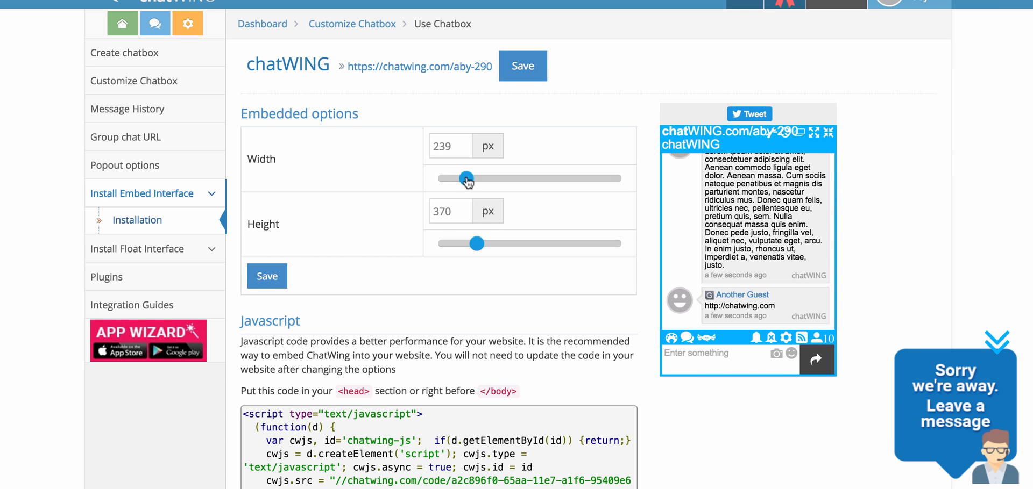
pyautogui.moveTo(466, 179); pyautogui.dragTo(467, 178)
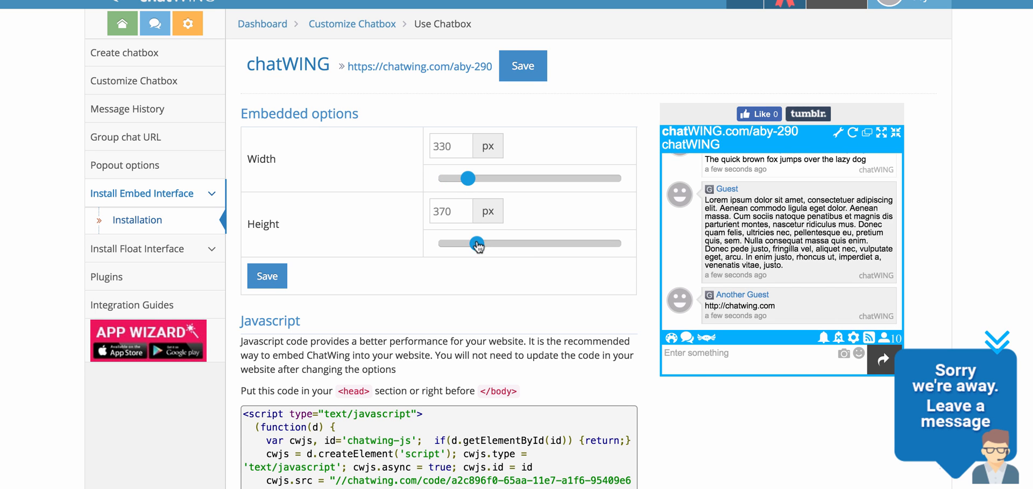
pyautogui.moveTo(476, 244); pyautogui.dragTo(524, 243)
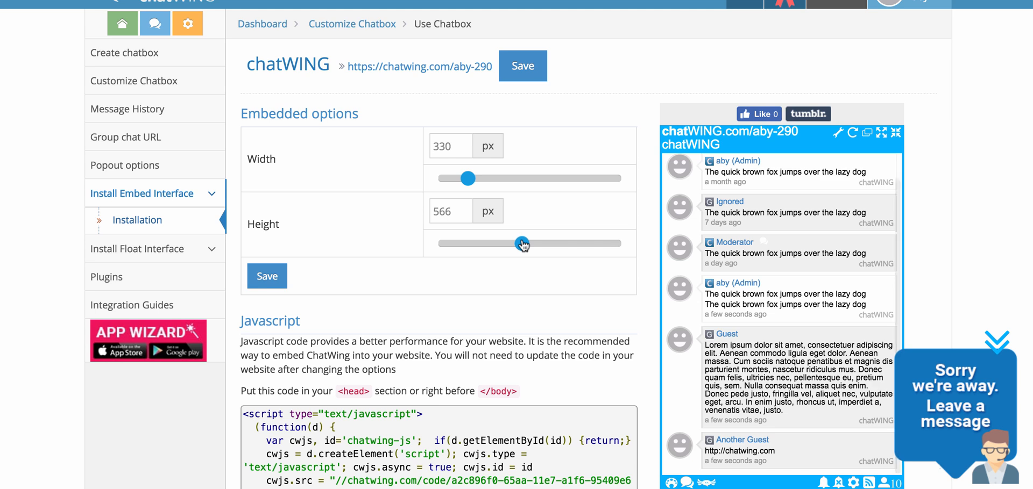
pyautogui.scroll(-3)
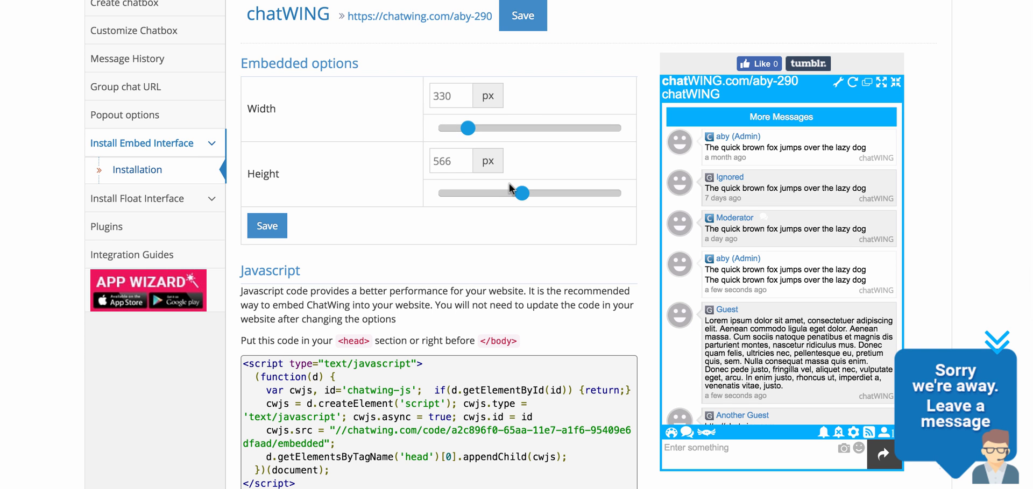
pyautogui.moveTo(521, 193); pyautogui.dragTo(539, 193)
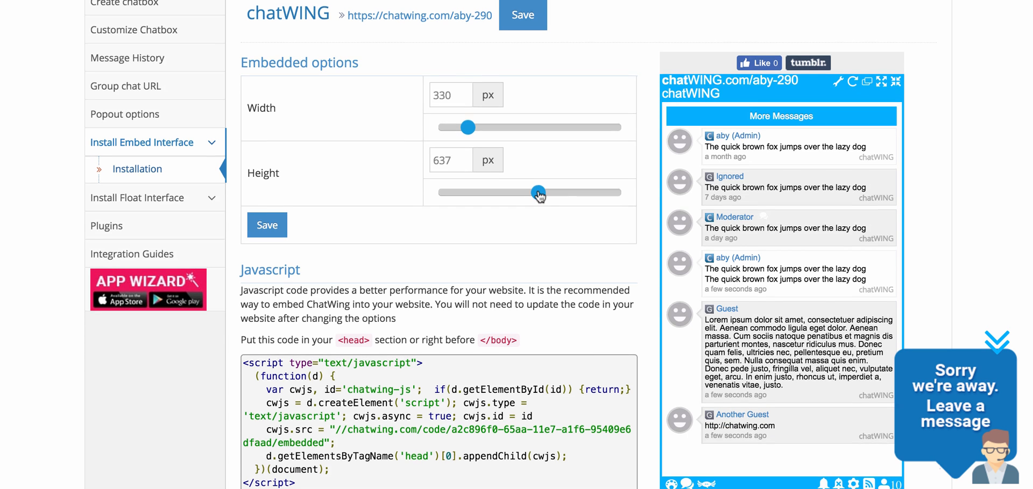
pyautogui.scroll(-3)
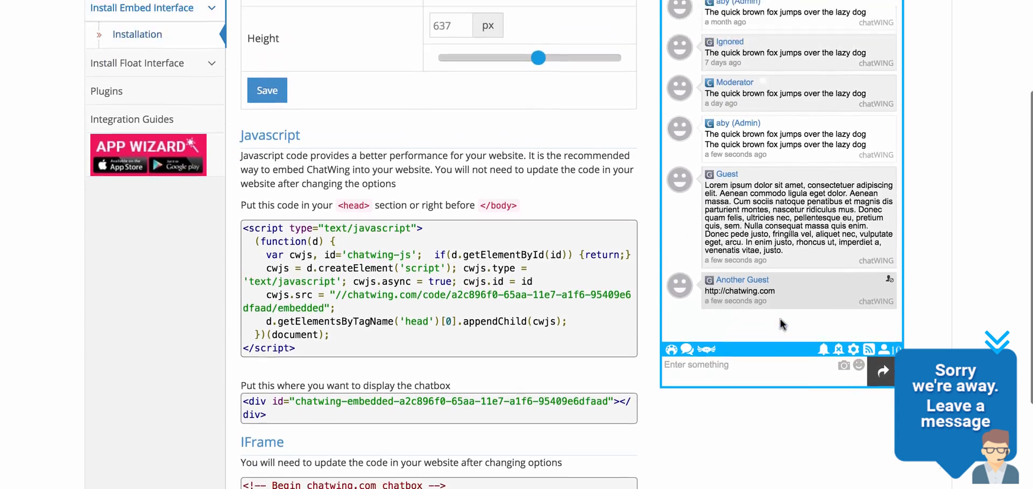
pyautogui.scroll(-3)
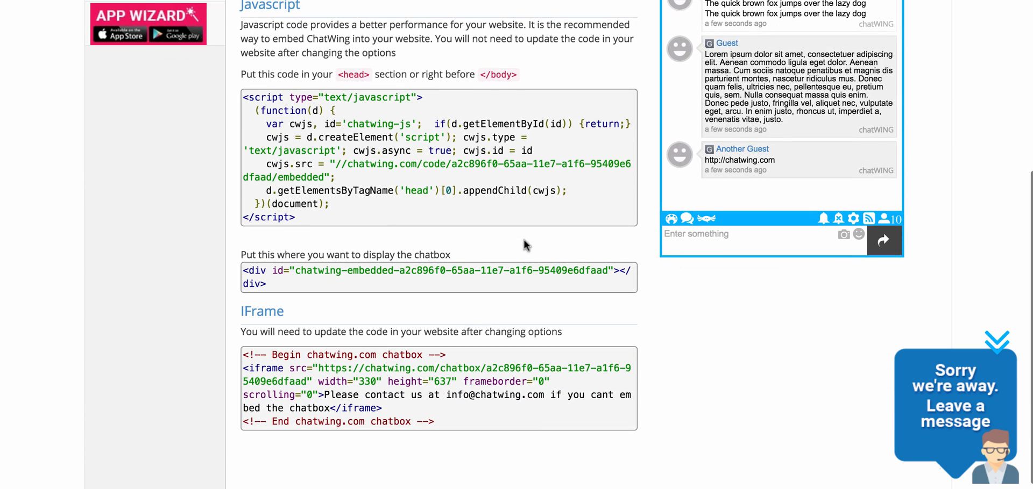
pyautogui.scroll(-3)
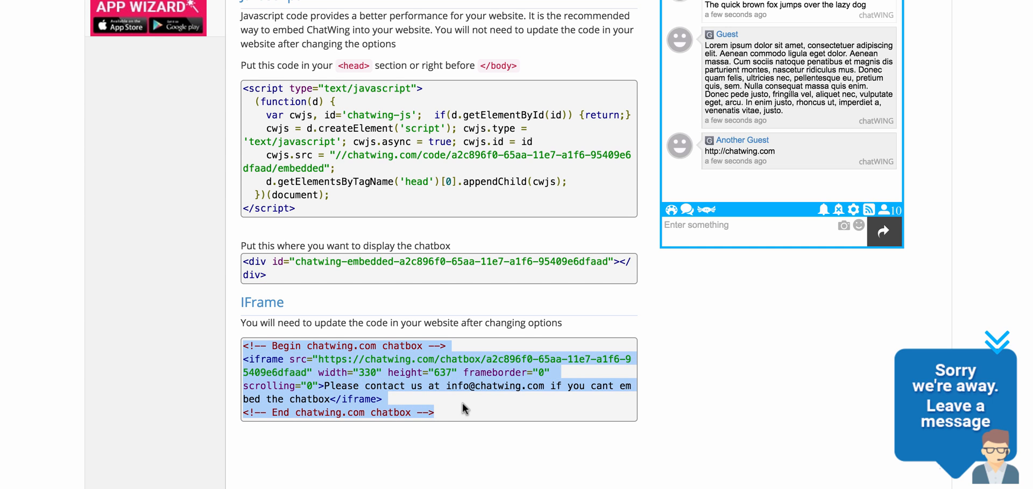
pyautogui.moveTo(464, 410)
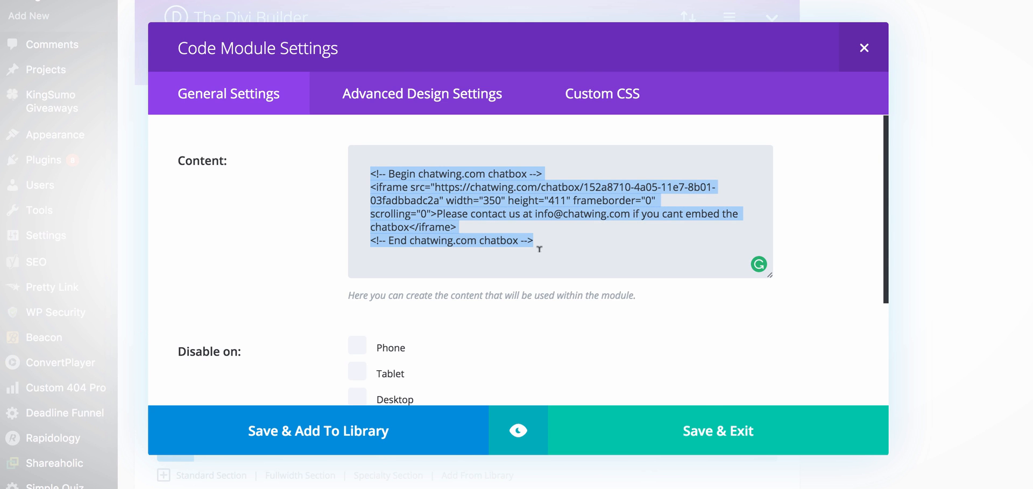
# - Save the chatbox iframe in the Code module and review the builder page
pyautogui.click(863, 47)
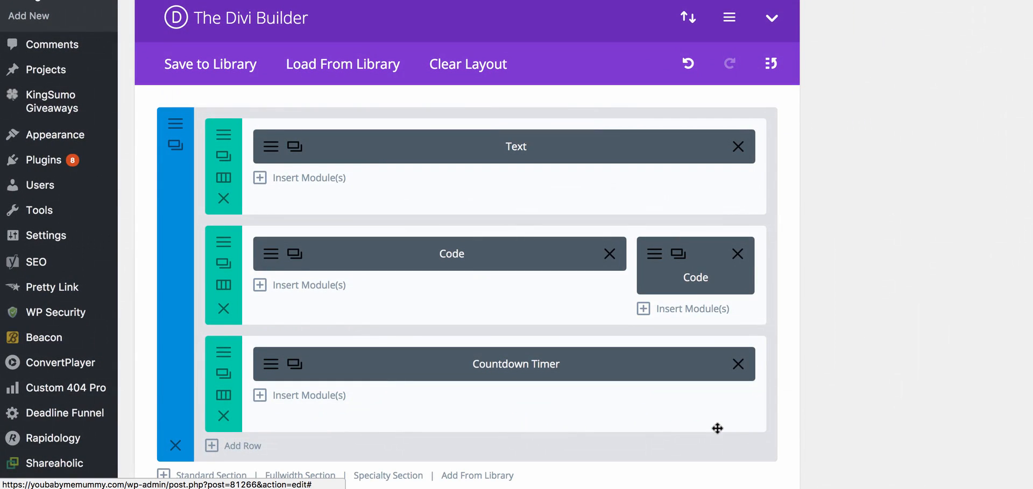
pyautogui.scroll(-3)
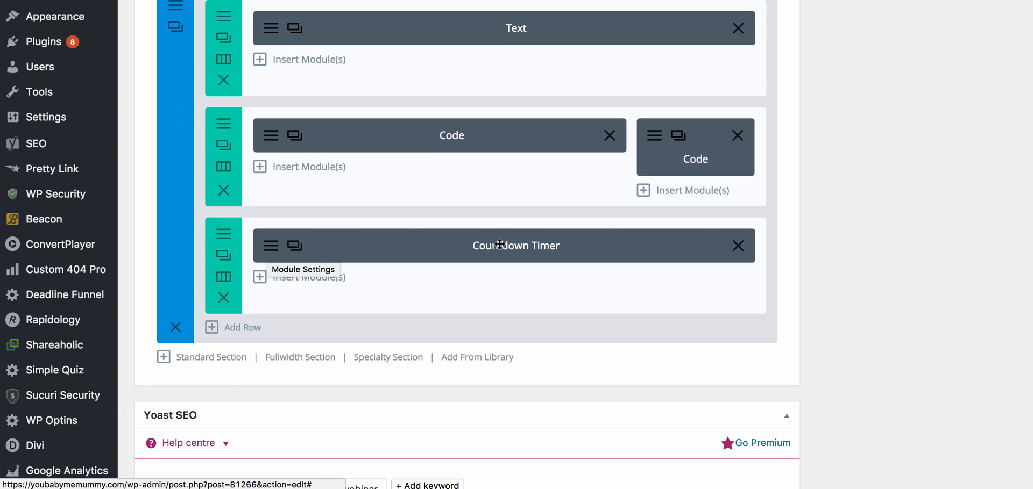
pyautogui.scroll(-3)
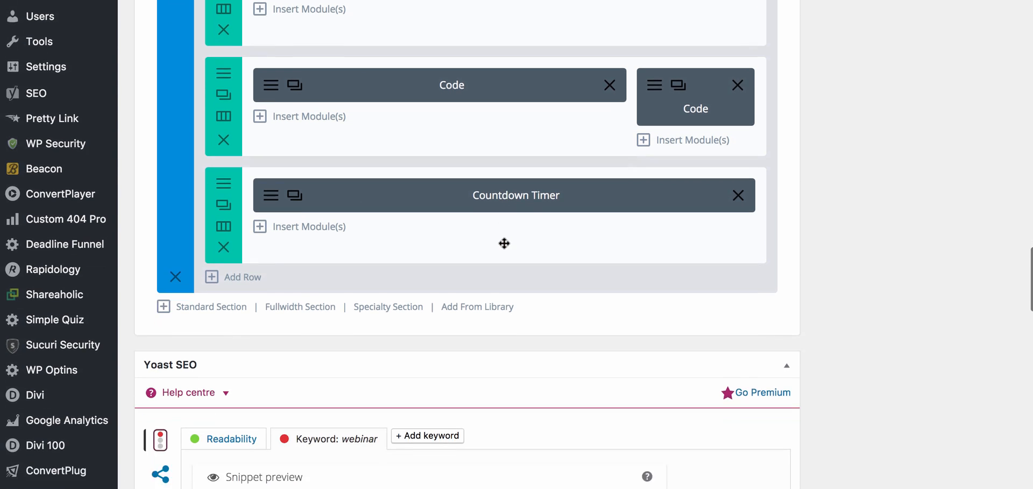
pyautogui.scroll(3)
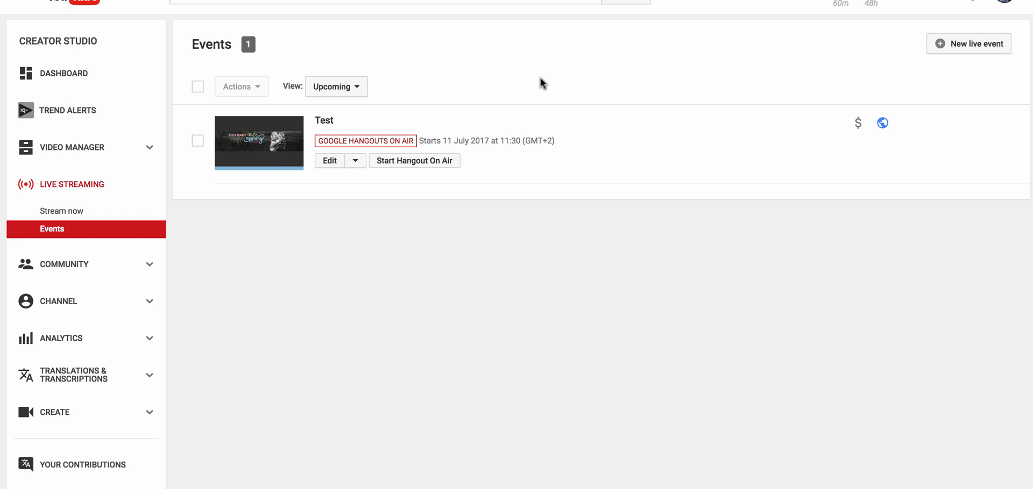
pyautogui.moveTo(405, 172)
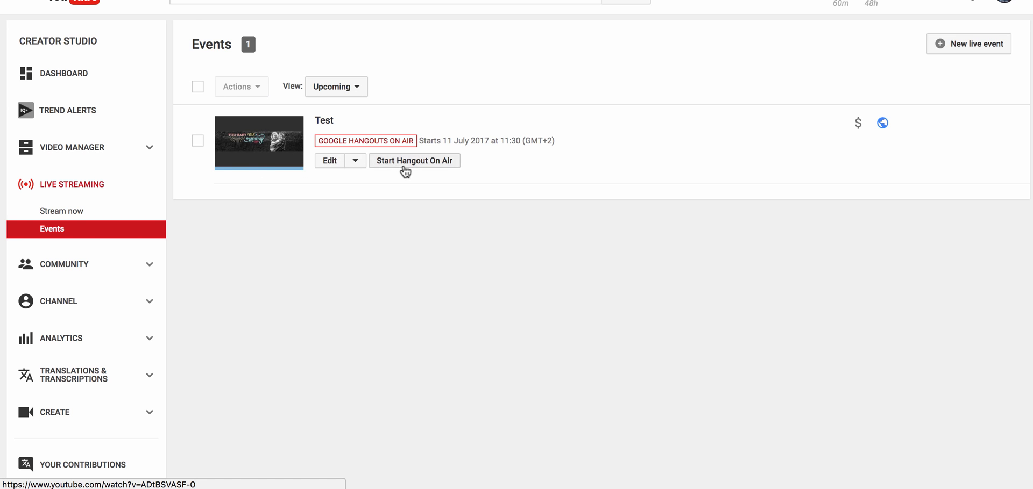
pyautogui.click(355, 160)
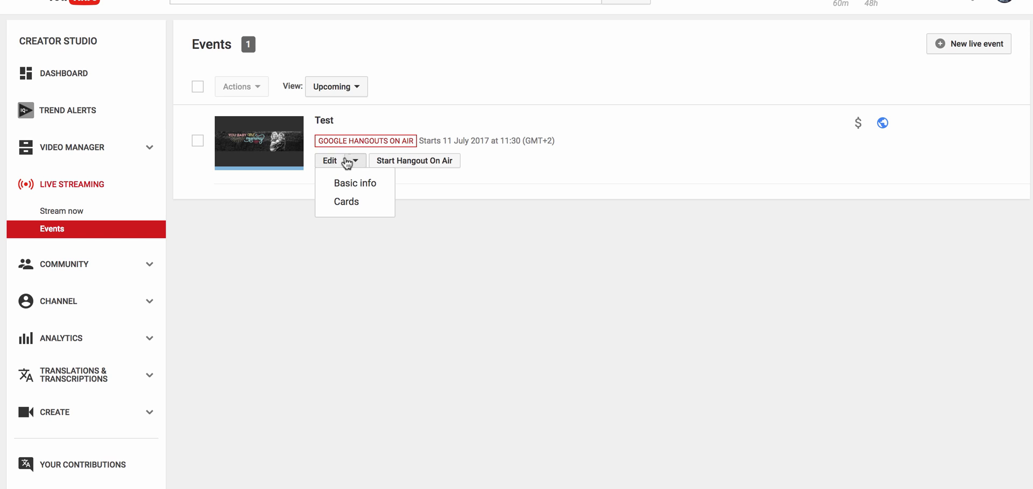
pyautogui.click(543, 79)
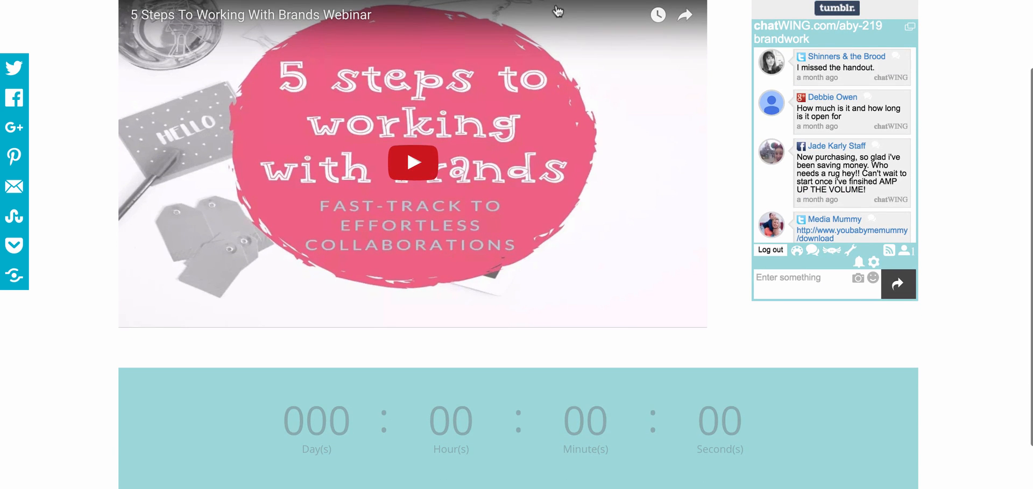
pyautogui.moveTo(432, 166)
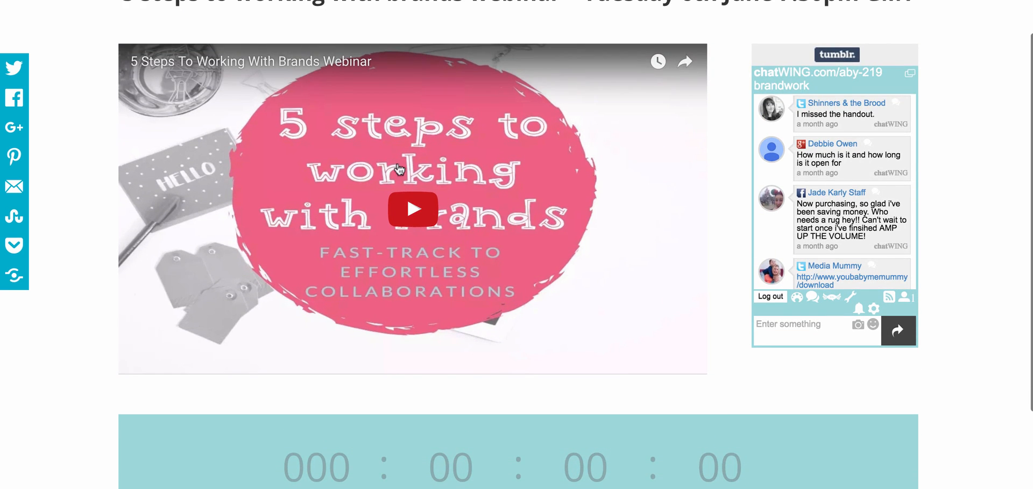
pyautogui.scroll(-3)
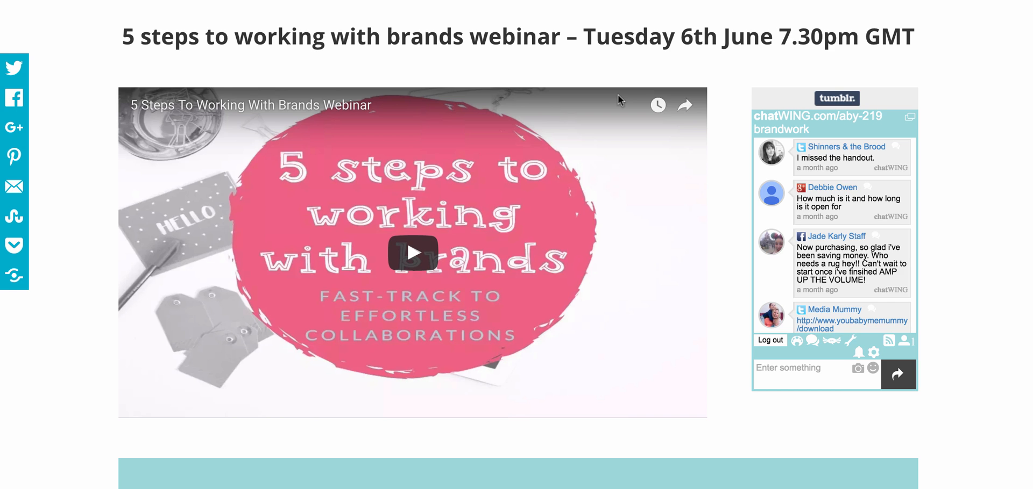
pyautogui.moveTo(619, 99)
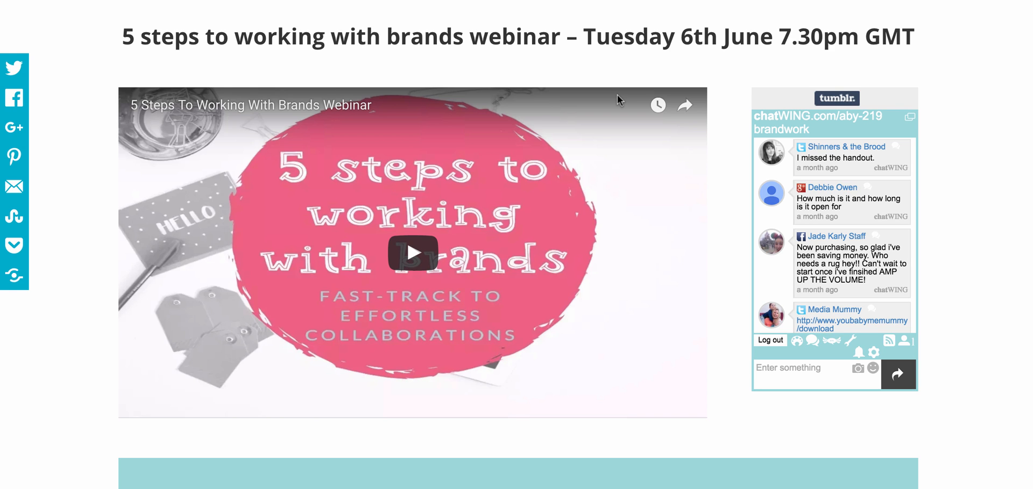
pyautogui.scroll(-3)
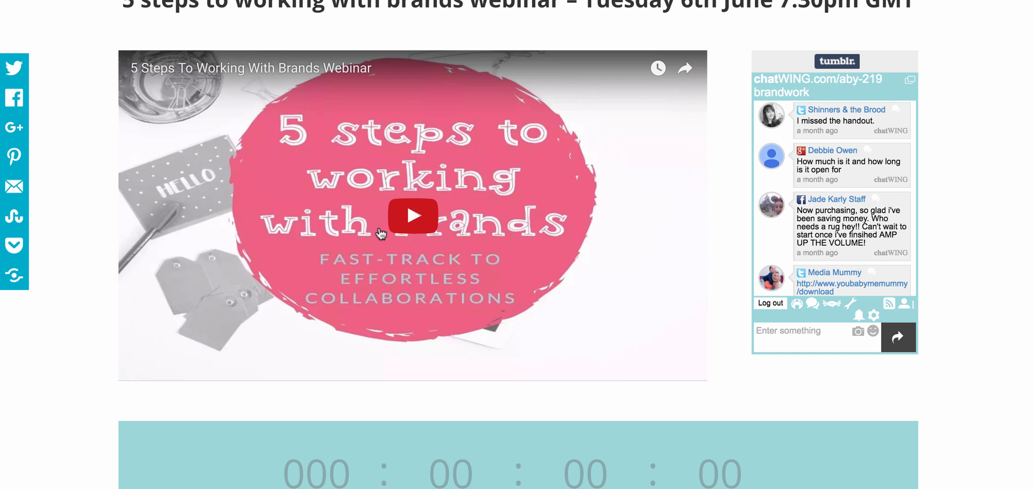
pyautogui.moveTo(472, 241)
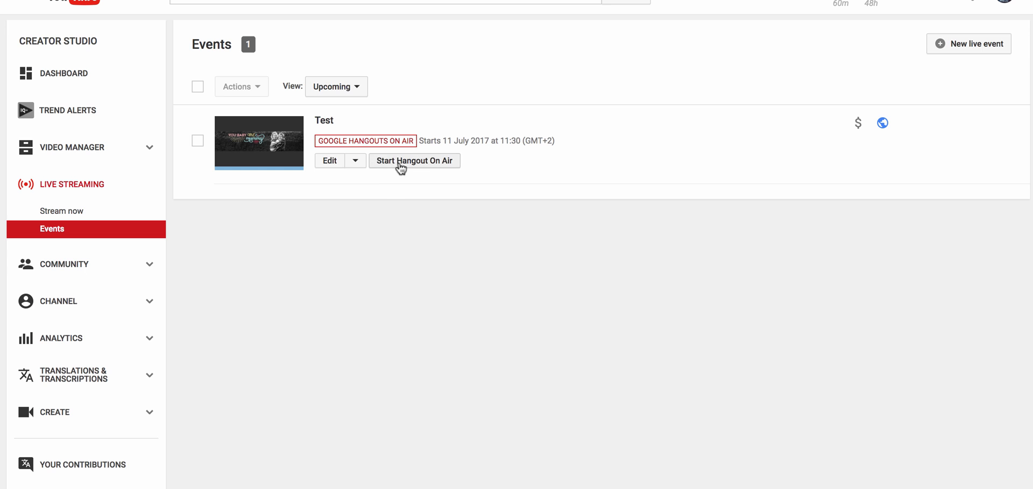
pyautogui.moveTo(431, 161)
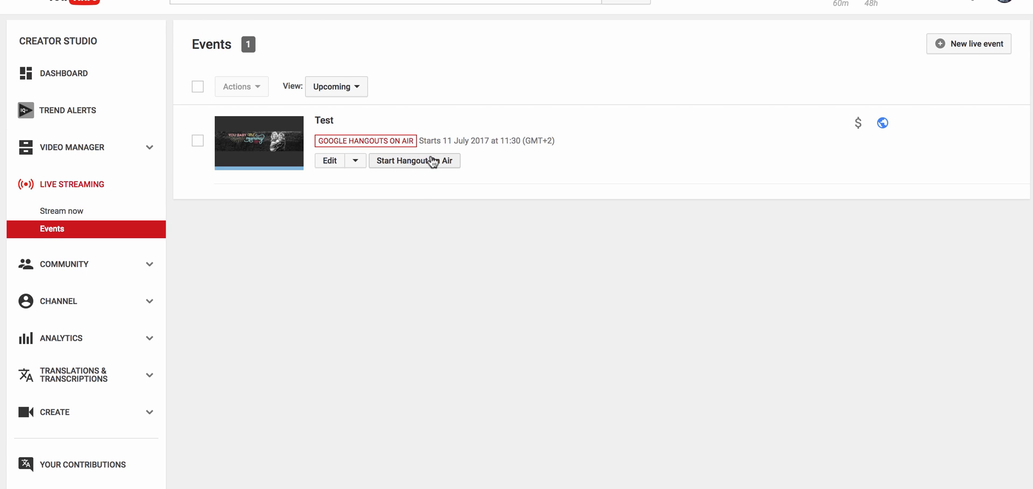
pyautogui.moveTo(386, 396)
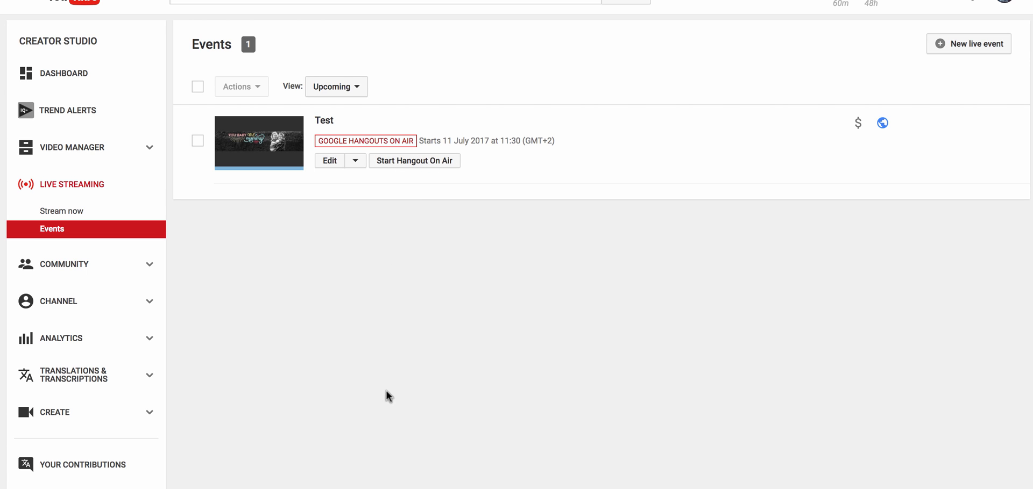
pyautogui.moveTo(535, 165)
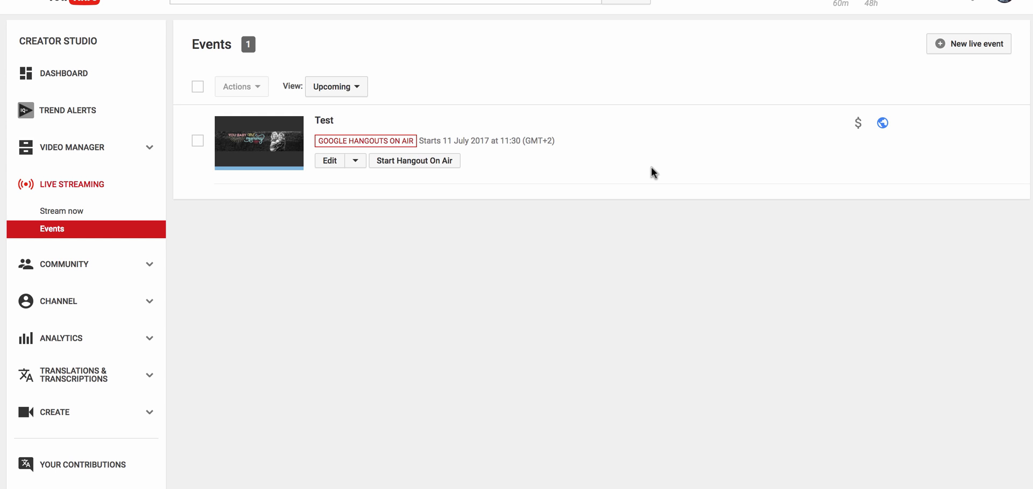
pyautogui.moveTo(395, 99)
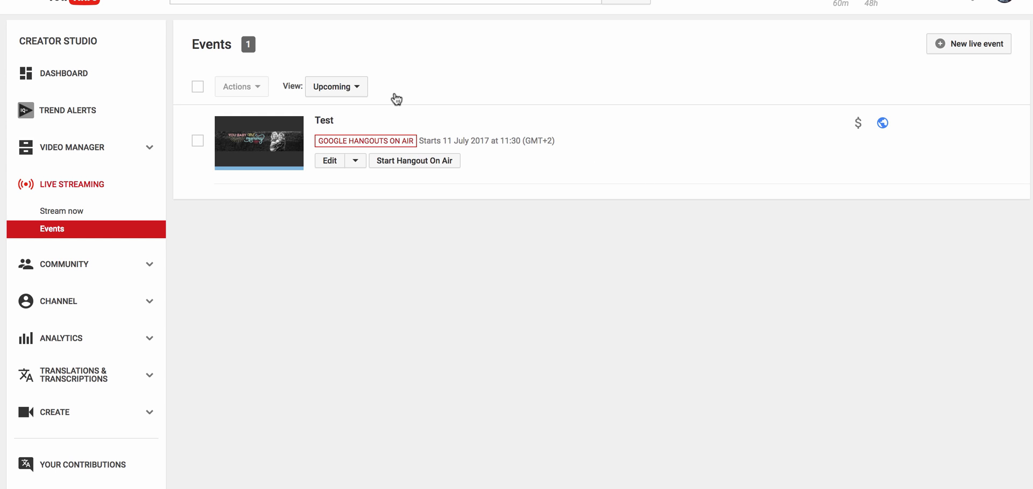
pyautogui.moveTo(508, 212)
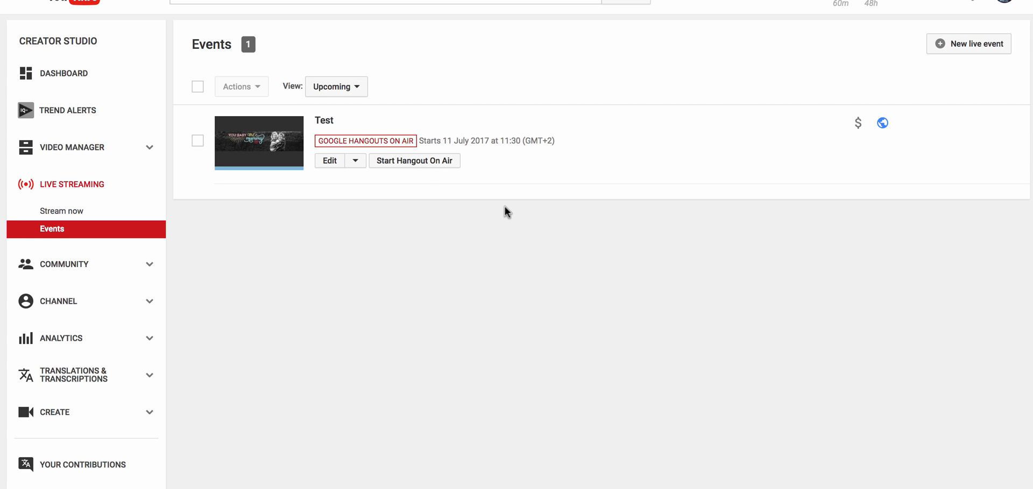
pyautogui.moveTo(472, 172)
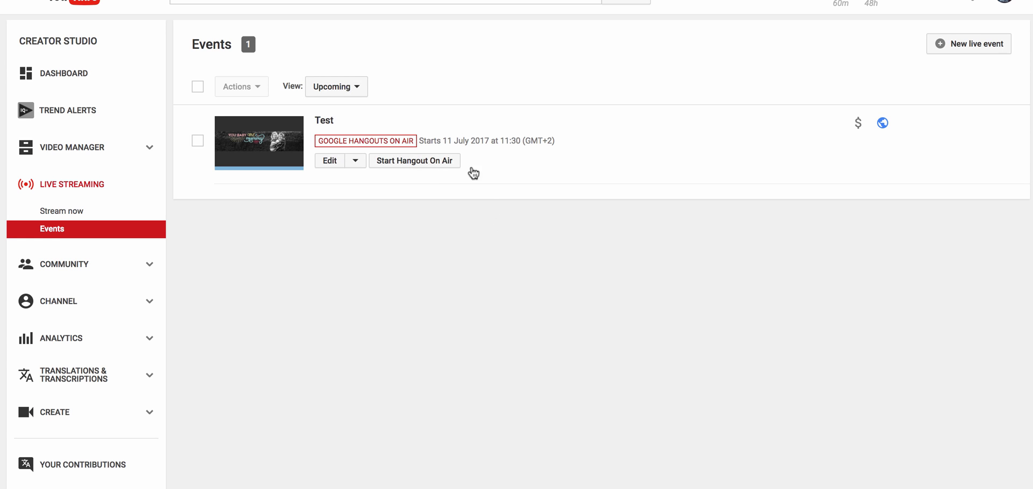
pyautogui.moveTo(623, 223)
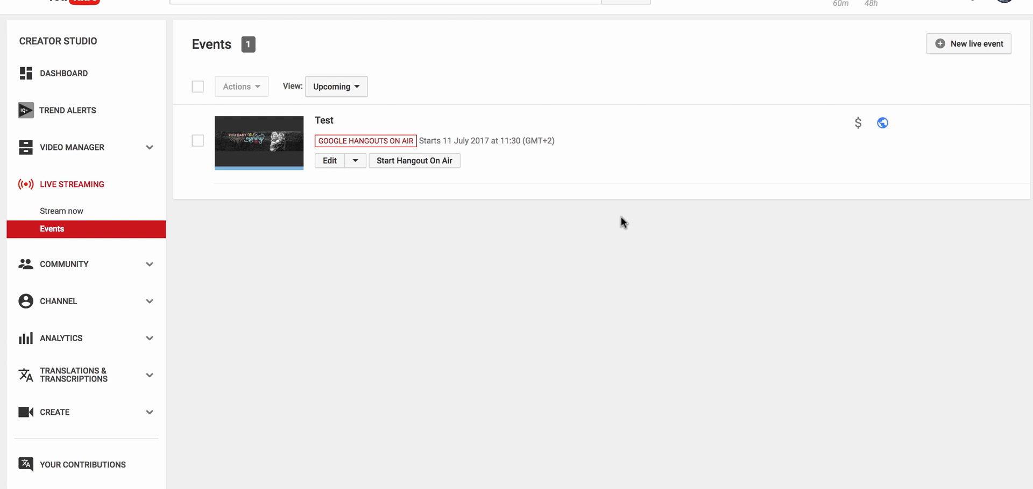
pyautogui.moveTo(606, 231)
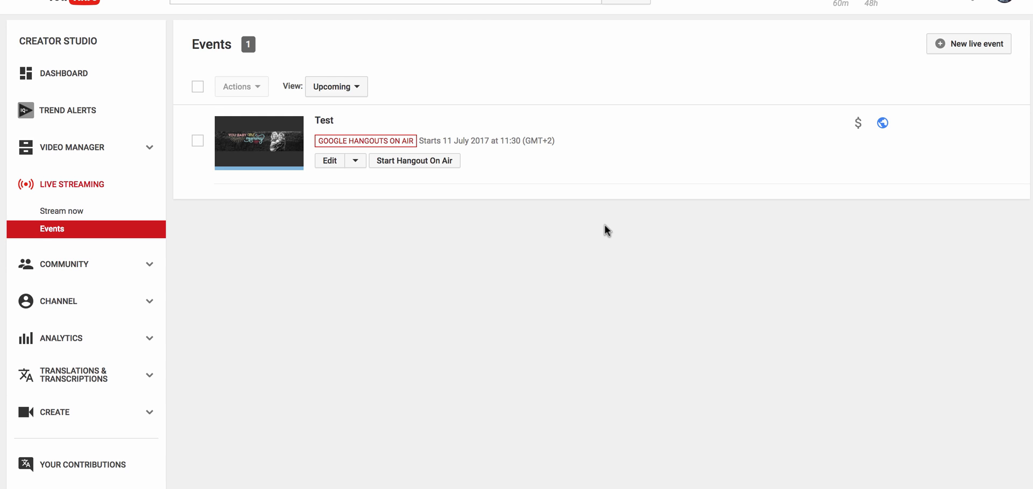
pyautogui.moveTo(300, 201)
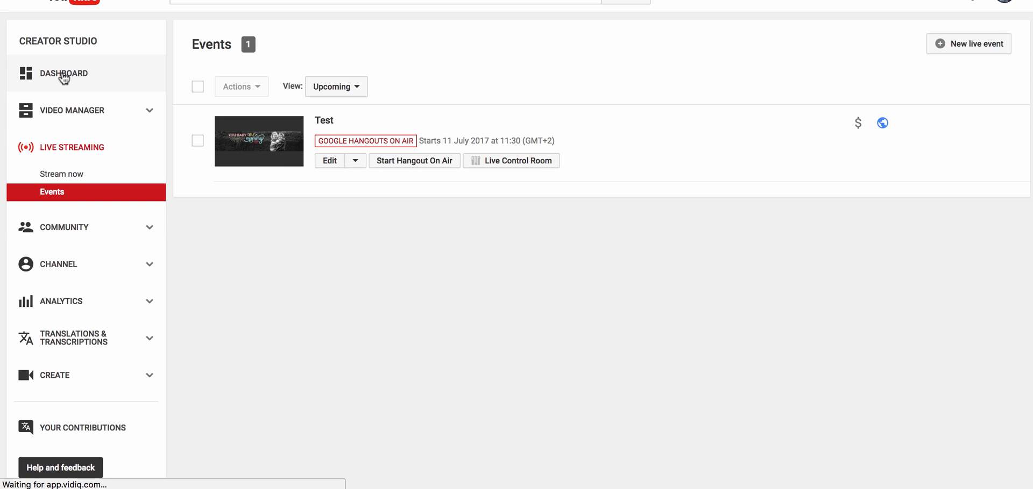
# - Open the Creator Studio dashboard with recent videos and 28-day analytics
pyautogui.click(63, 73)
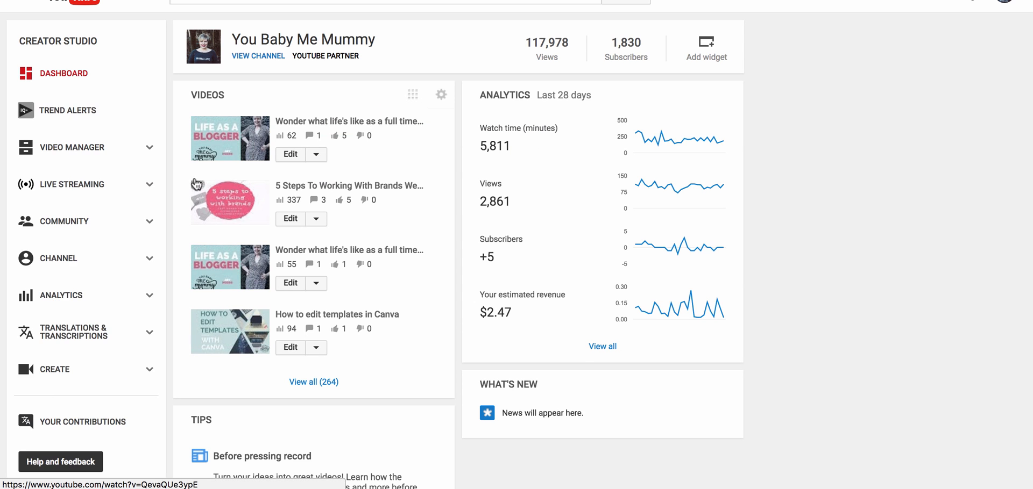
pyautogui.click(316, 219)
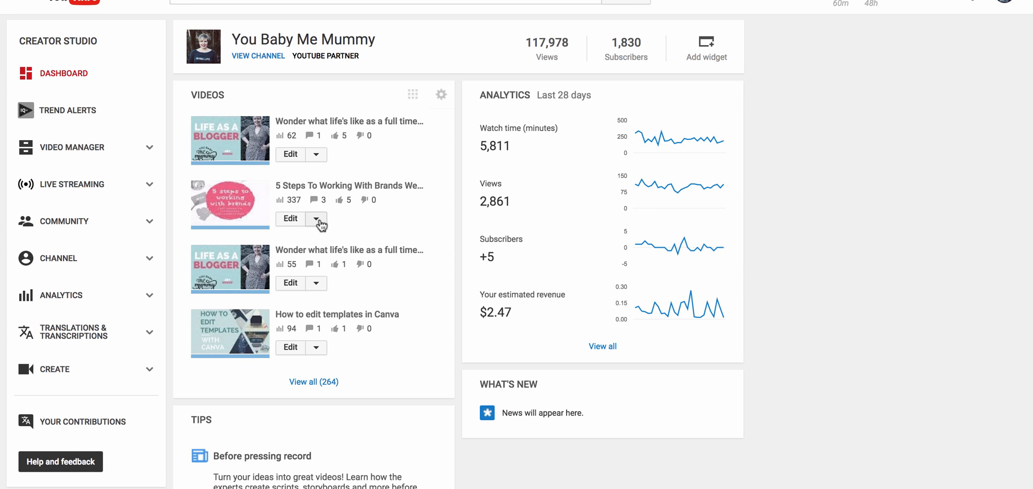
pyautogui.moveTo(200, 216)
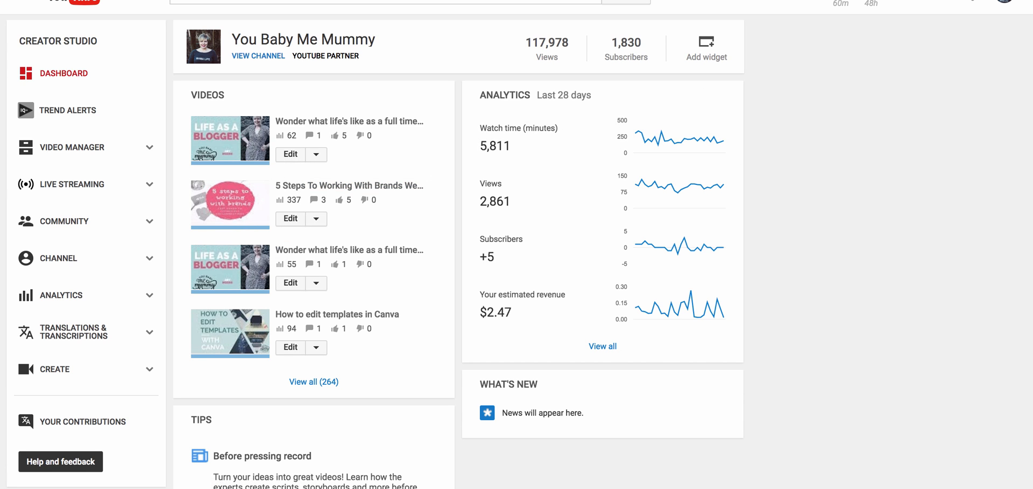
pyautogui.moveTo(860, 147)
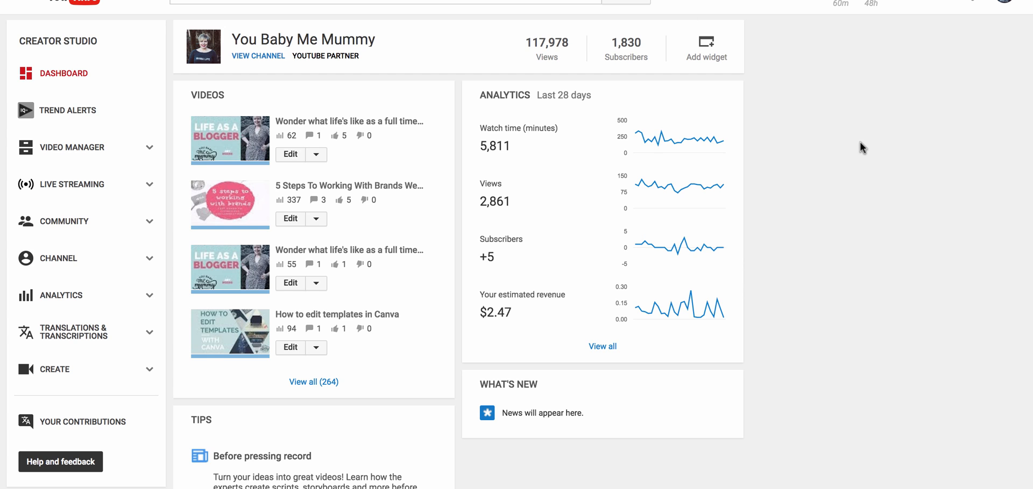
pyautogui.moveTo(834, 196)
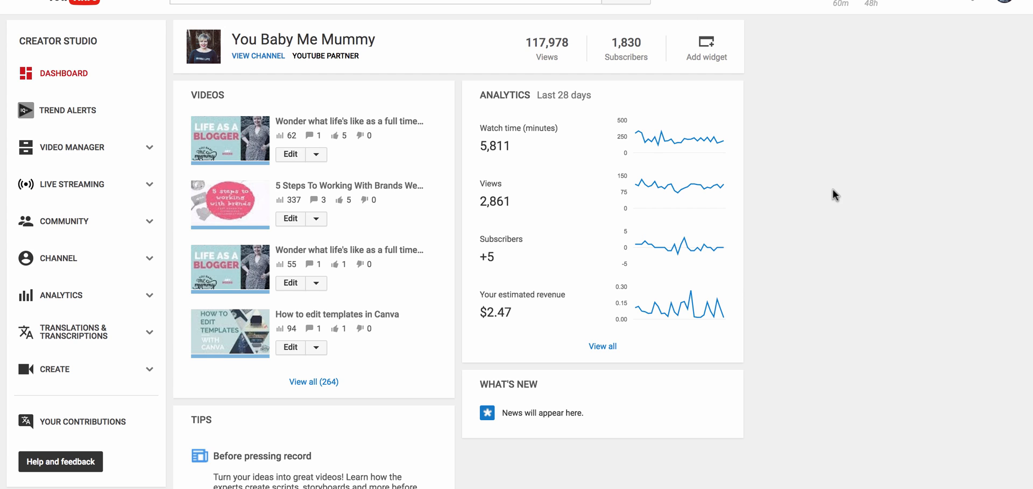